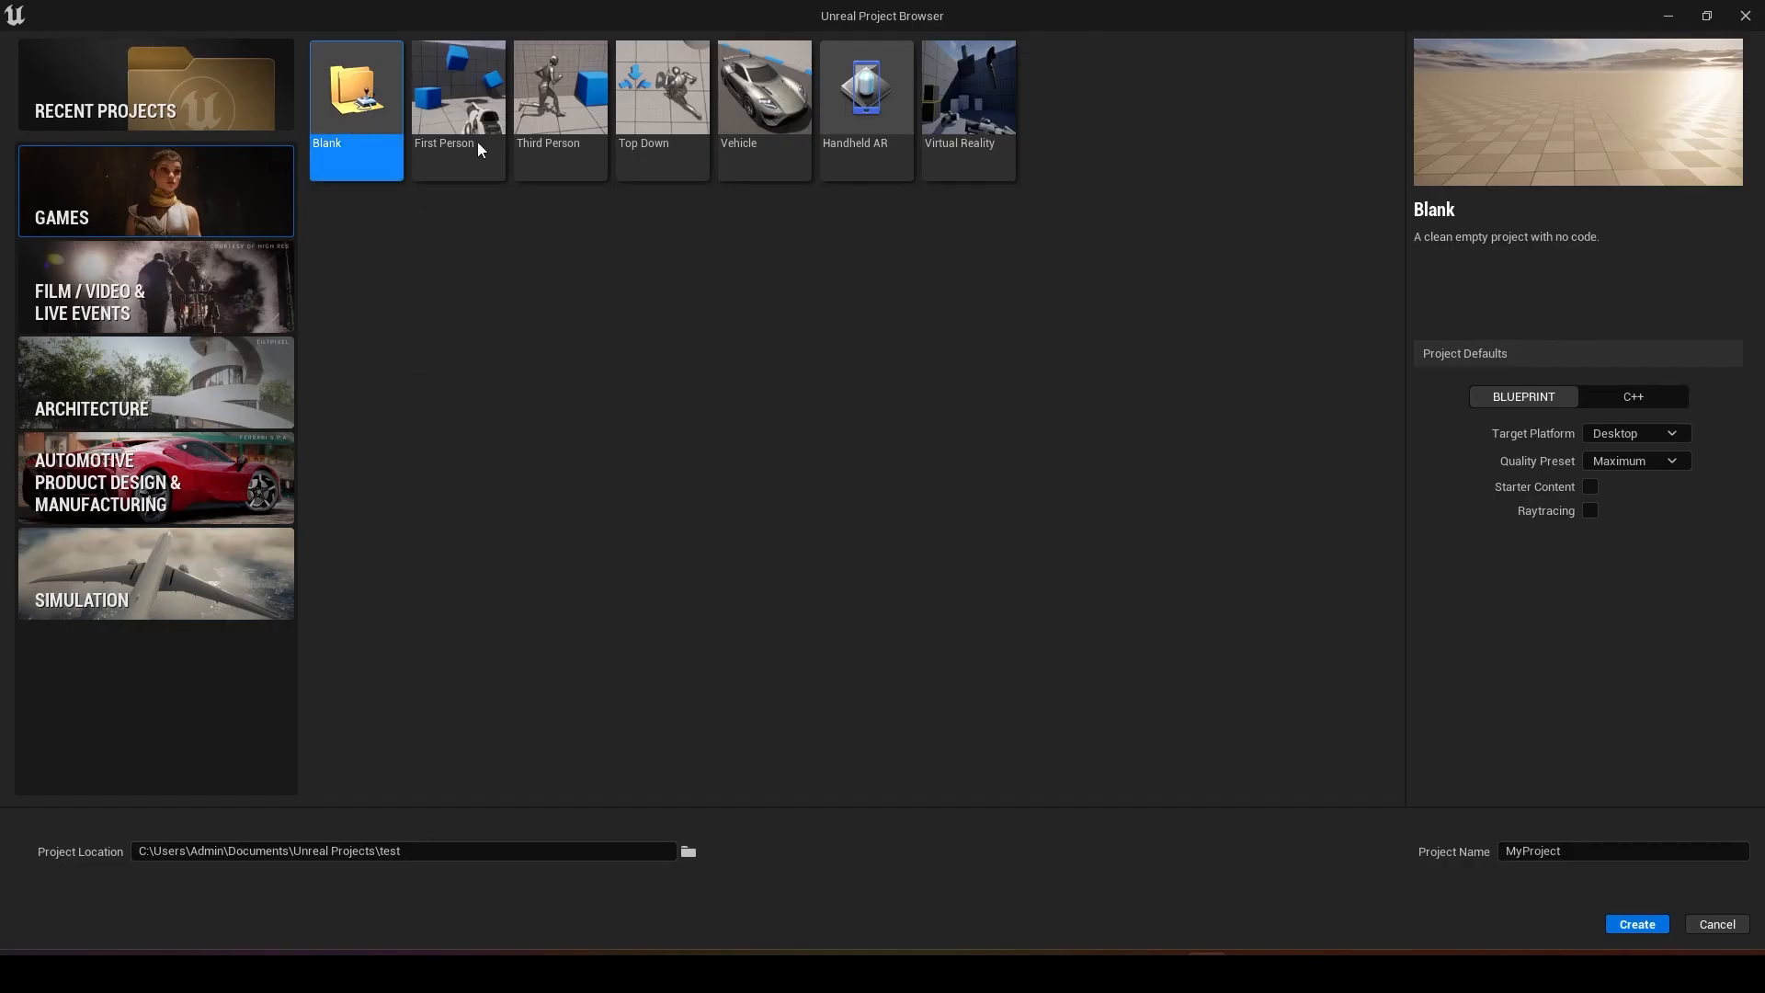
# Create a blank project and bring up FBX Import Options for the Electric_Kettle mesh
pyautogui.click(1635, 924)
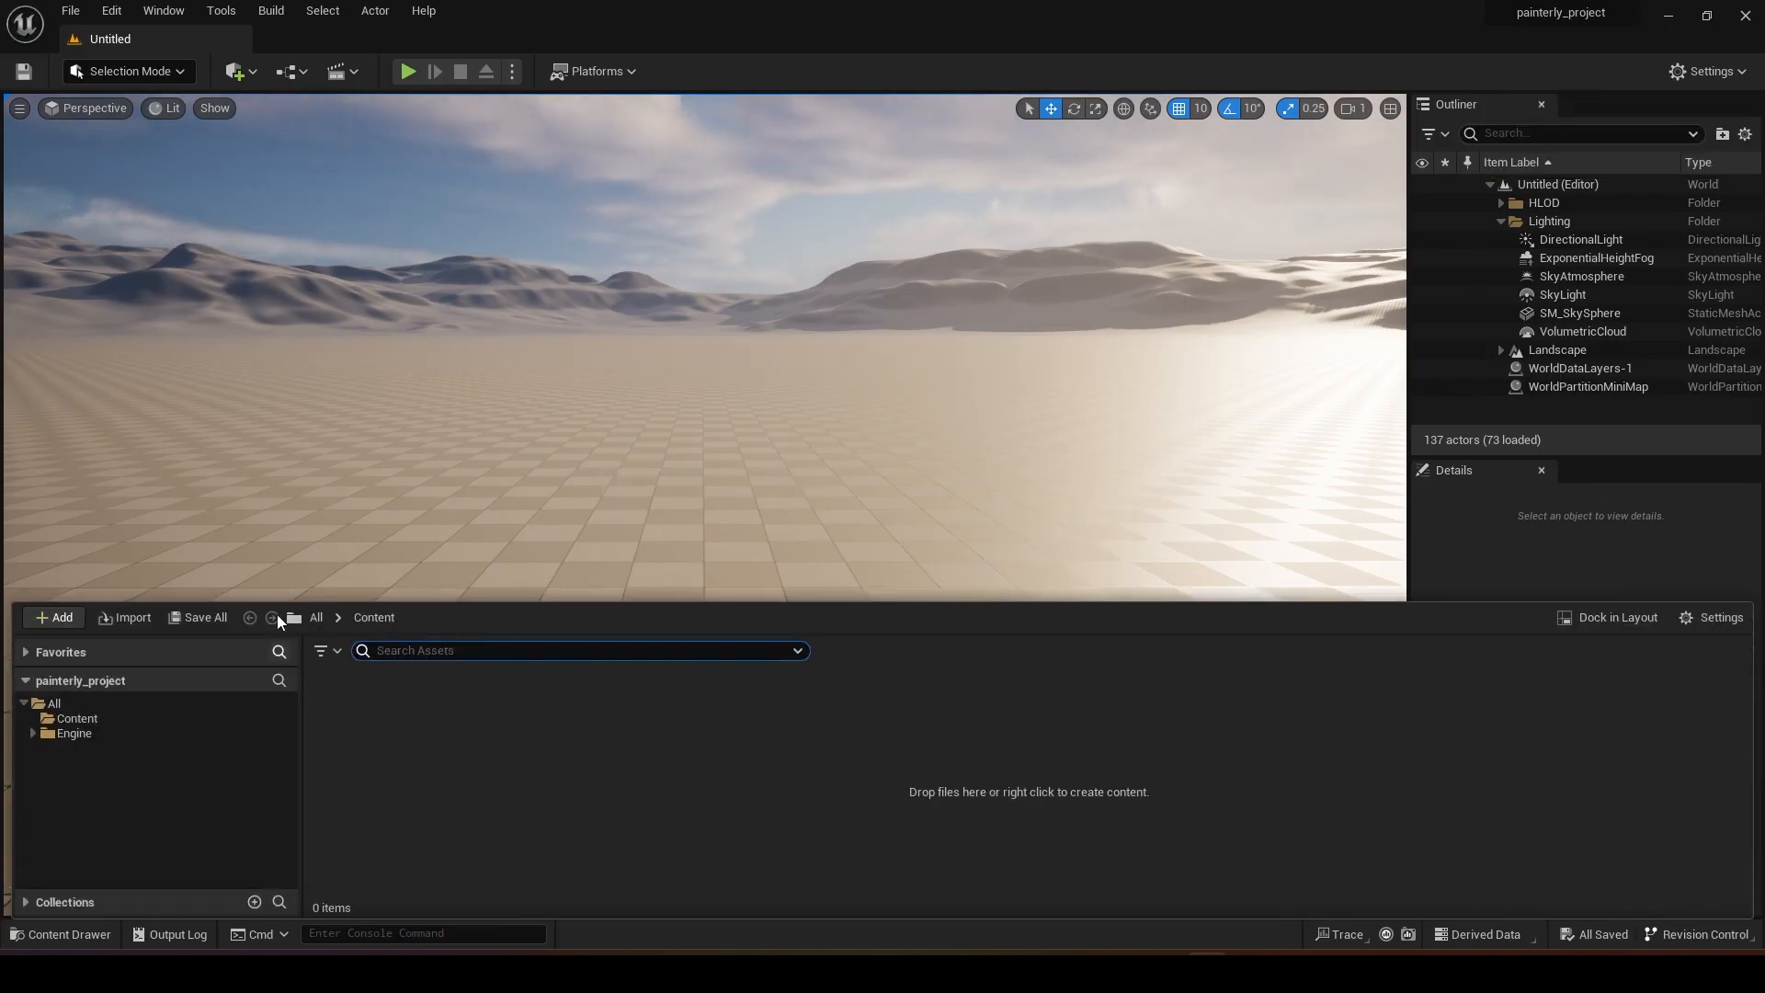
pyautogui.click(54, 618)
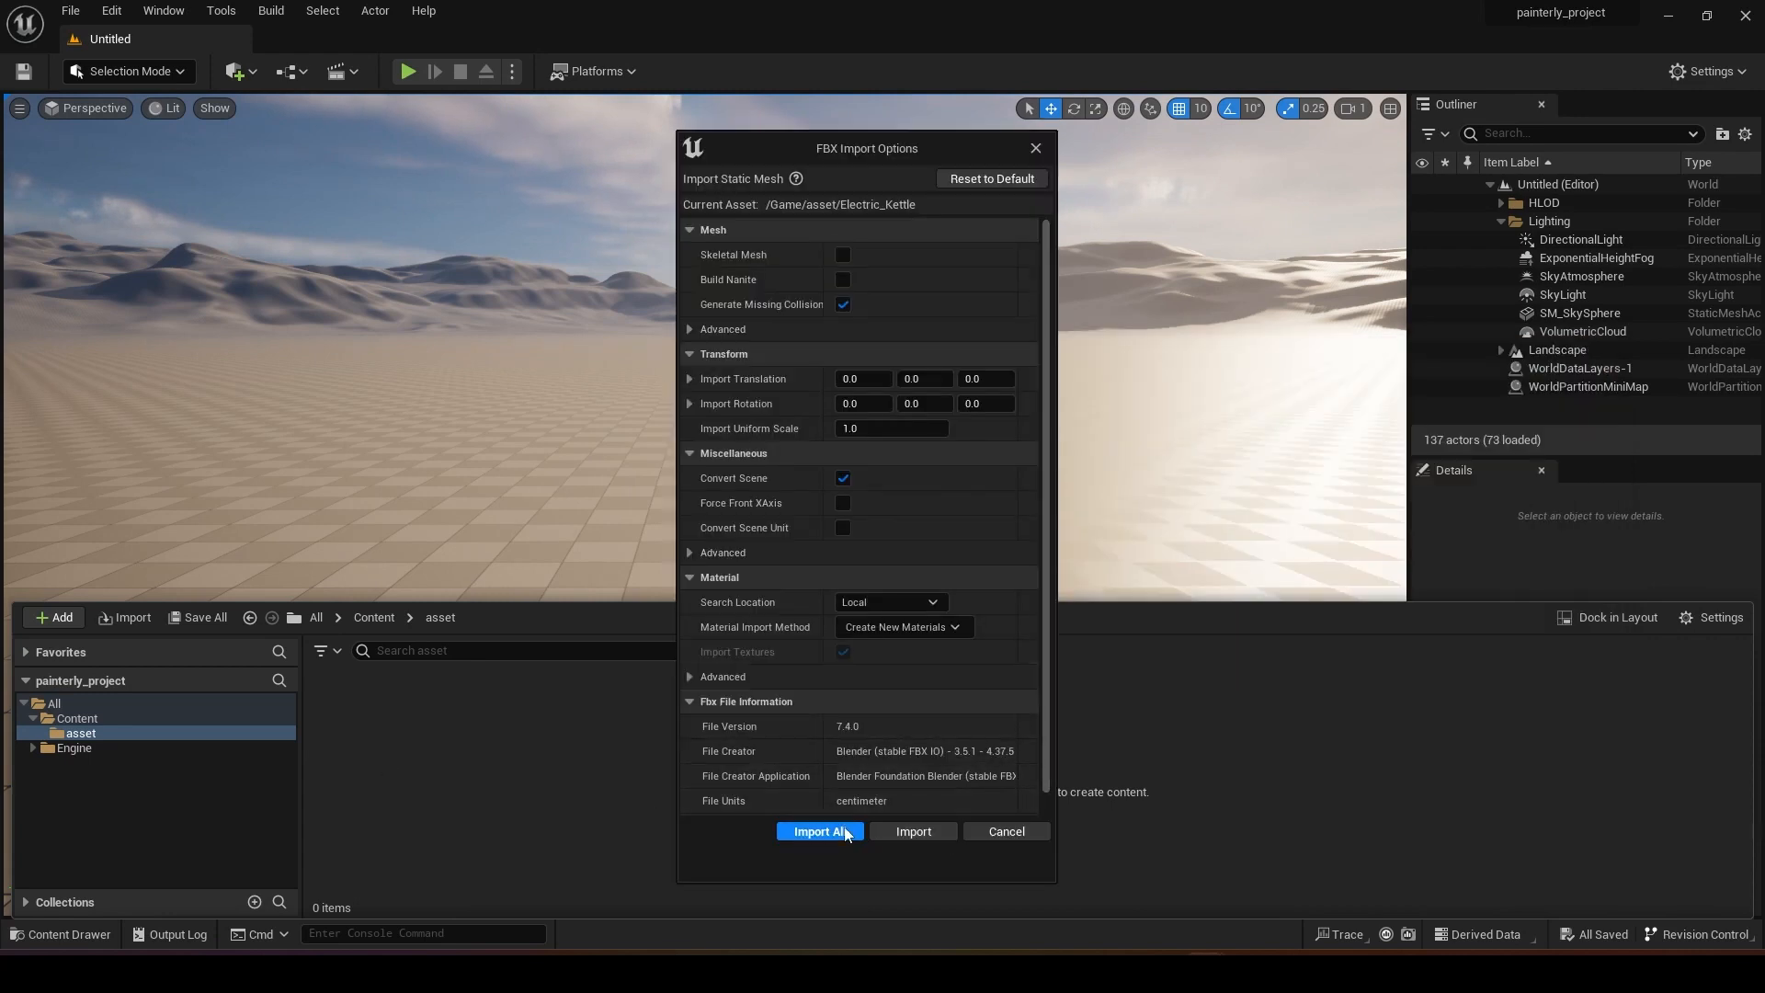
pyautogui.moveTo(820, 831)
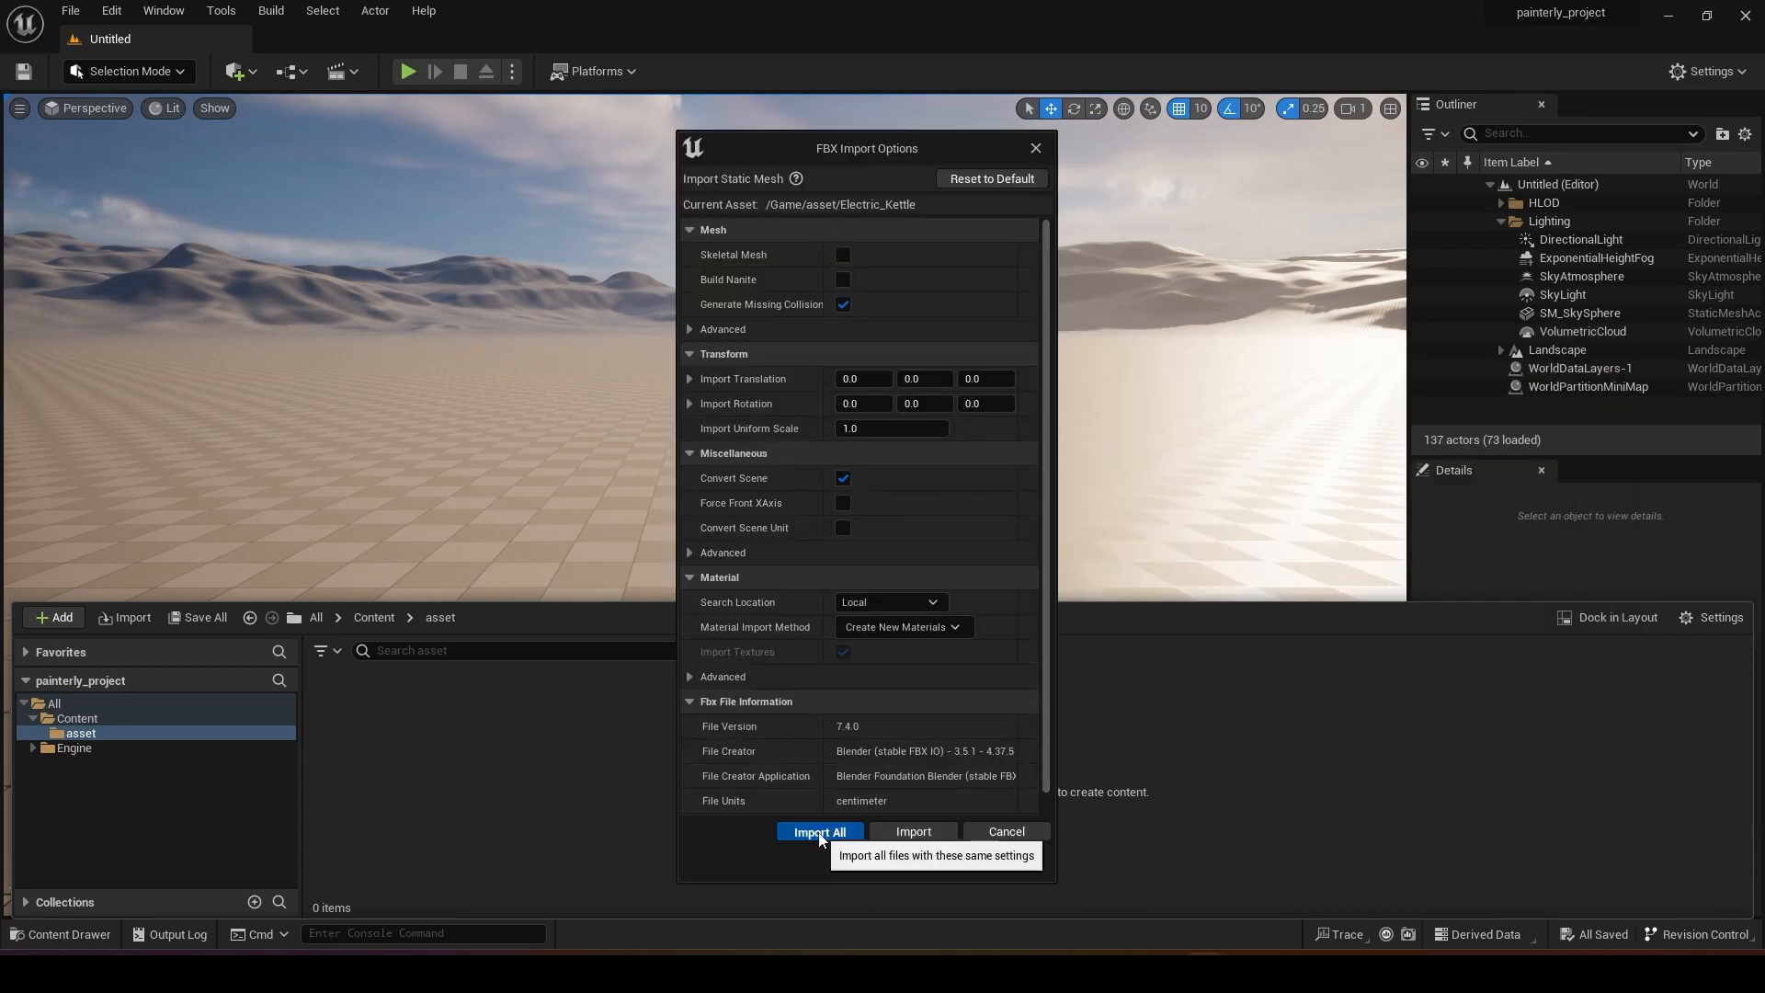
# Import All for the Electric_Kettle FBX, then load the mesh in the static mesh editor
pyautogui.click(818, 831)
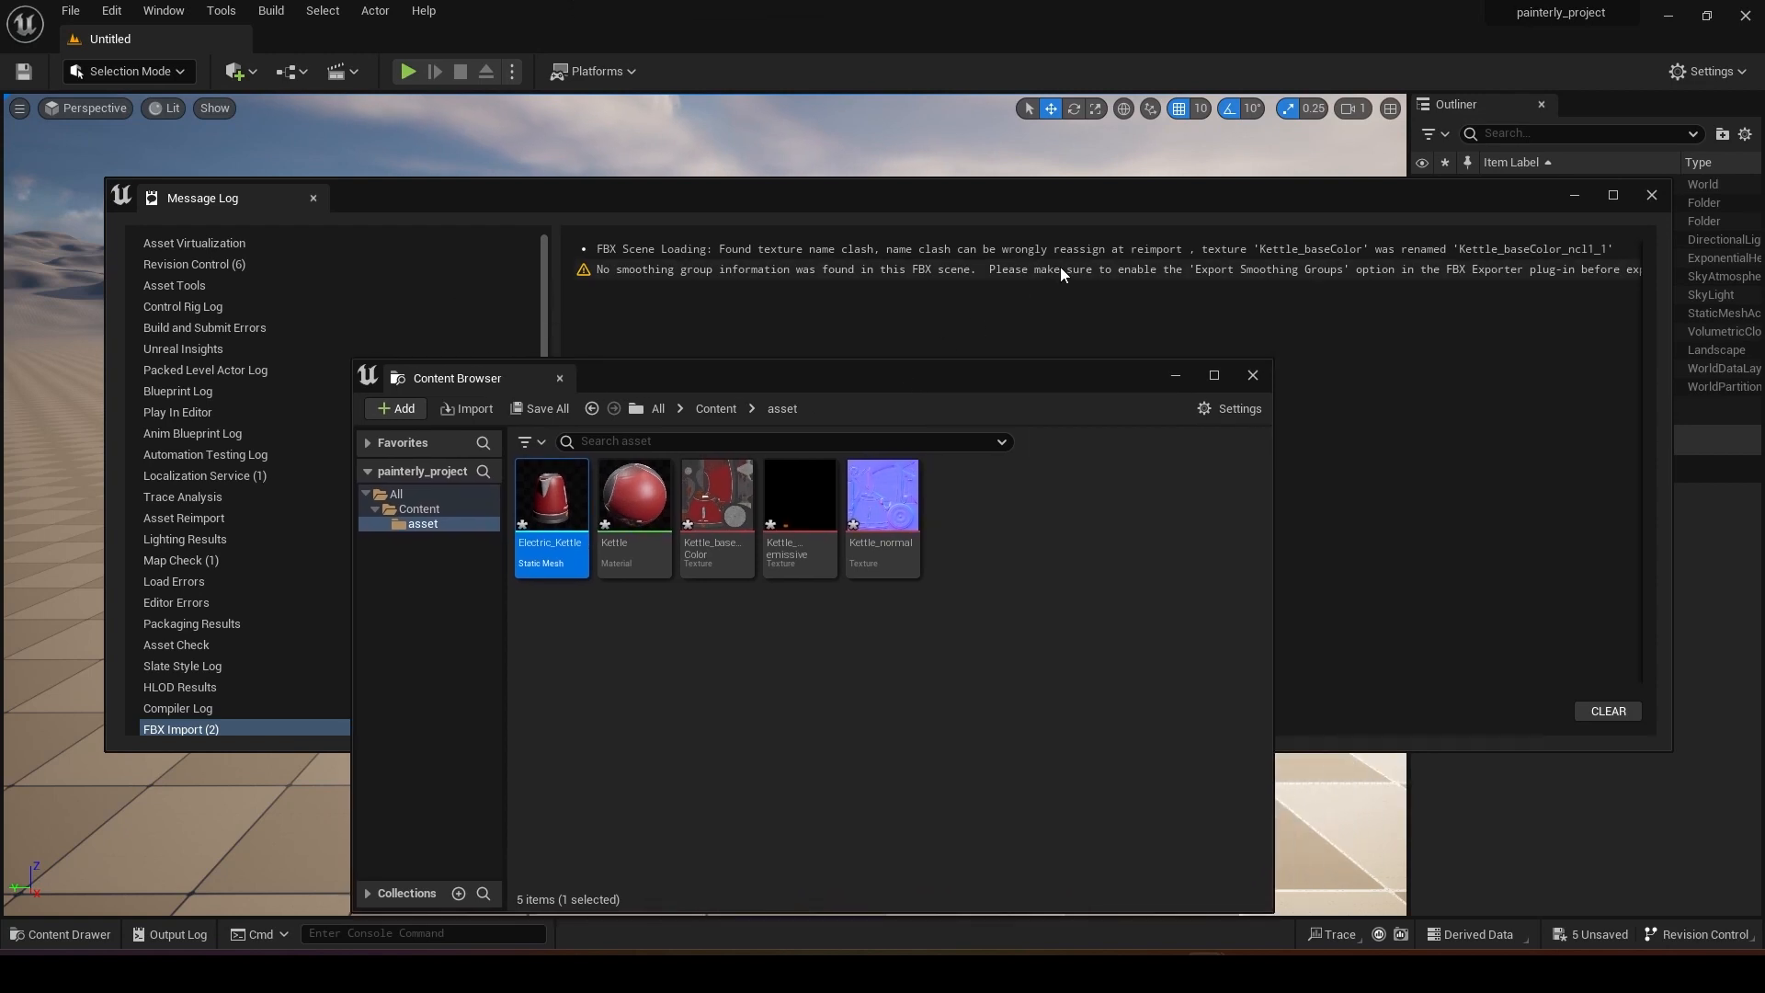
pyautogui.moveTo(1480, 301)
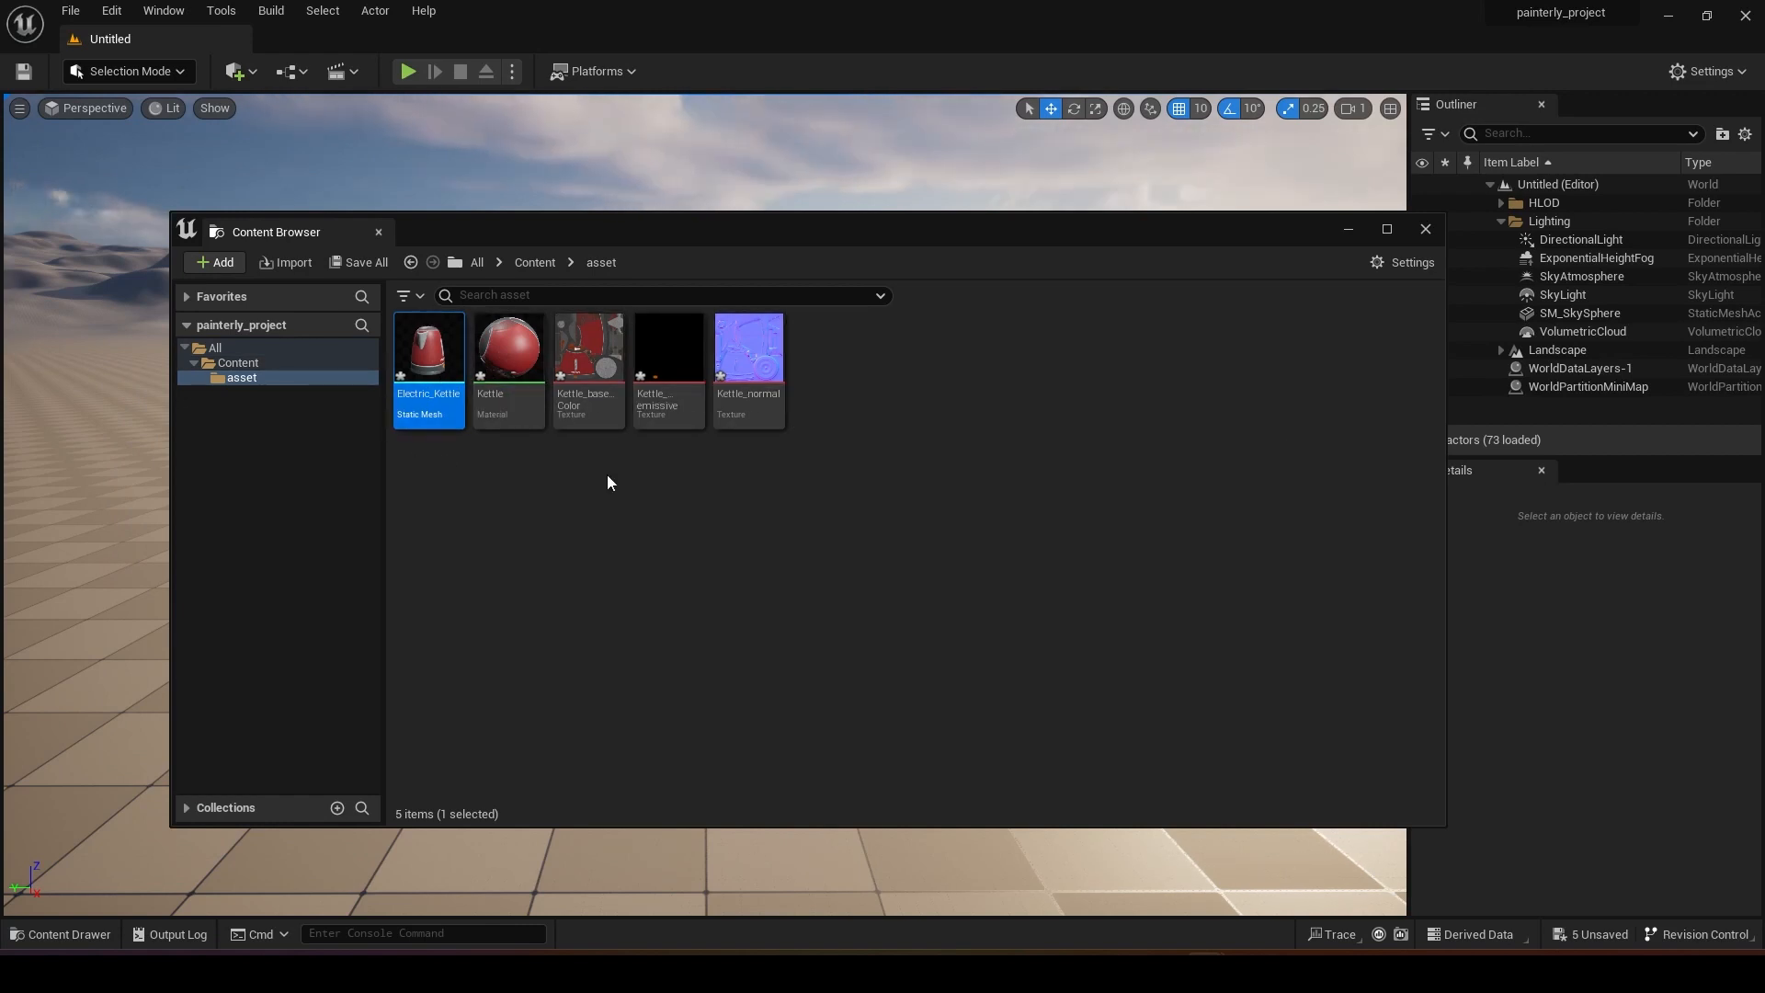
pyautogui.moveTo(749, 382)
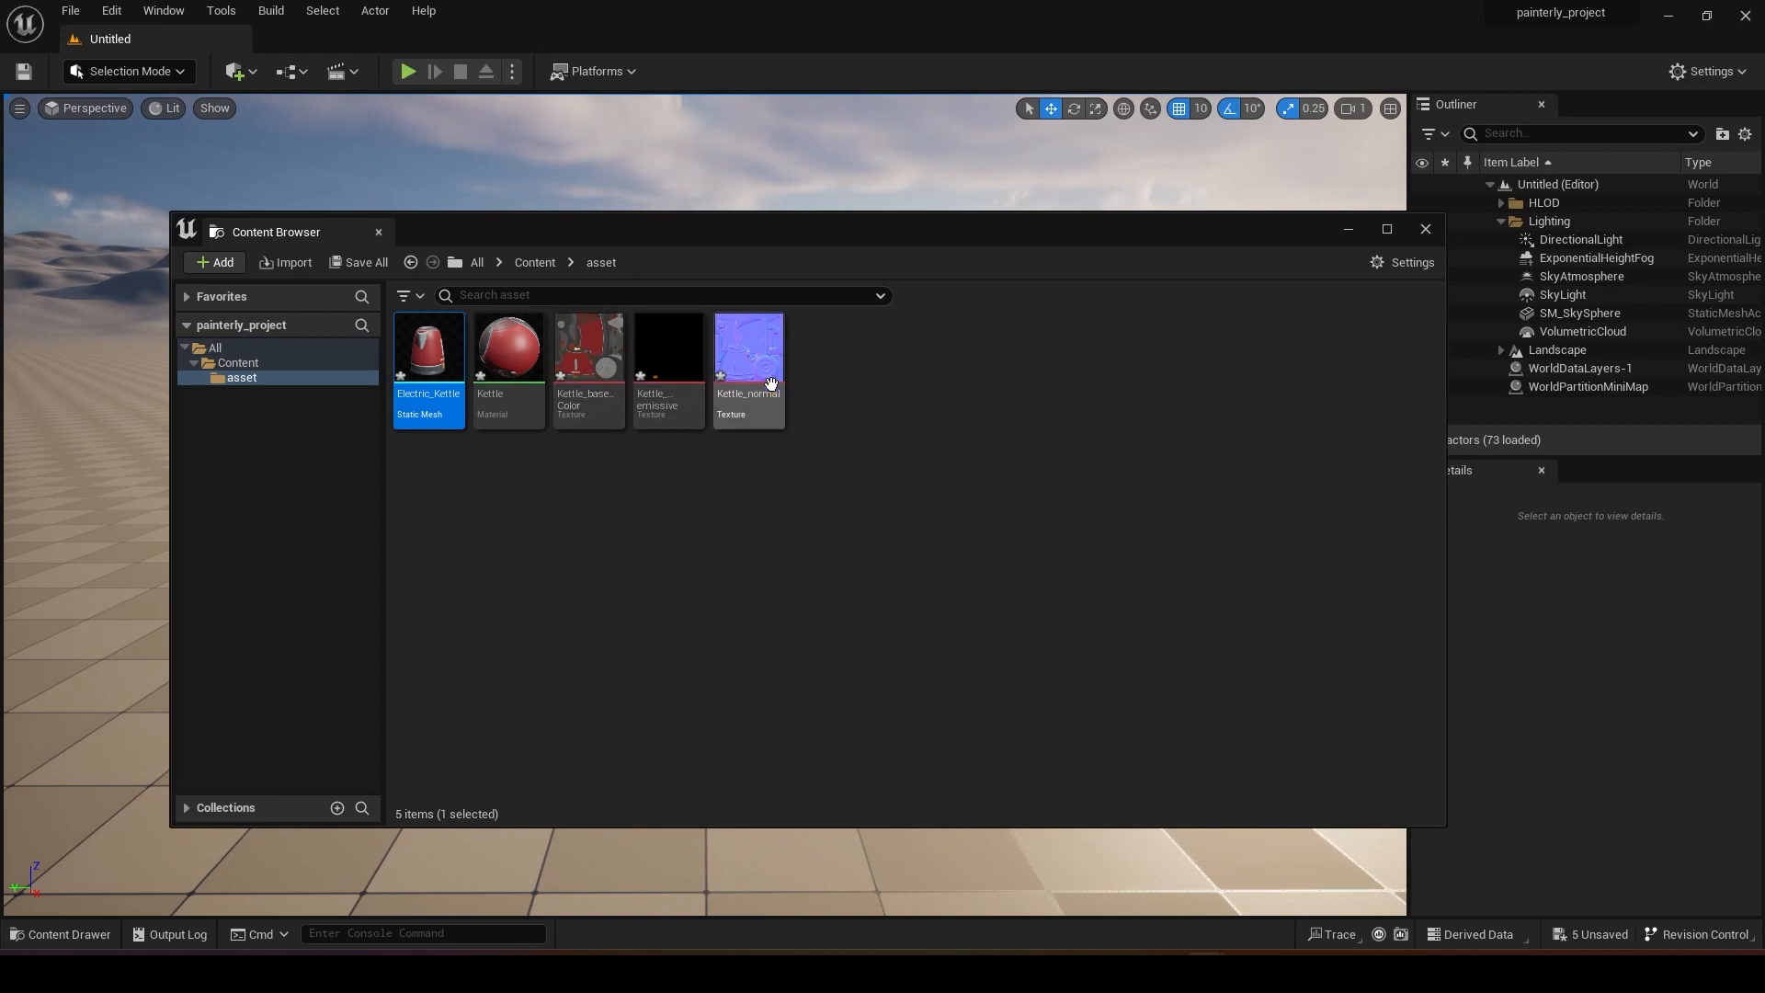
pyautogui.moveTo(429, 346)
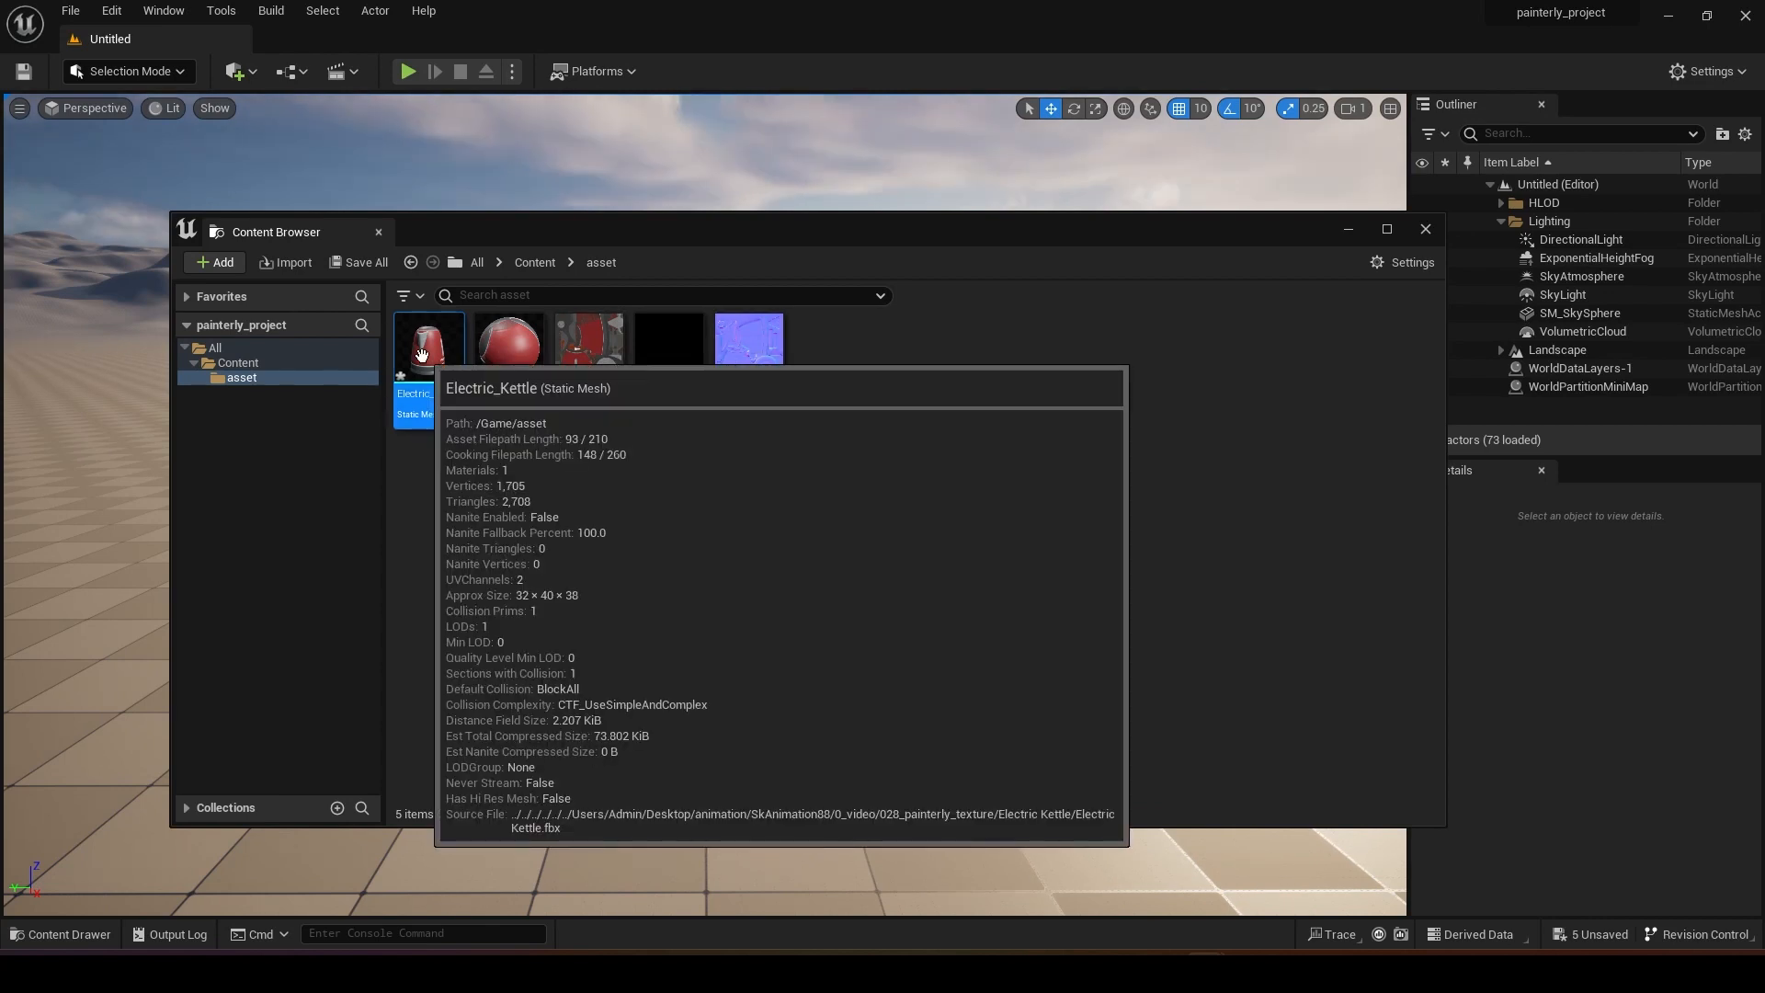
pyautogui.doubleClick(428, 339)
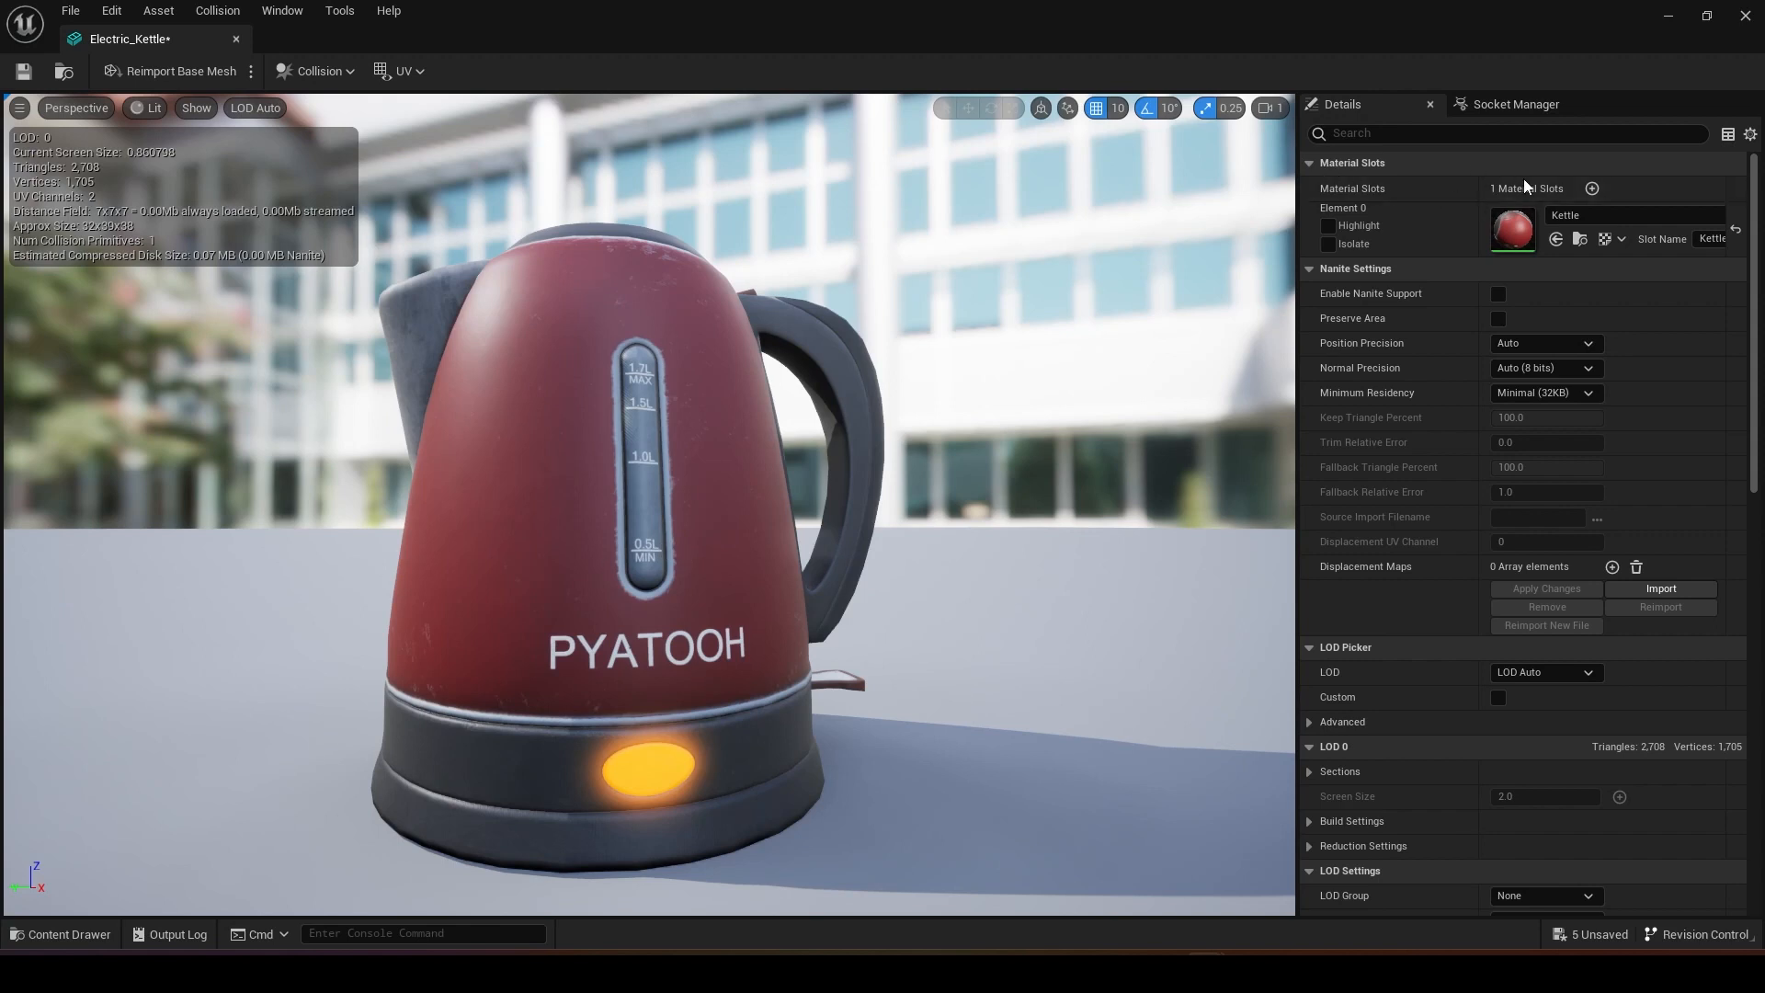
pyautogui.moveTo(1513, 231)
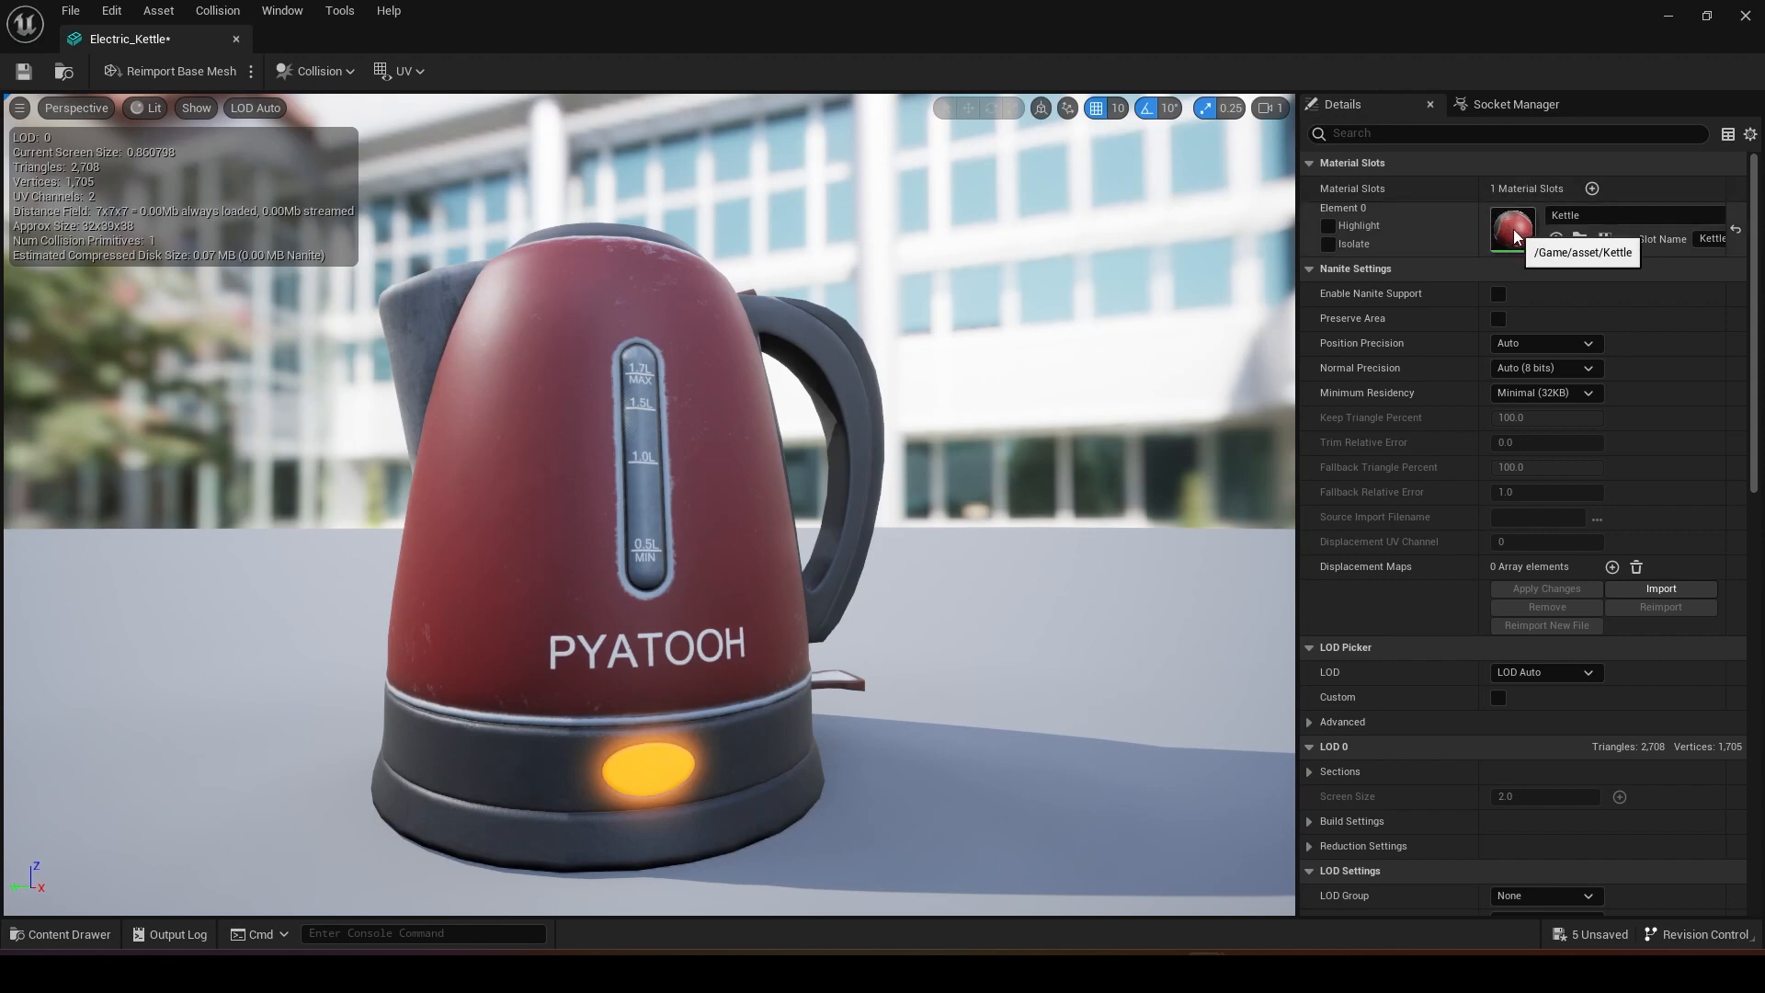
# Bring up the Kettle material graph and inspect its base colour Texture Sample node
pyautogui.doubleClick(1513, 224)
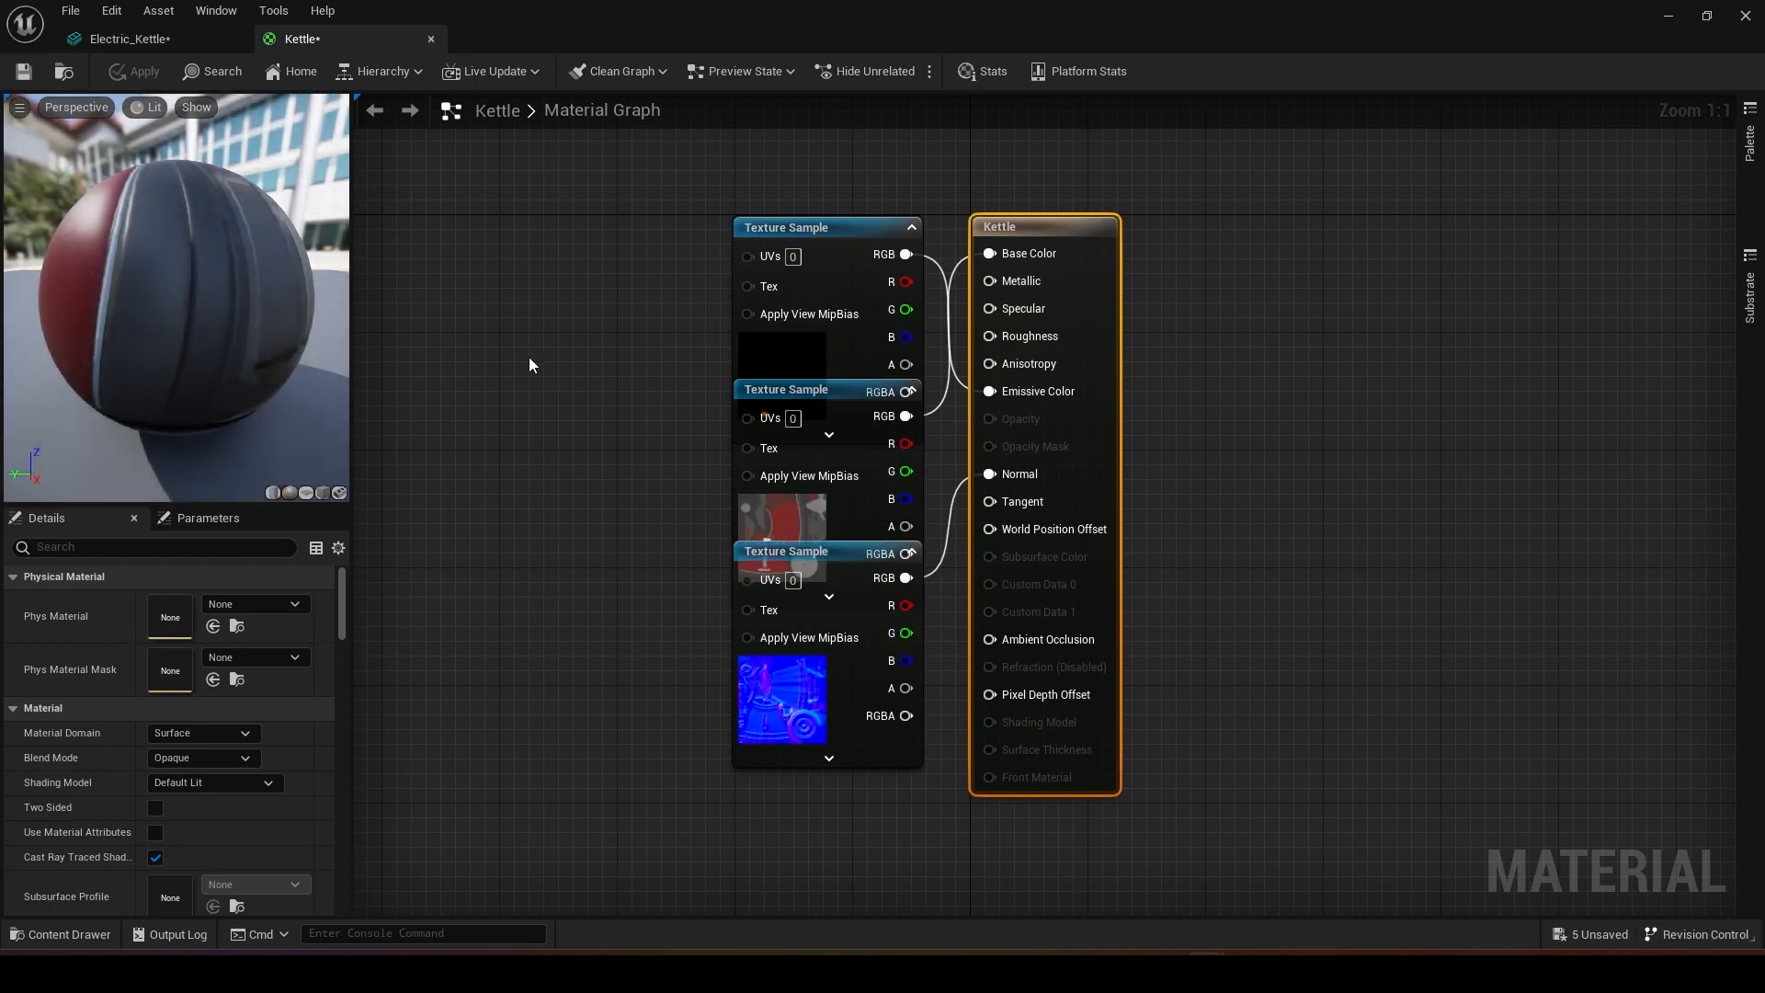
pyautogui.click(585, 147)
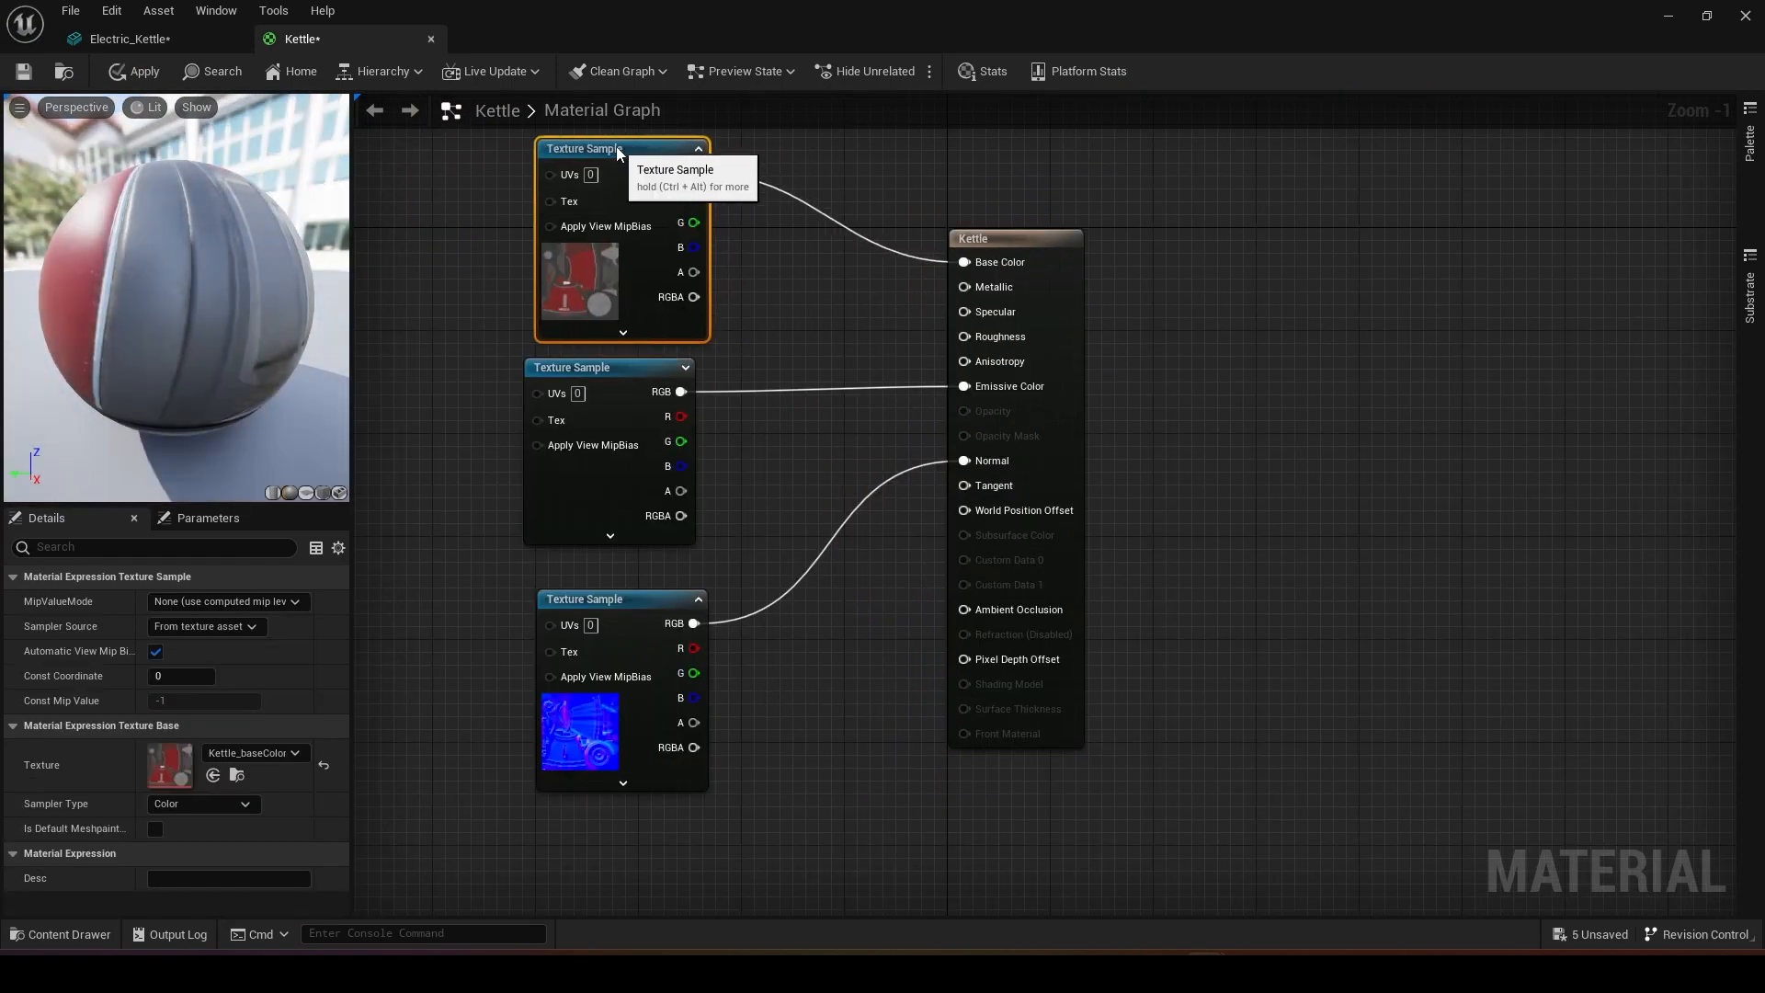
pyautogui.moveTo(533, 695)
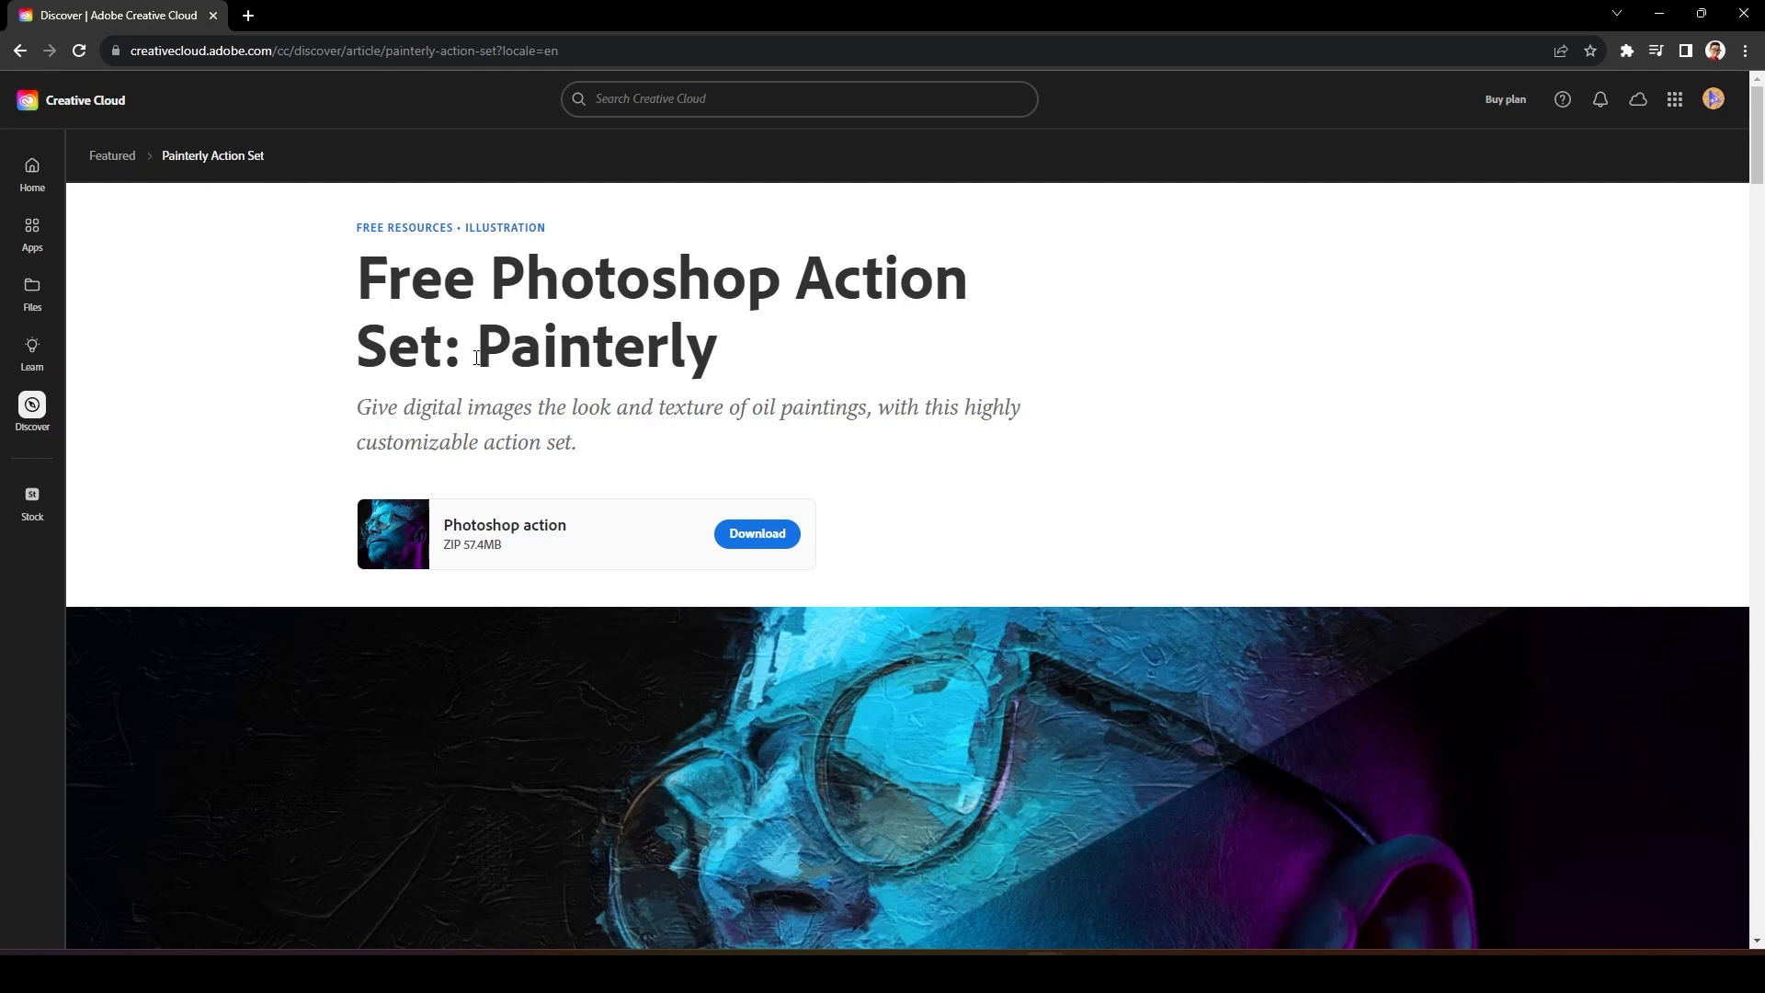
pyautogui.moveTo(1004, 520)
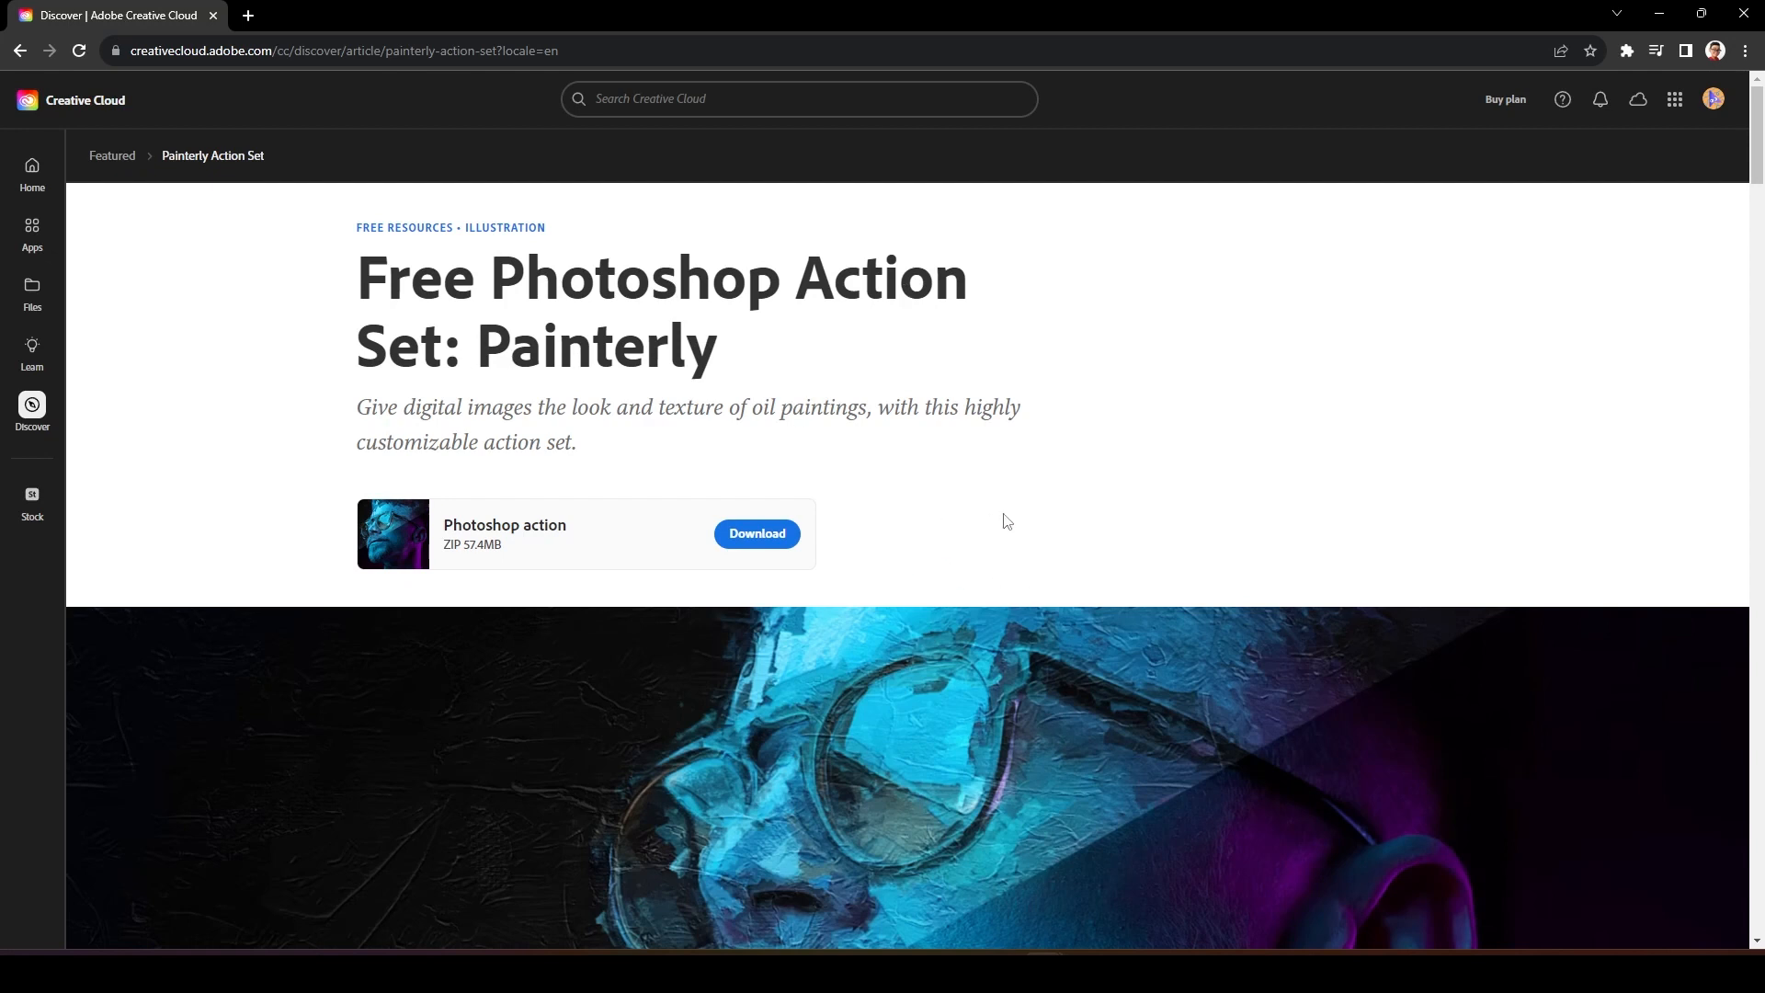
# Download the Painterly Action Set and read through its Painterly Guide document
pyautogui.scroll(-3)
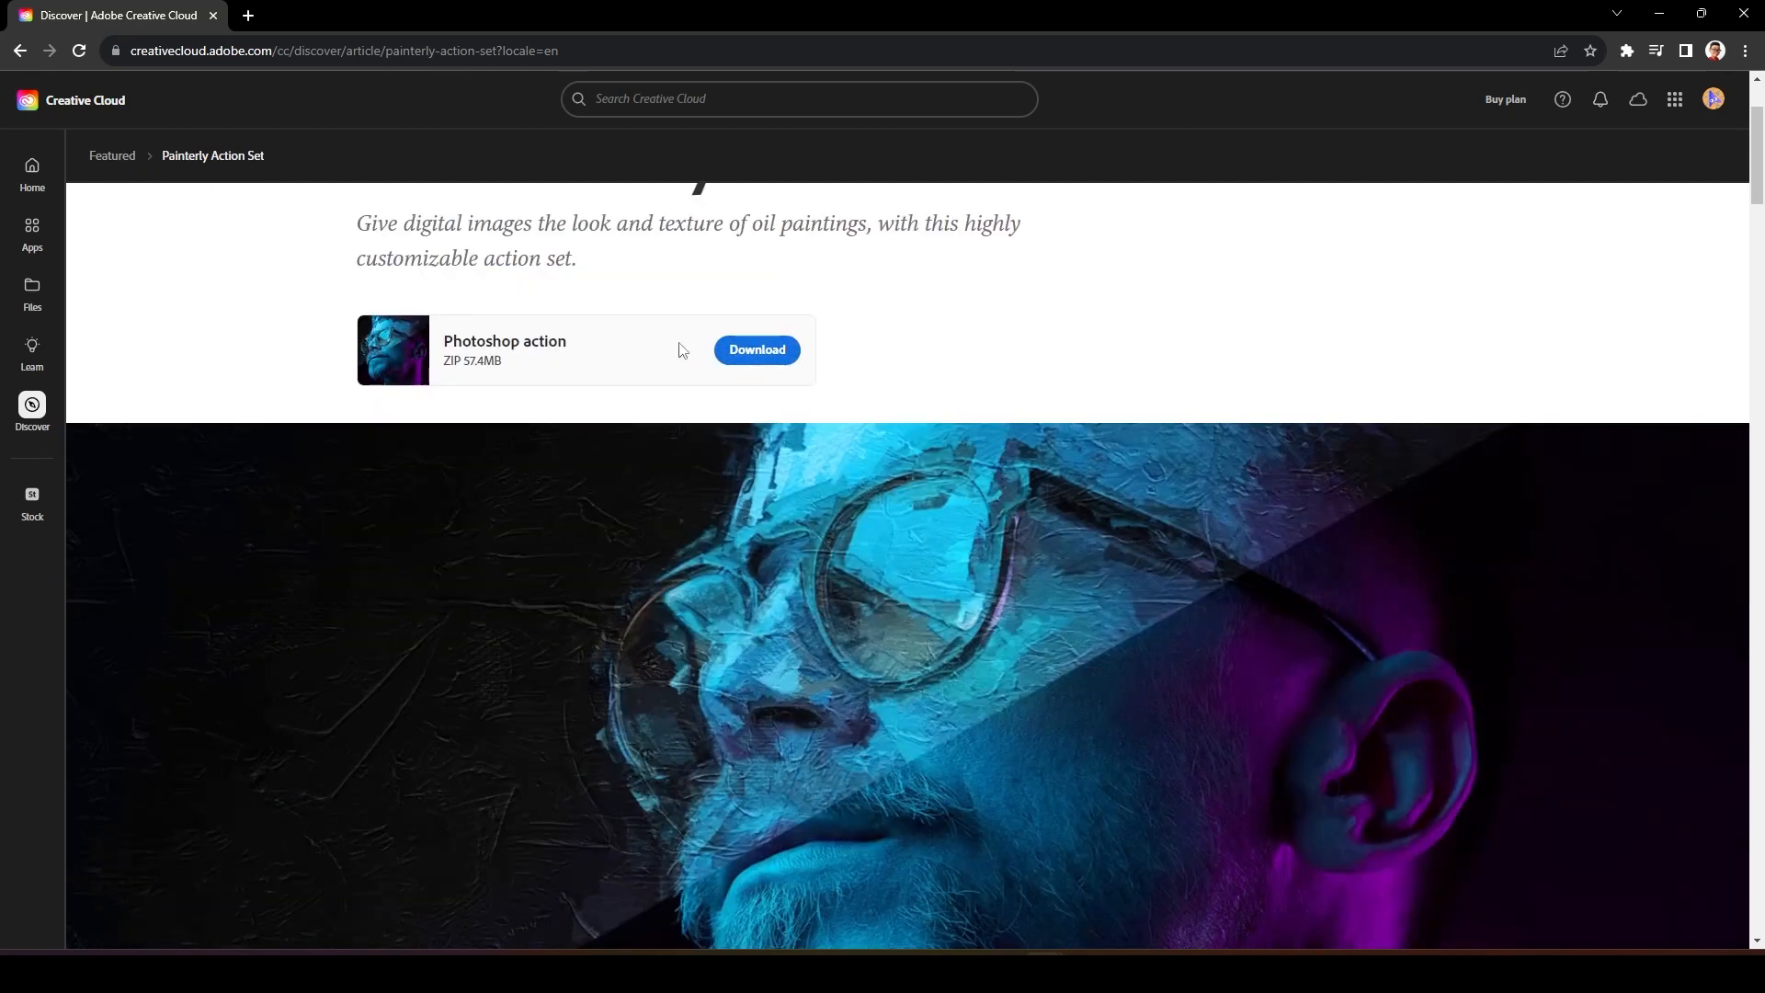
pyautogui.click(755, 349)
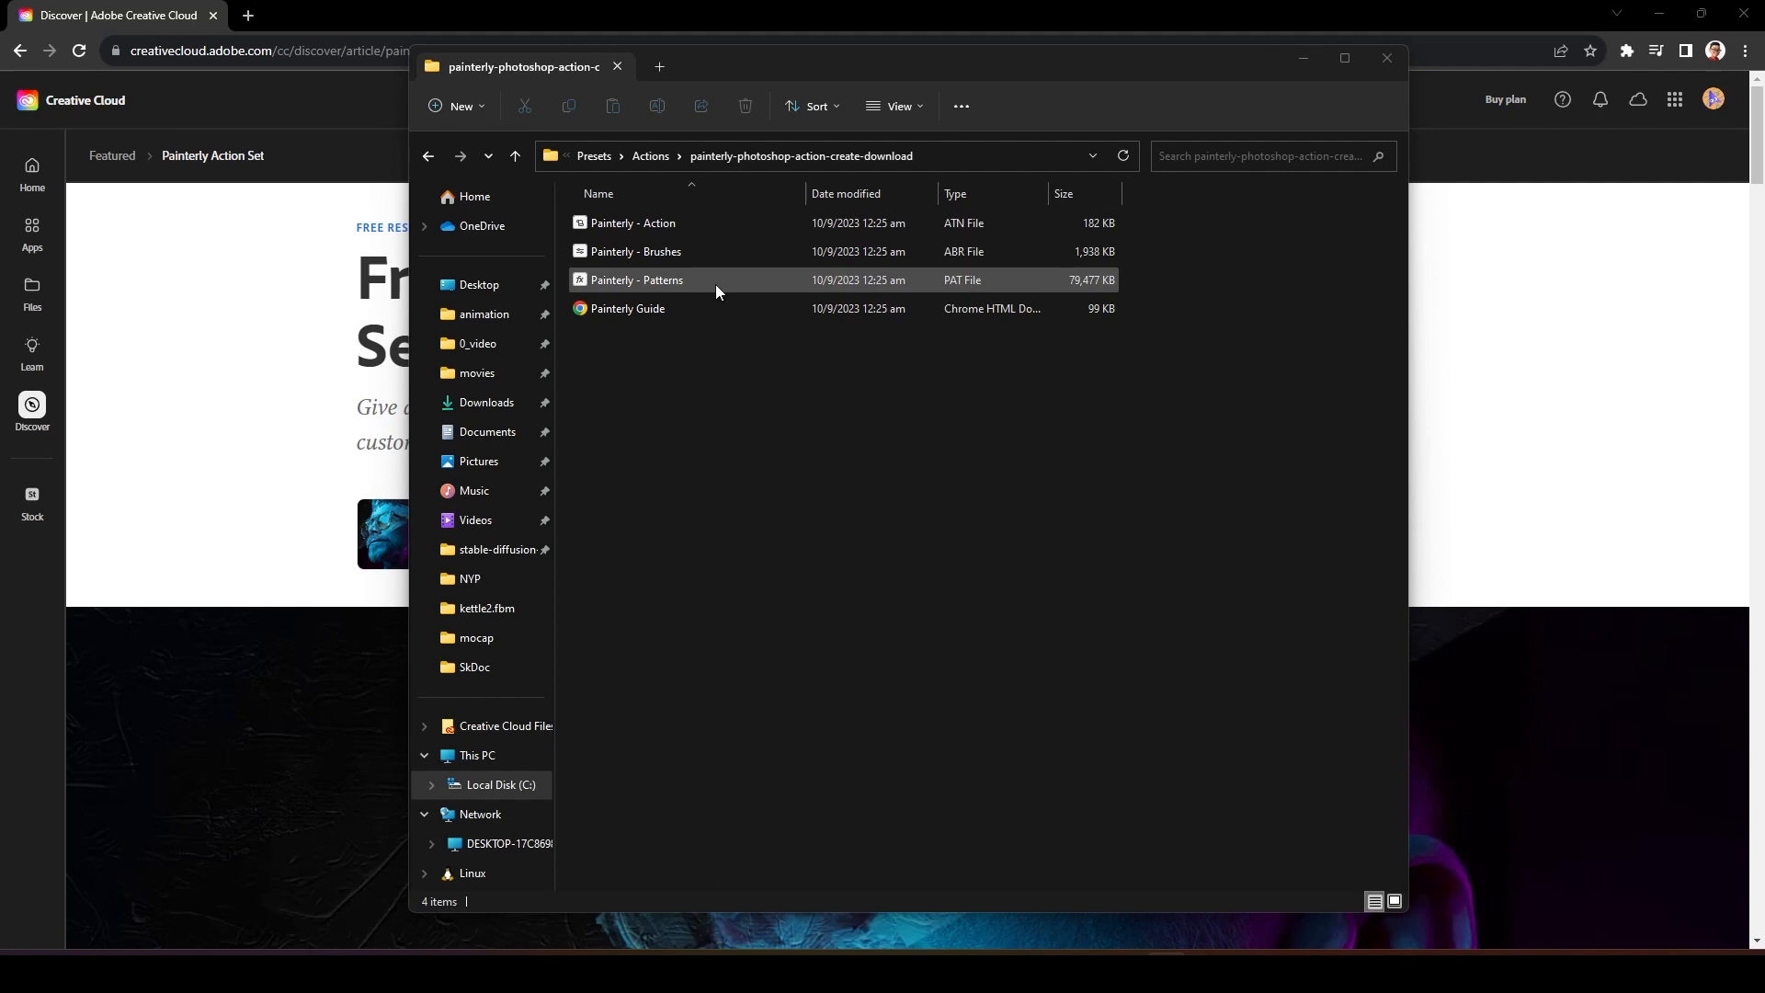
pyautogui.doubleClick(628, 309)
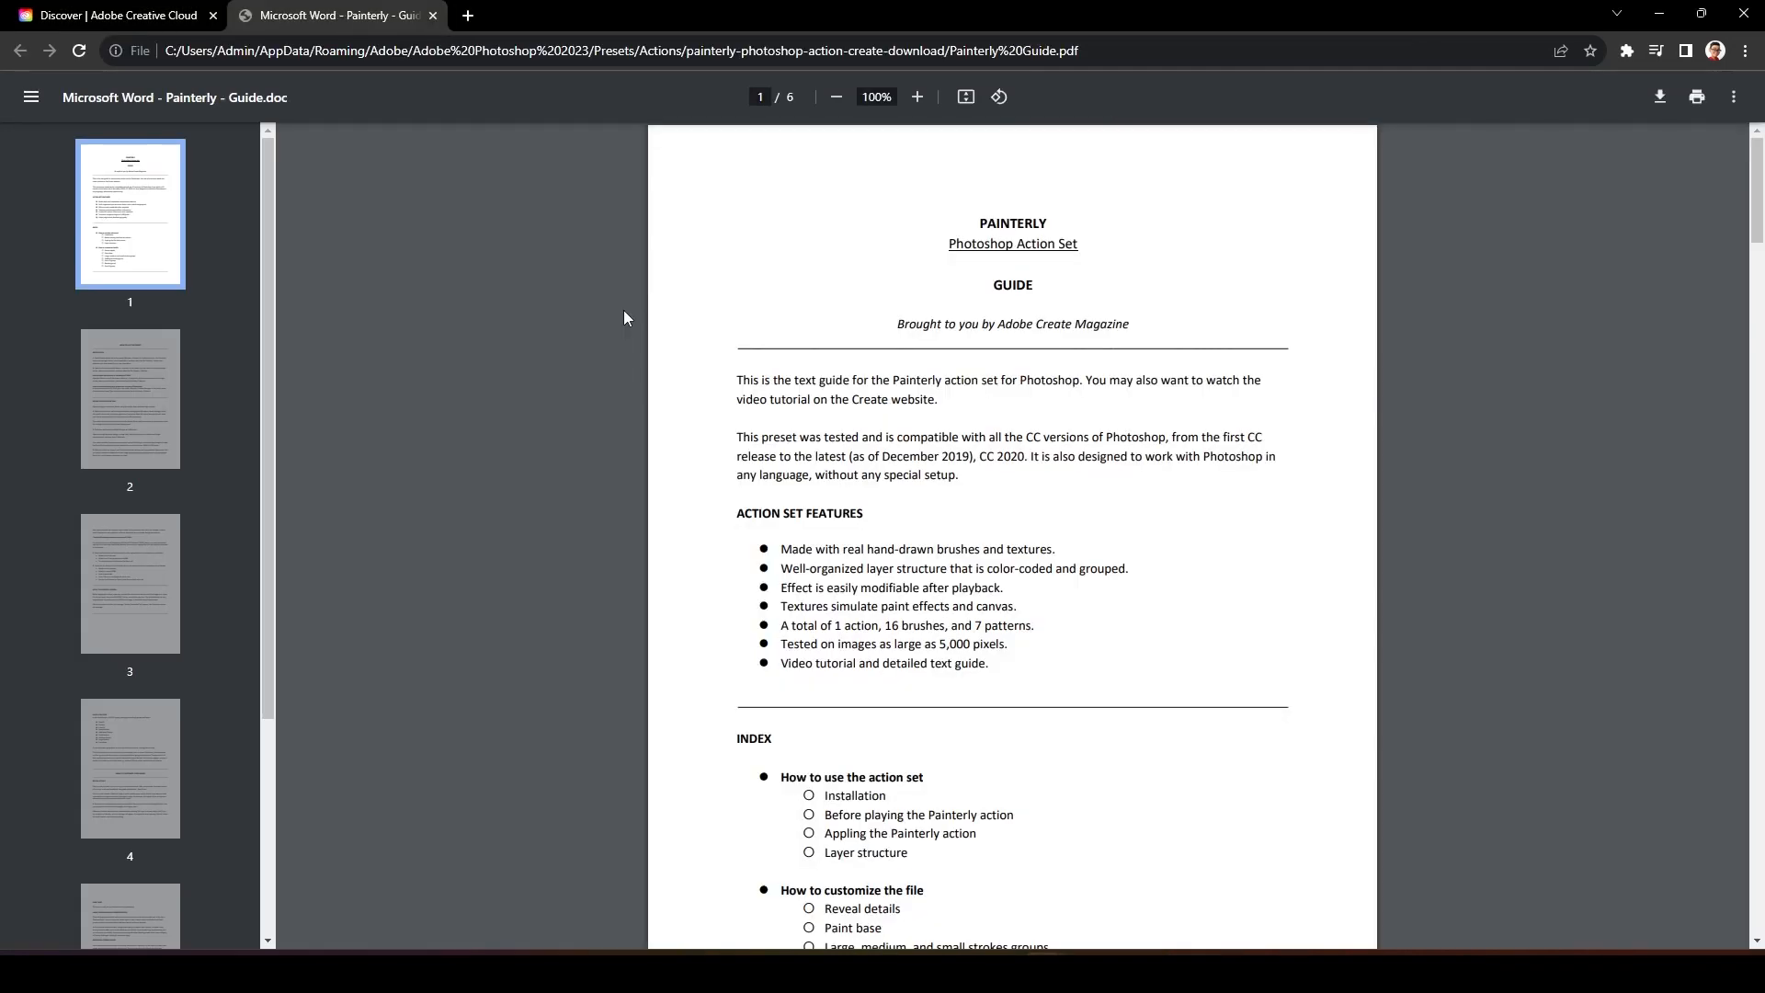
pyautogui.scroll(-3)
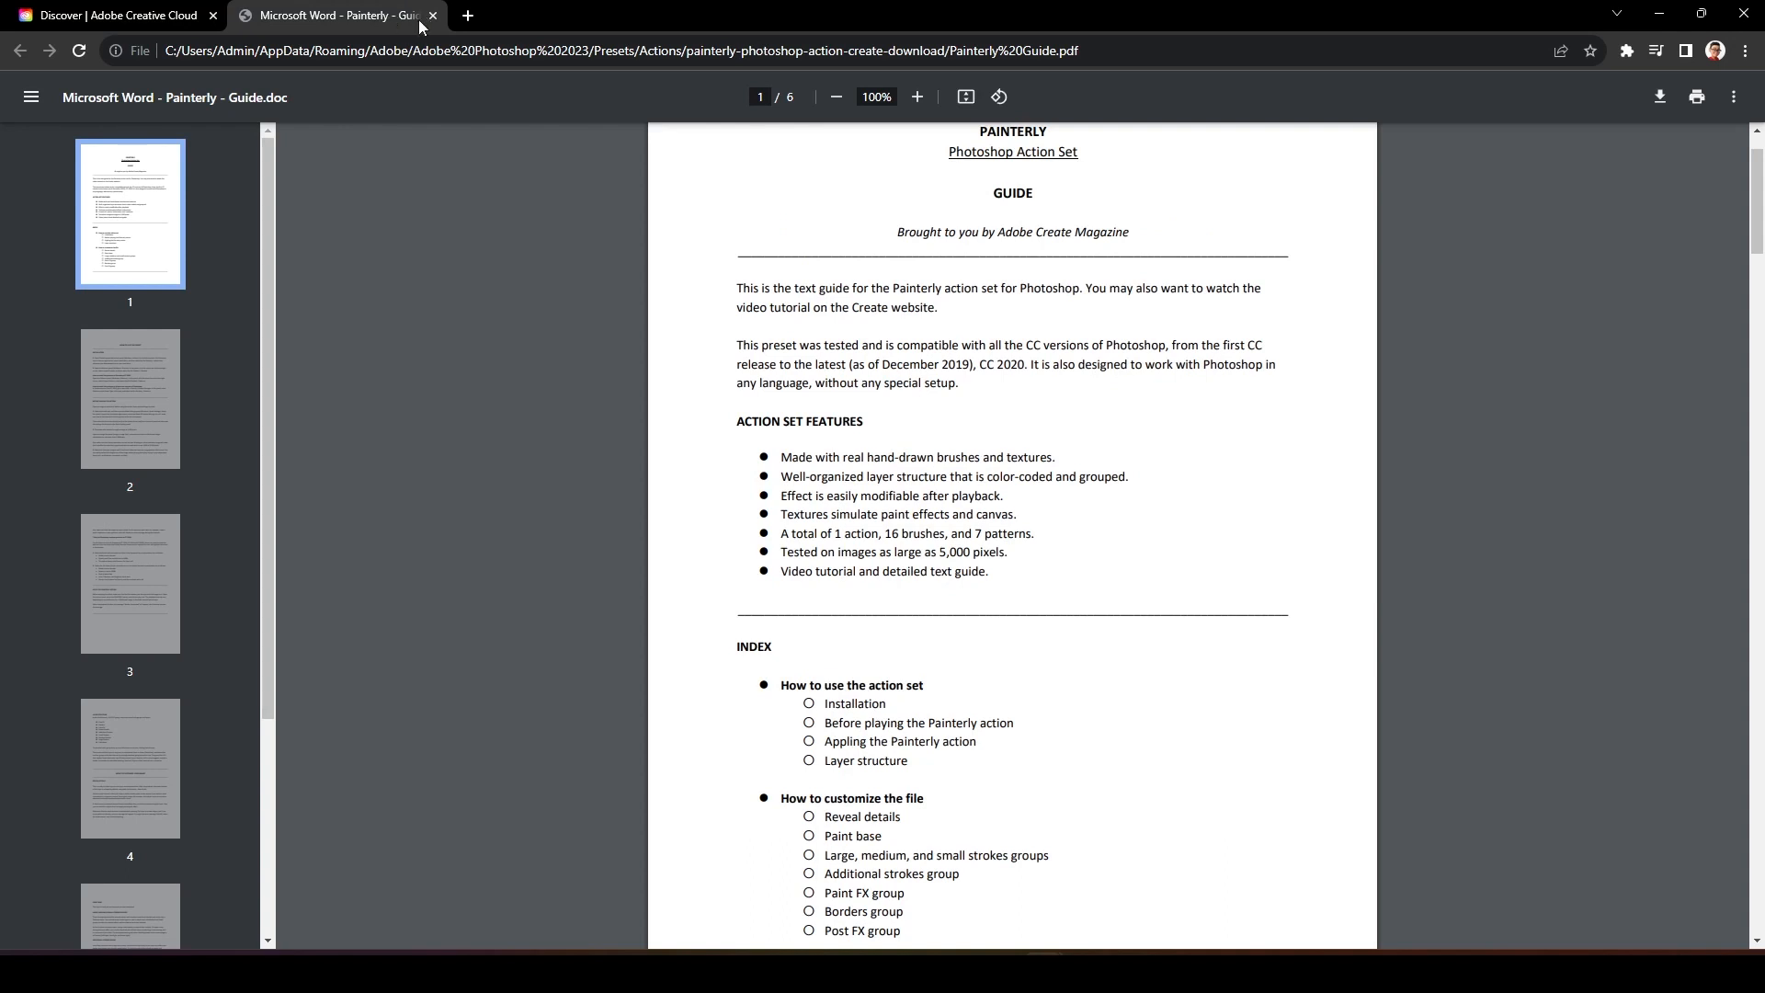
# Load the Painterly .atn file so the PAINTERLY action appears in the Actions panel
pyautogui.click(113, 14)
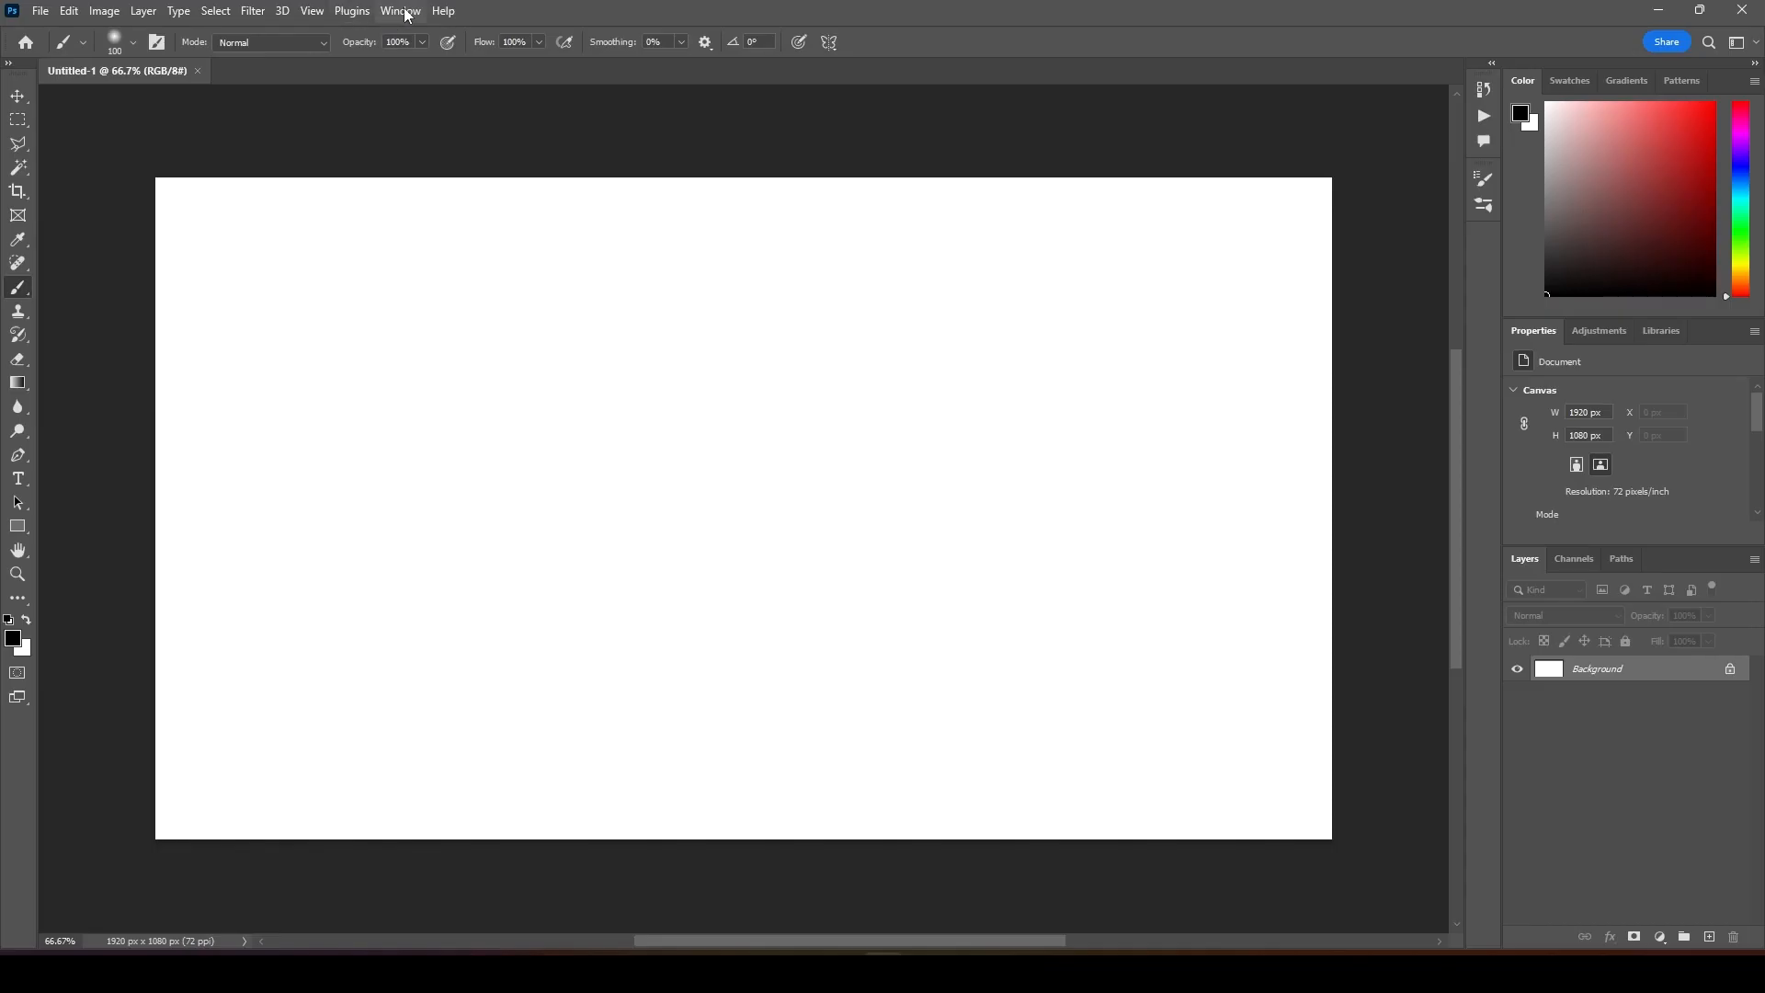
pyautogui.click(399, 12)
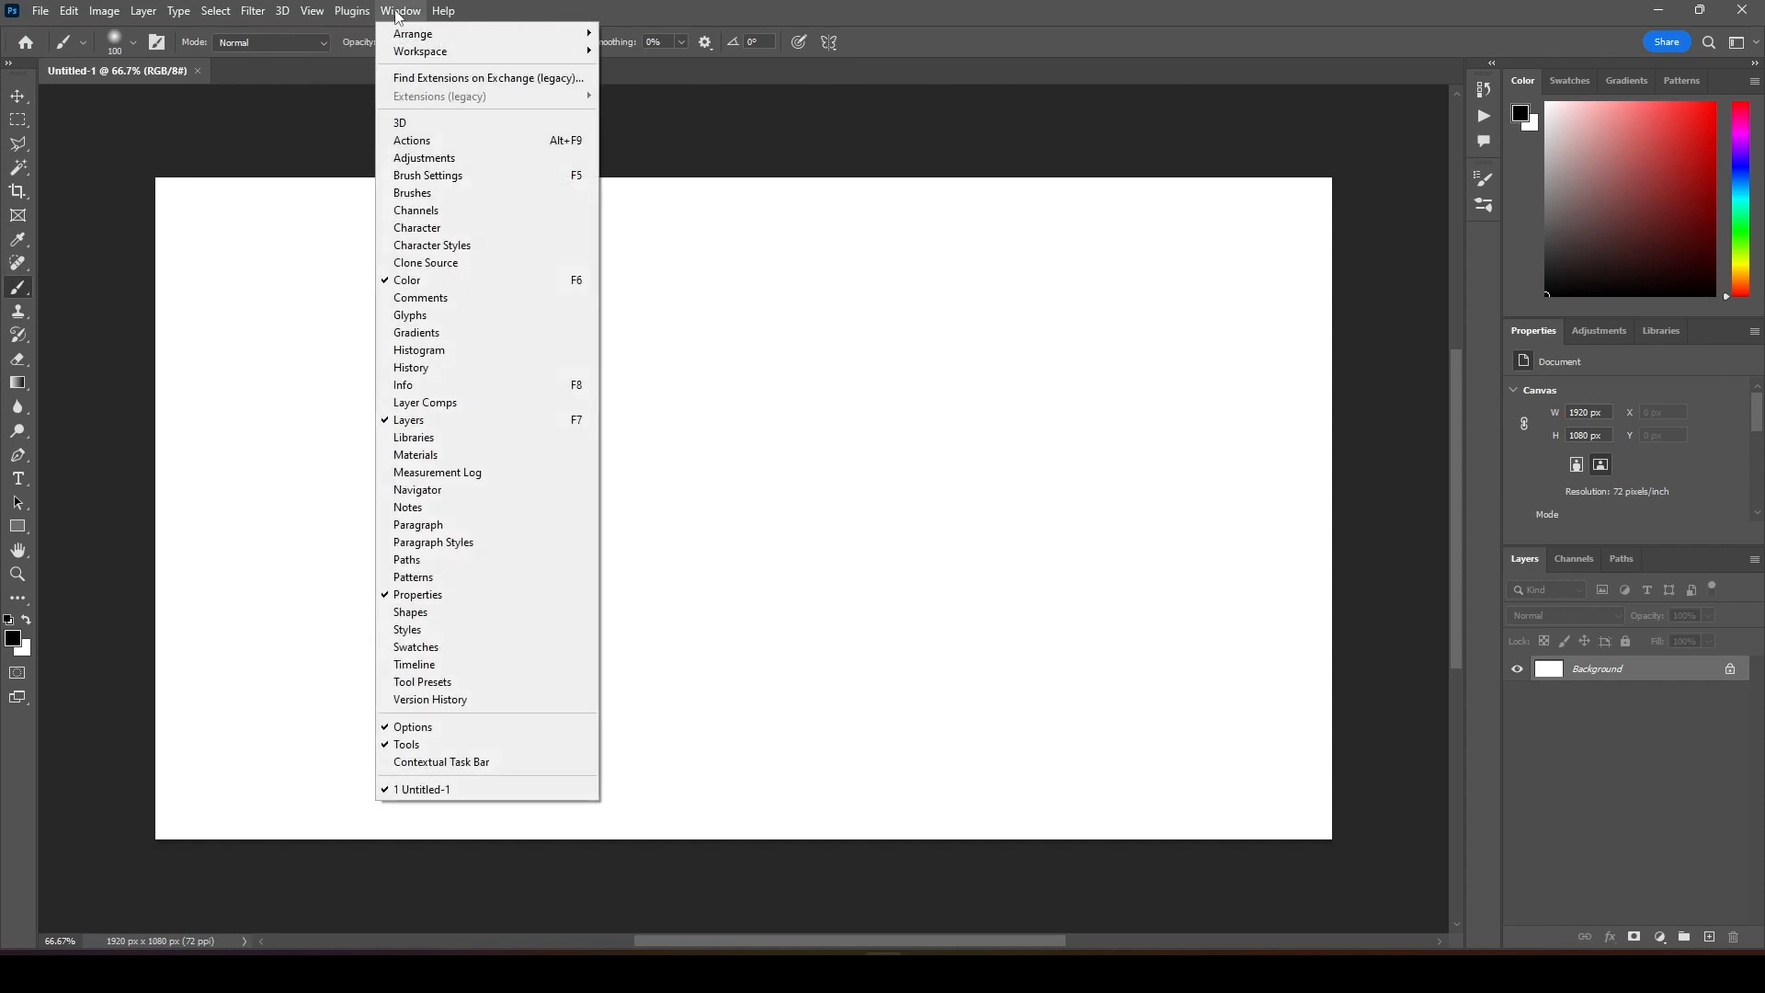
pyautogui.click(412, 140)
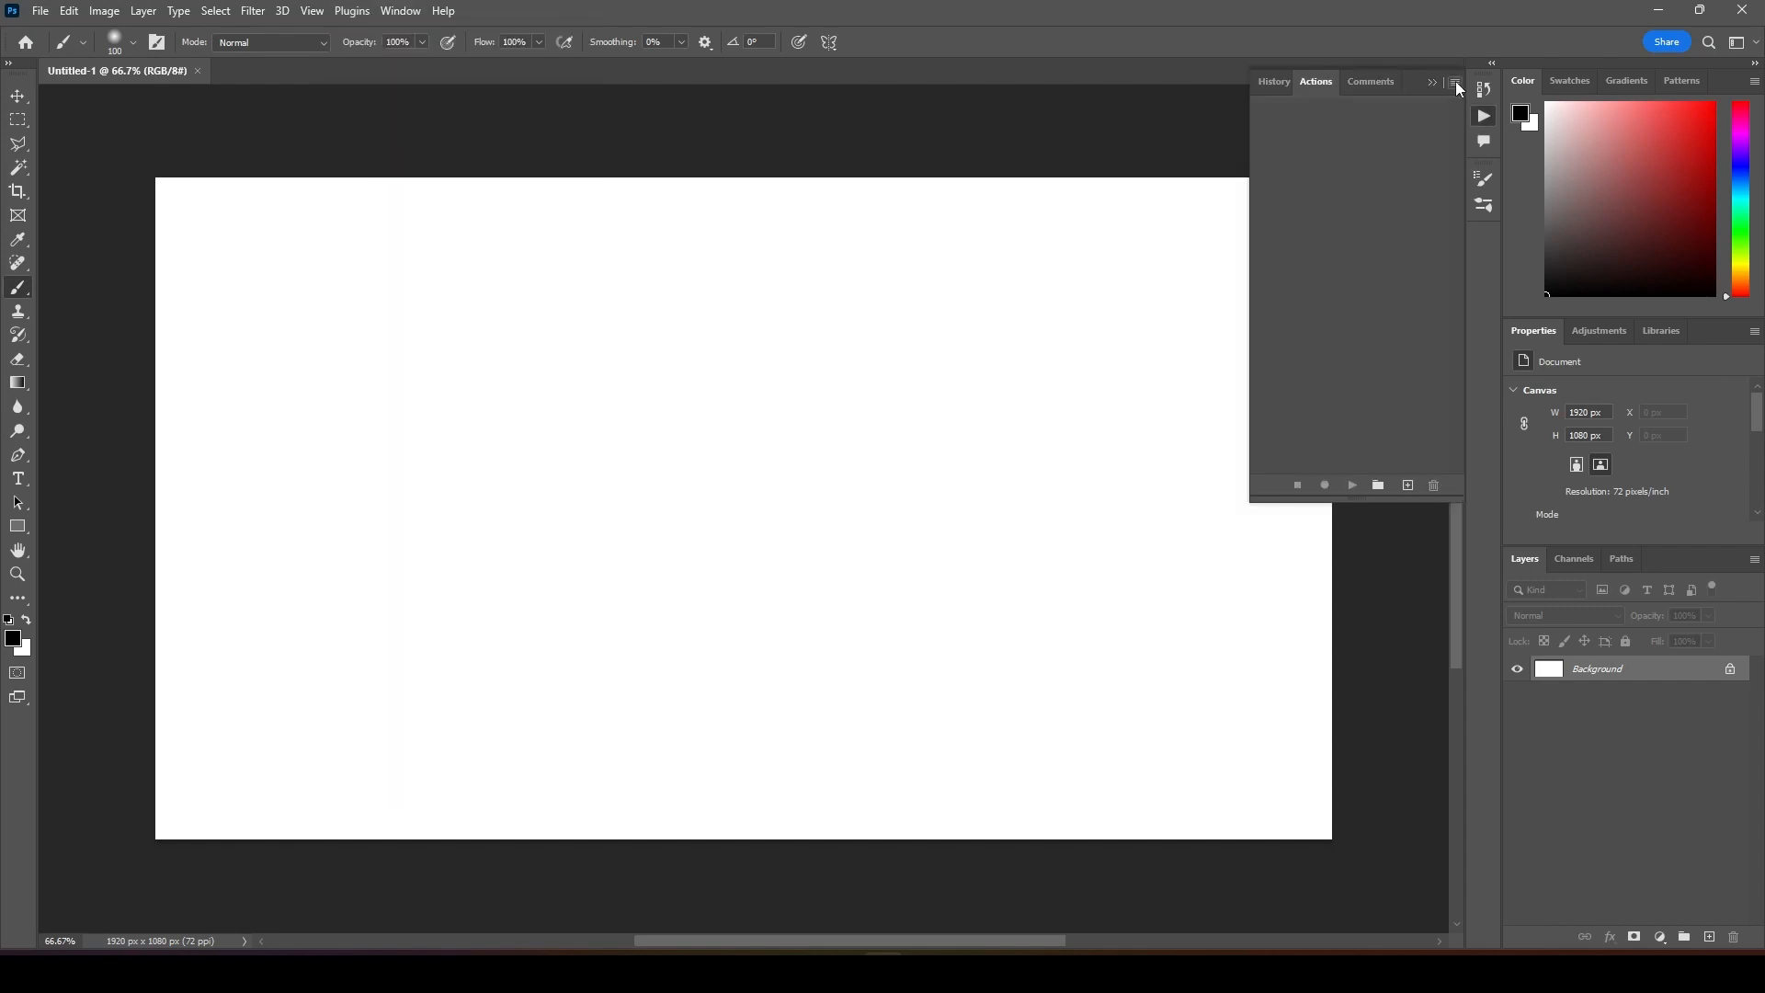
pyautogui.click(1452, 81)
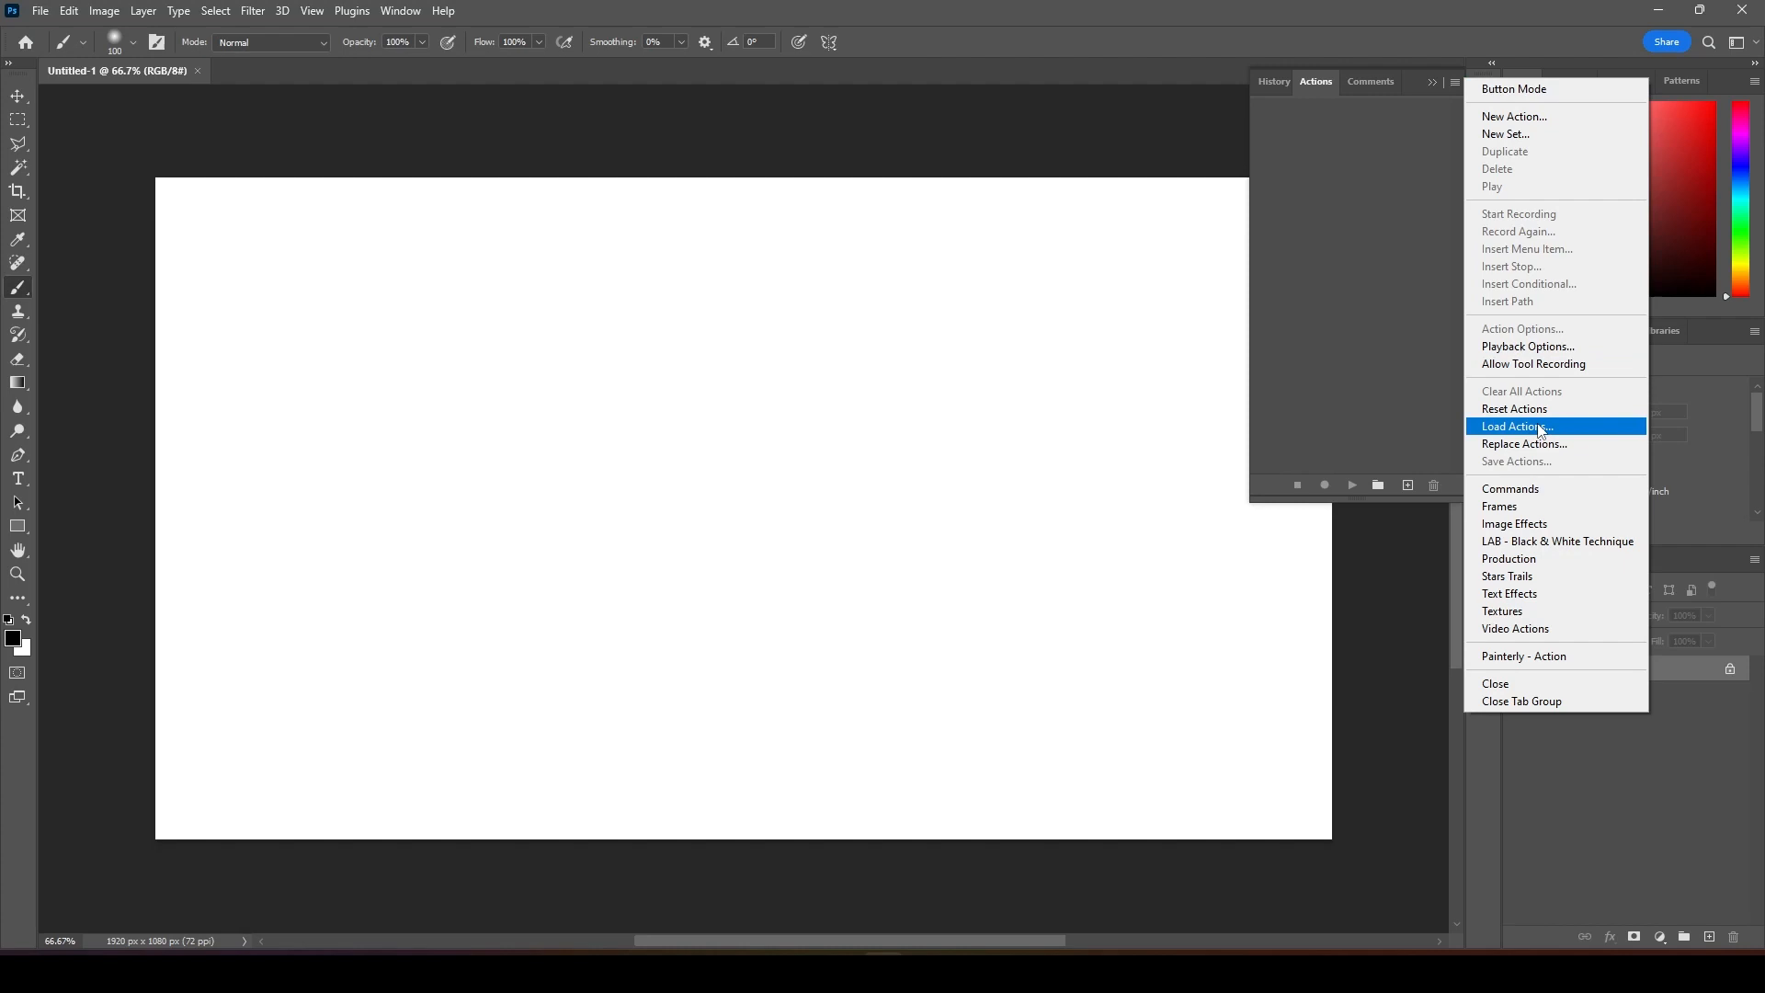
pyautogui.click(1513, 424)
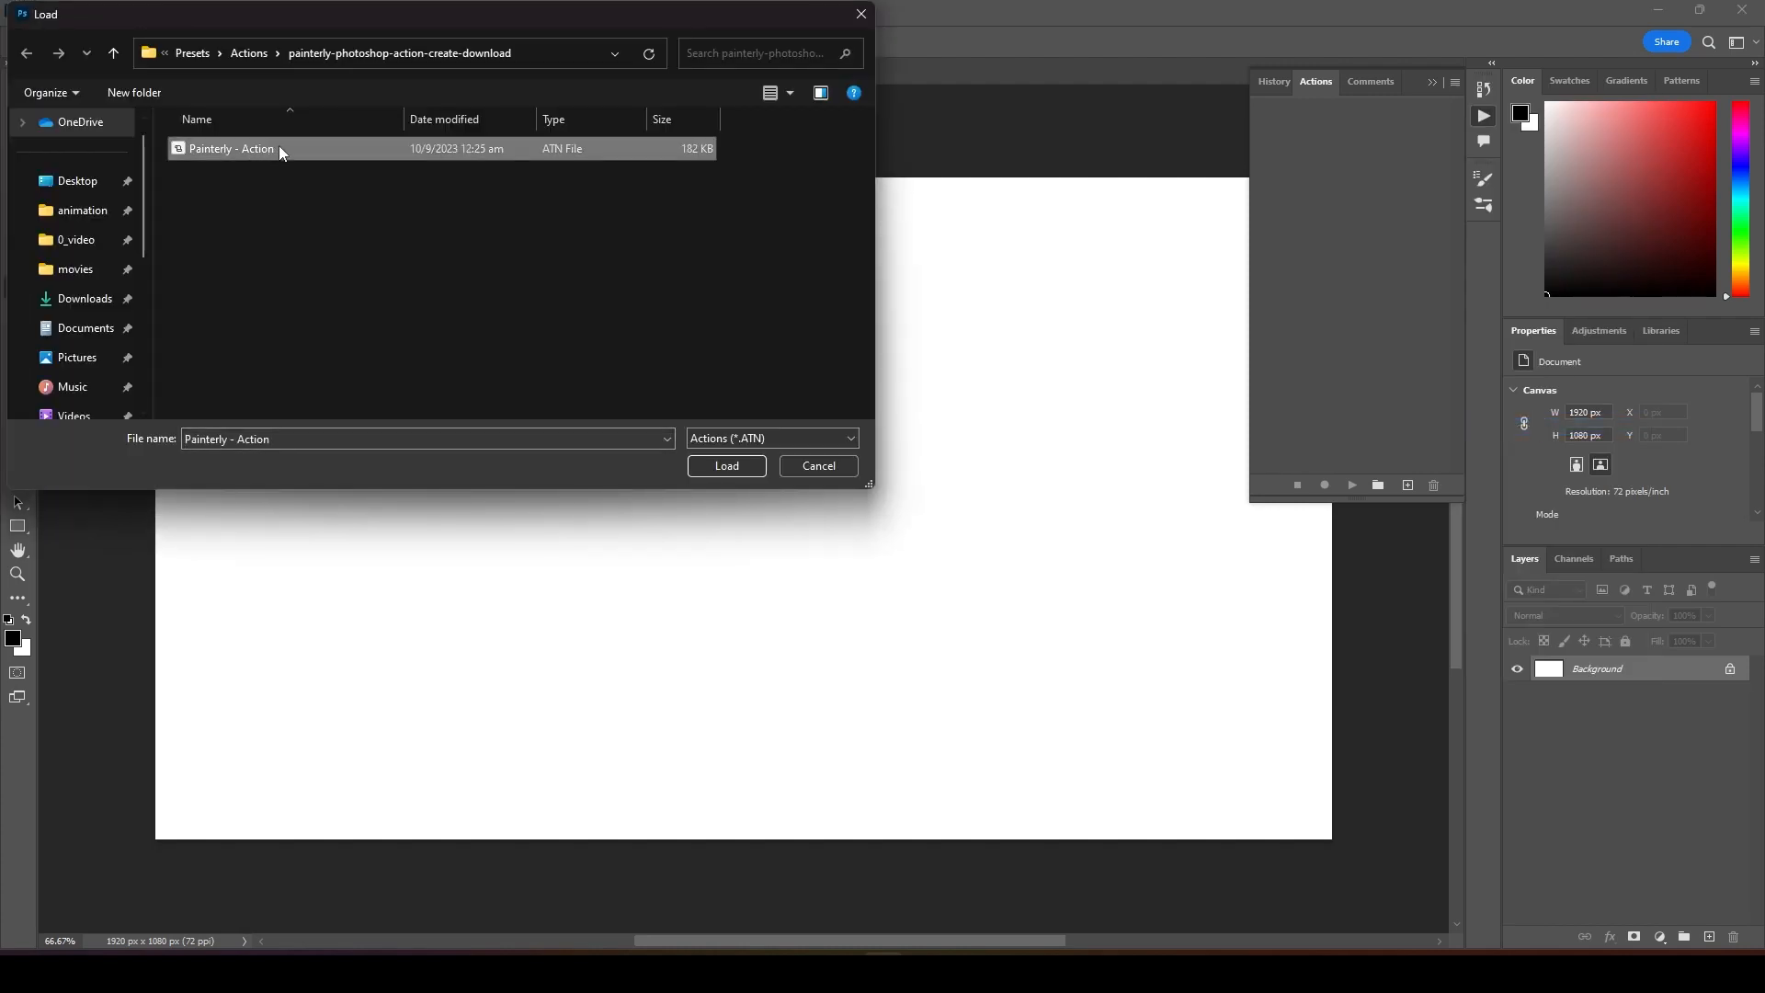
pyautogui.click(726, 465)
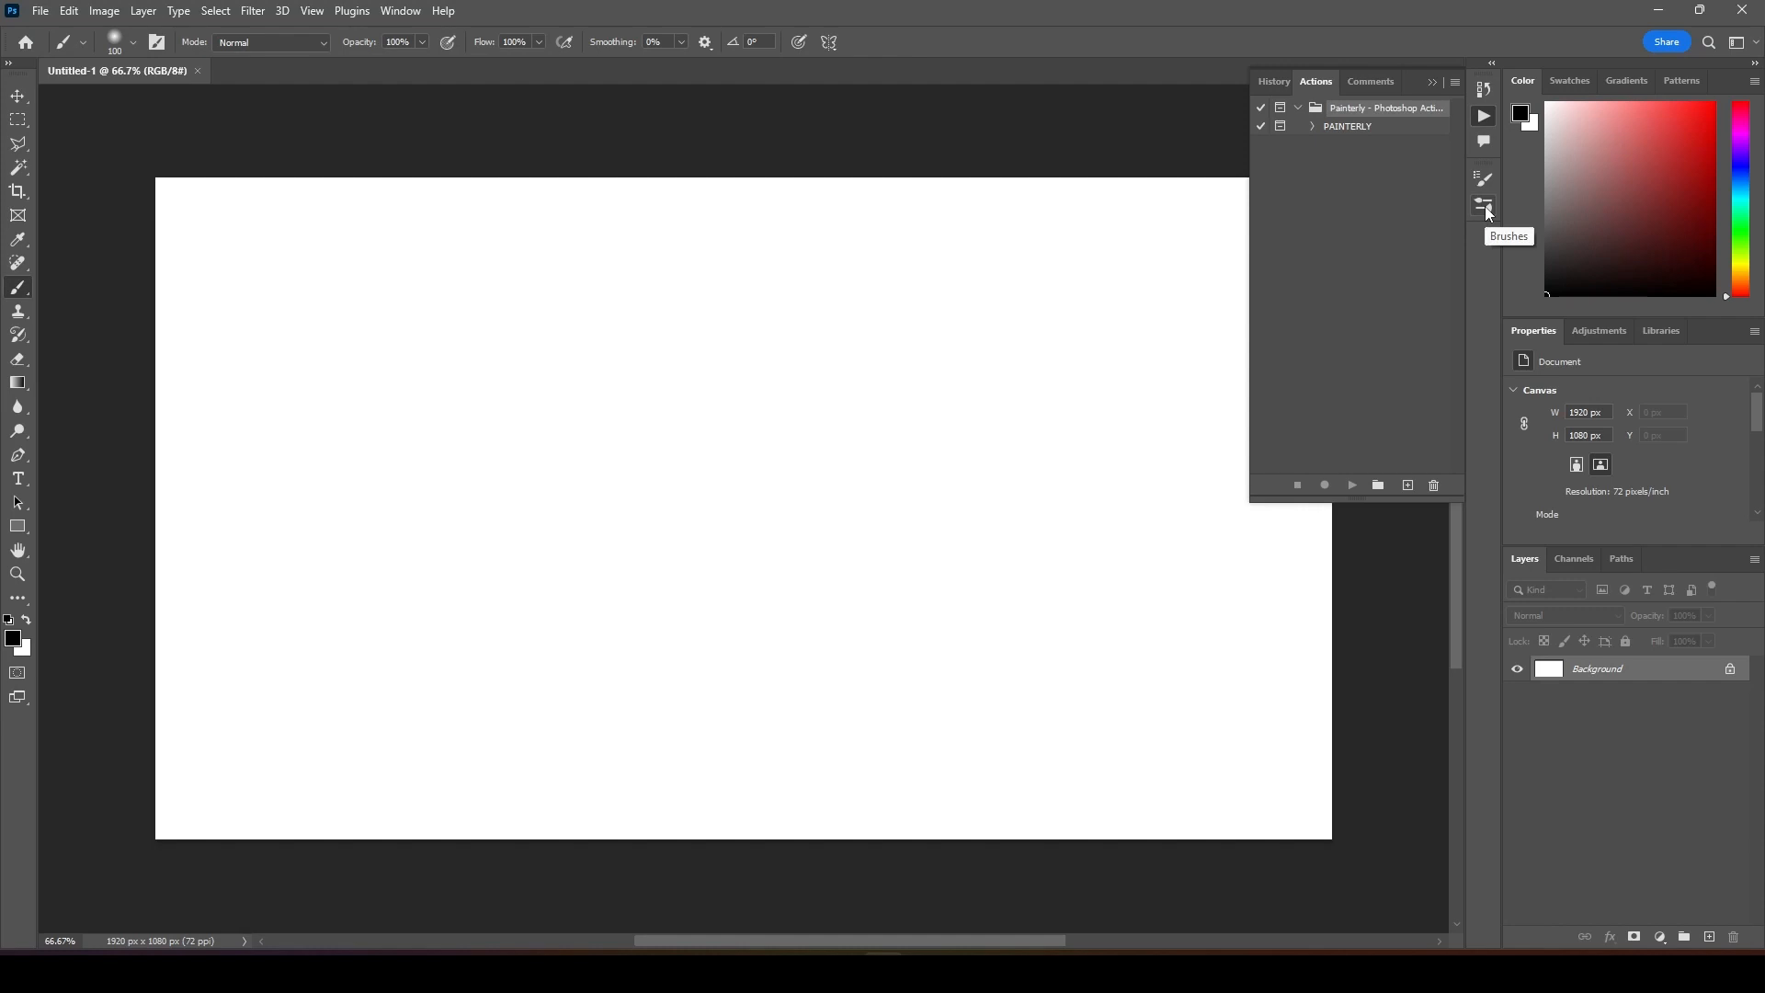
# Import the Painterly - Brushes .abr file into the Brushes panel
pyautogui.click(1484, 206)
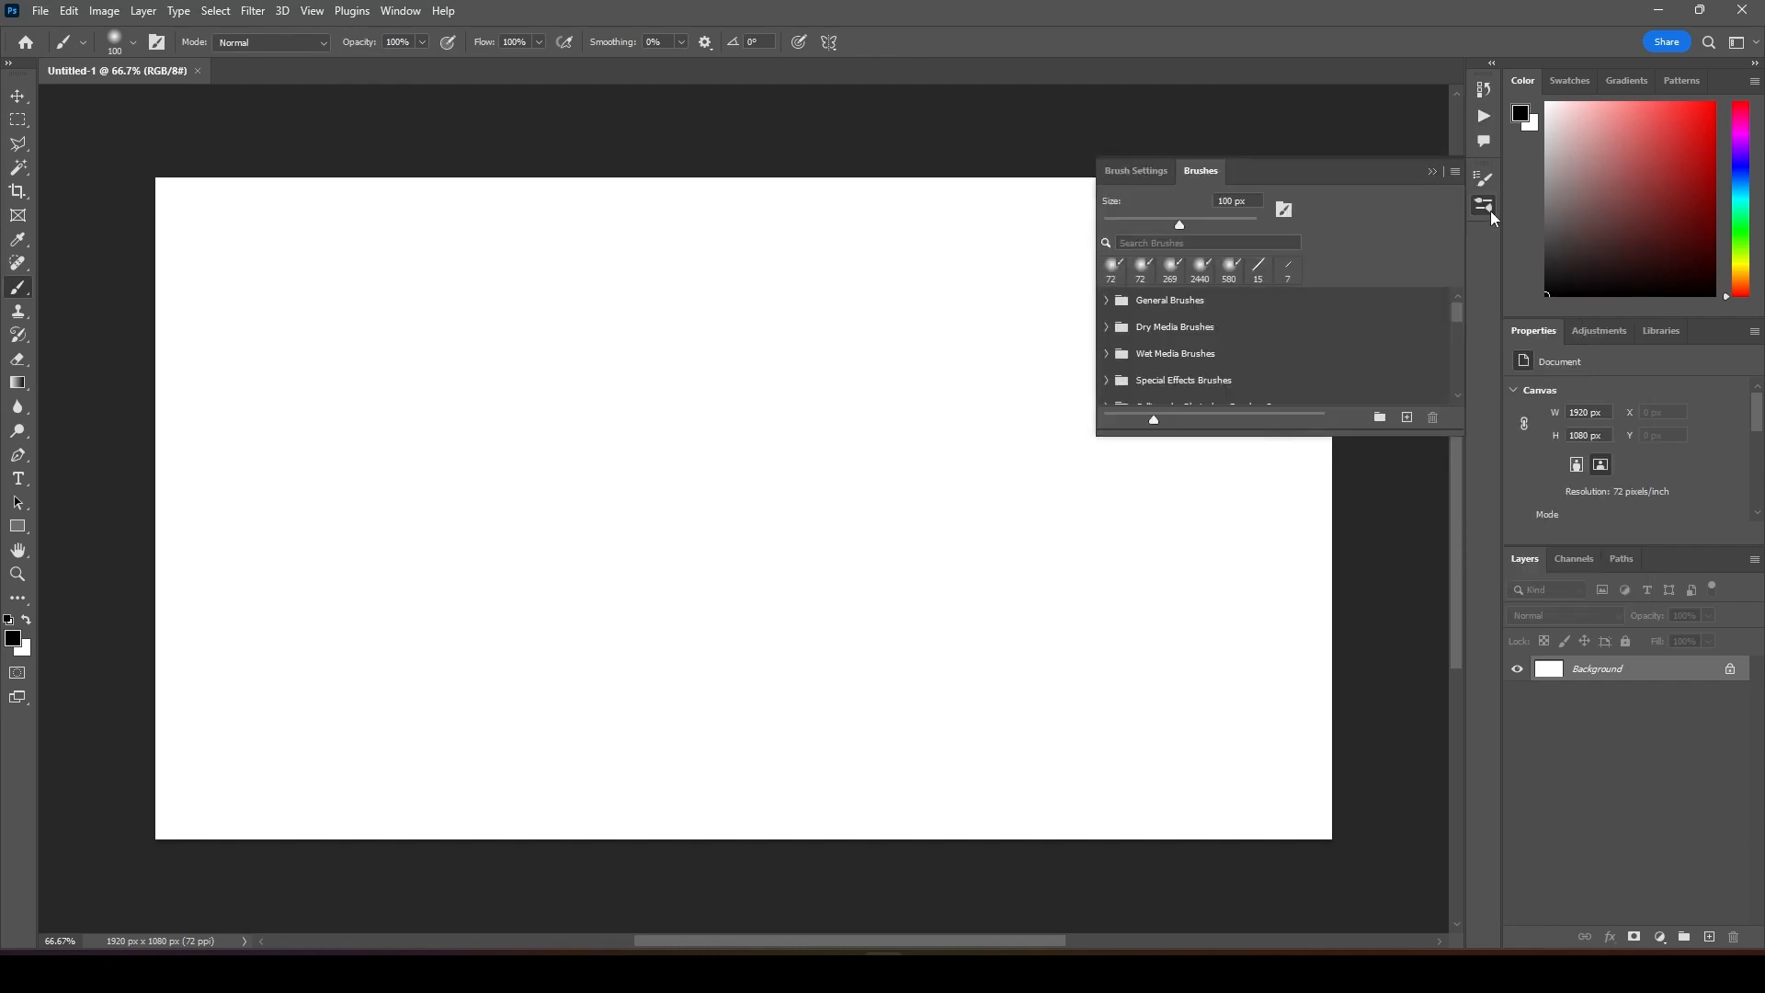
pyautogui.click(399, 11)
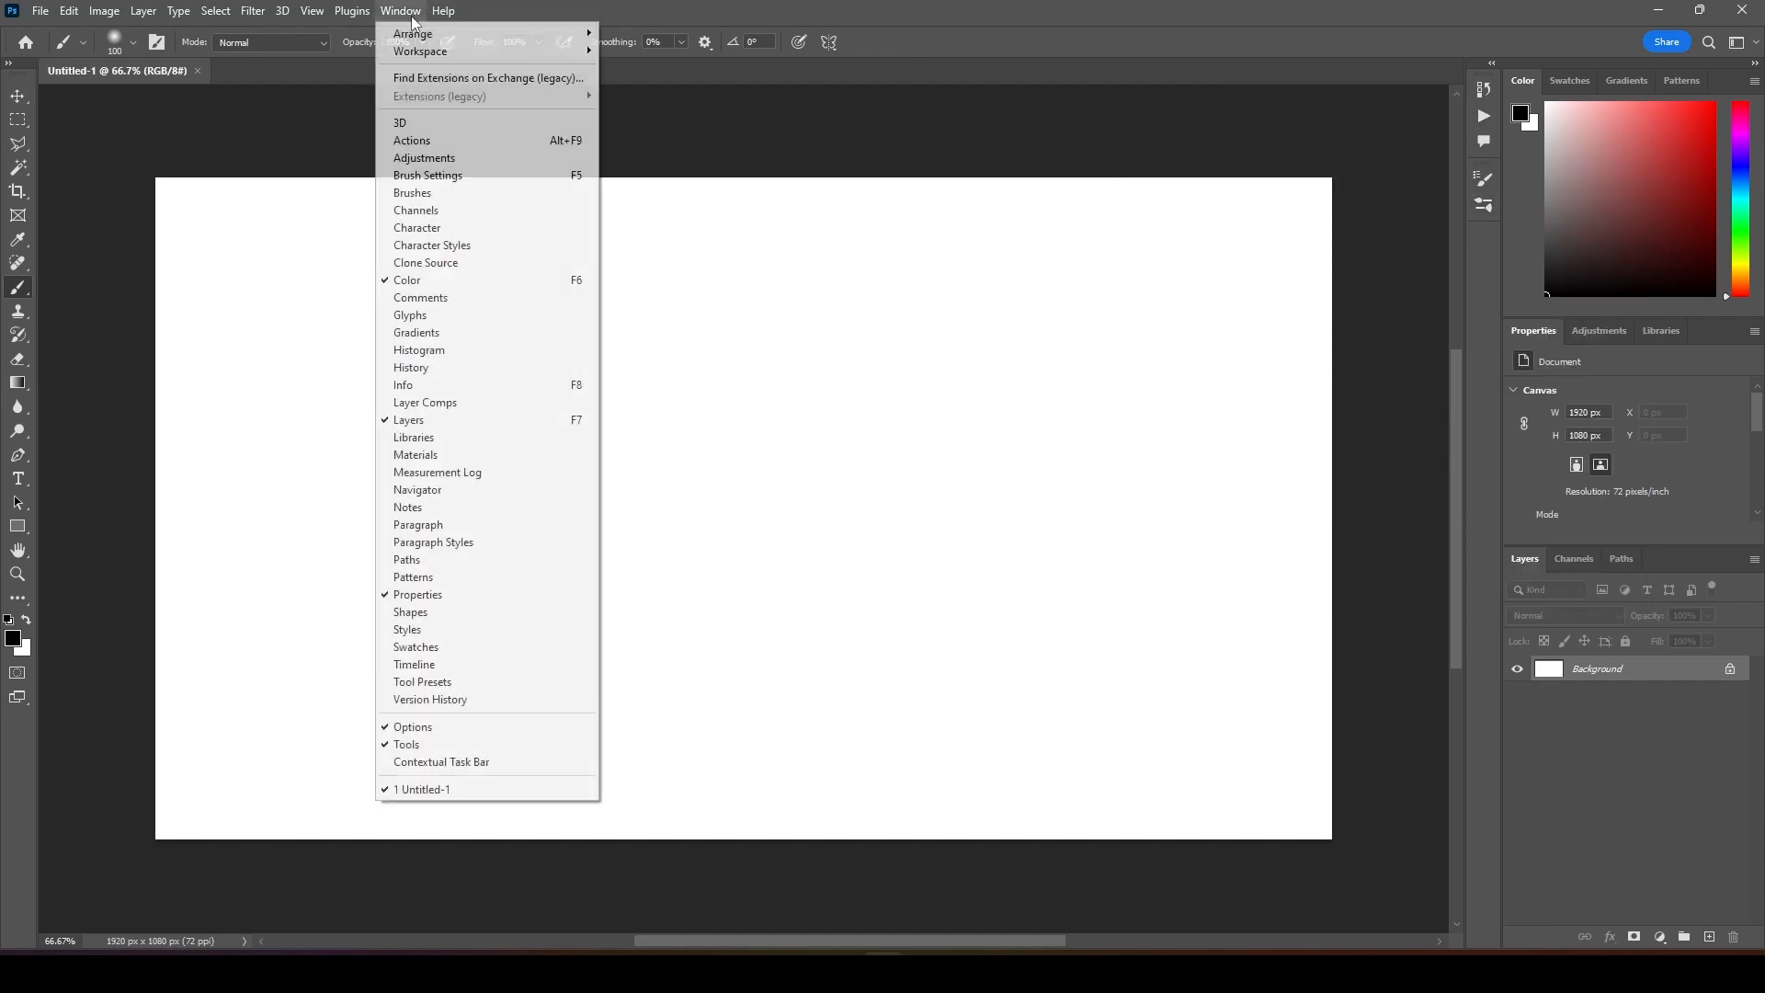
pyautogui.moveTo(412, 193)
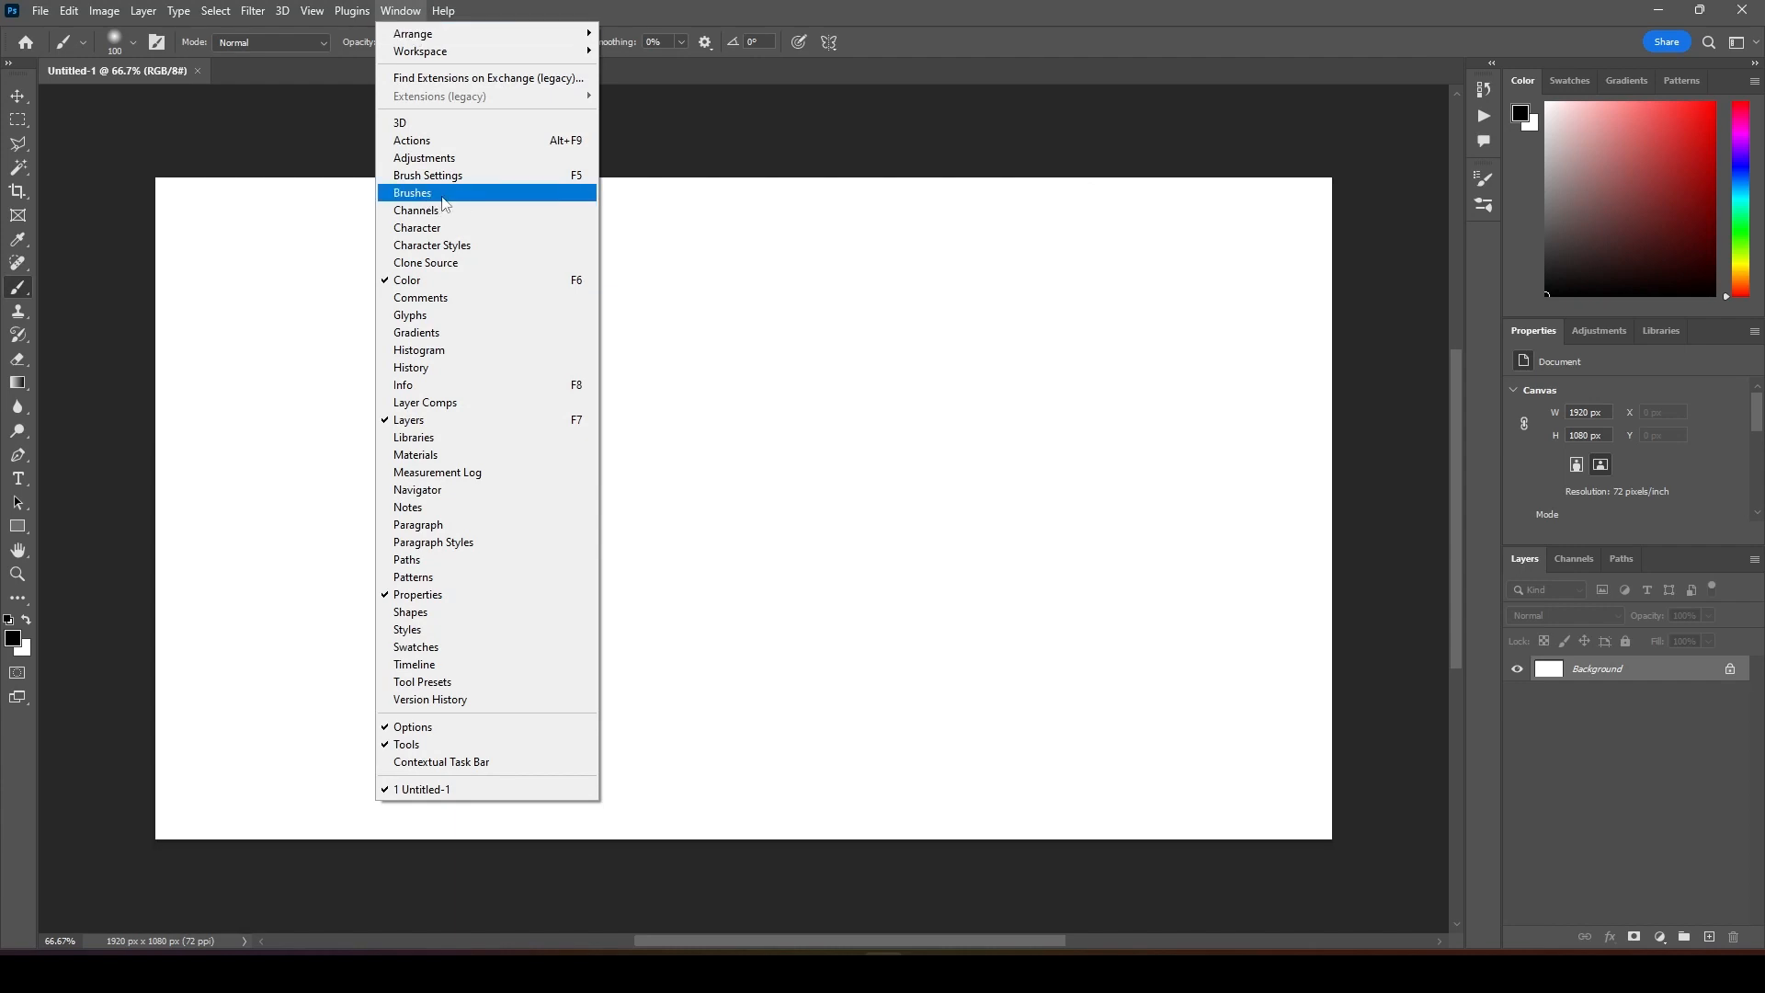
pyautogui.click(412, 193)
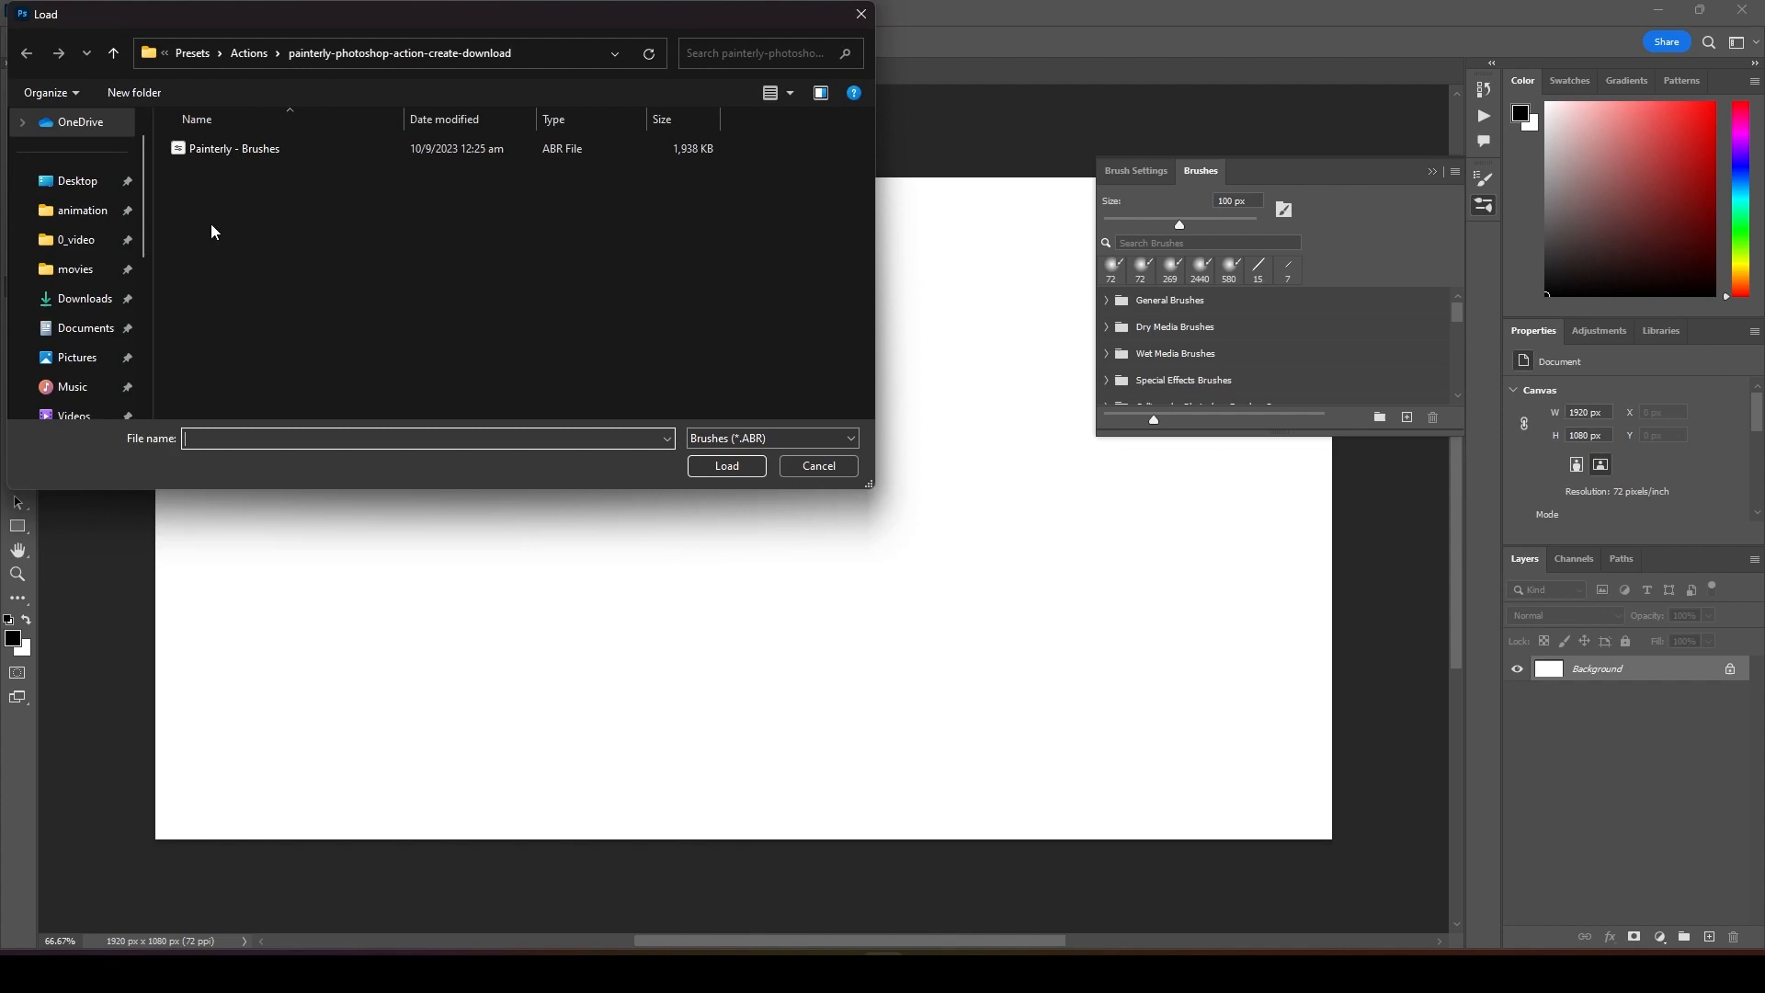
pyautogui.click(233, 148)
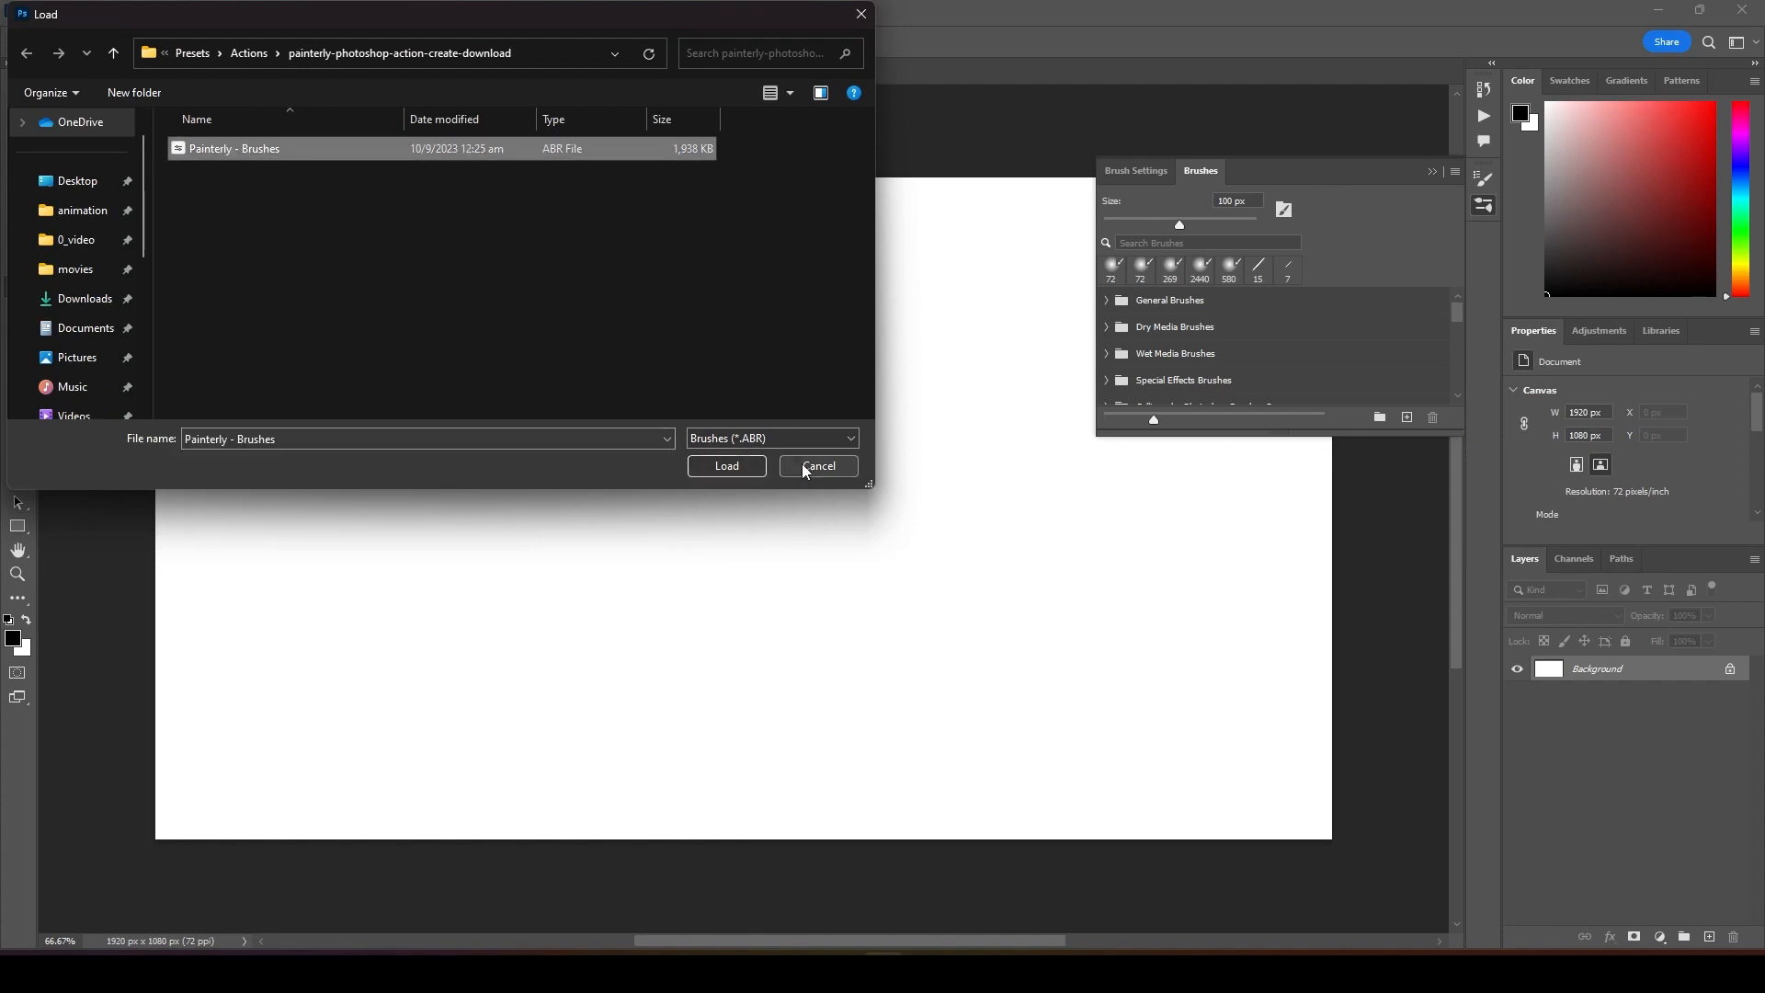
pyautogui.click(727, 465)
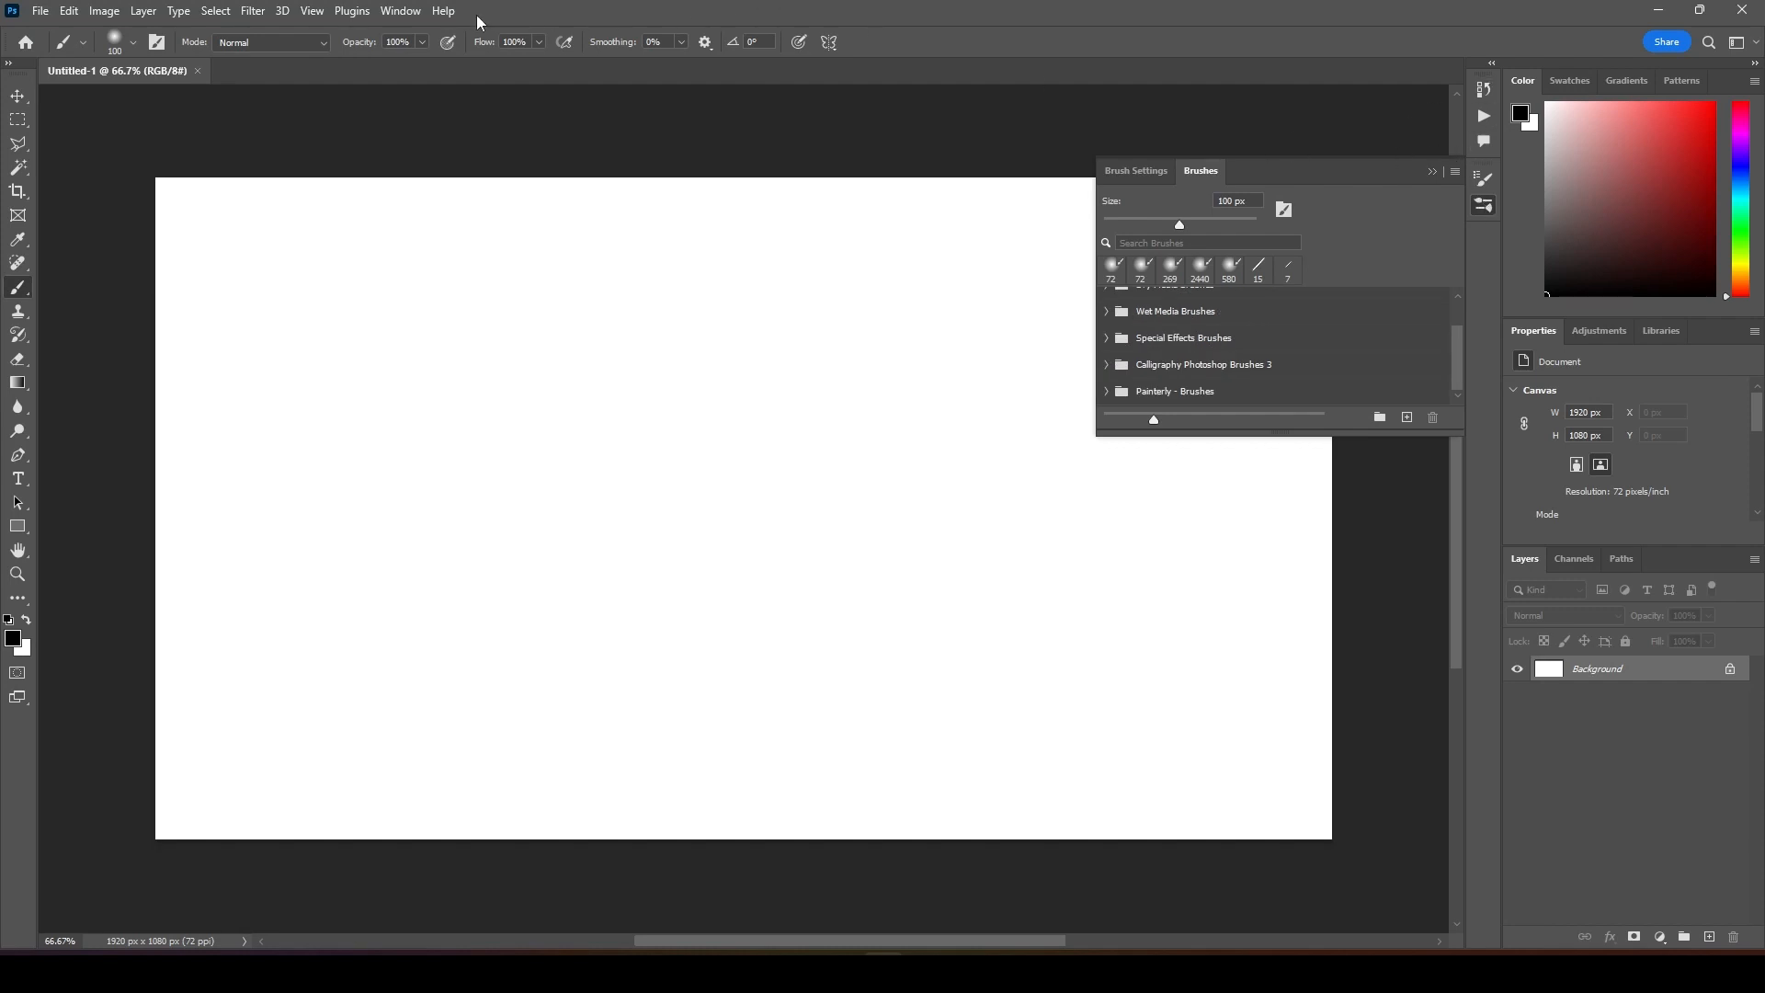
# Import the Painterly - Patterns file through the Patterns panel
pyautogui.click(399, 11)
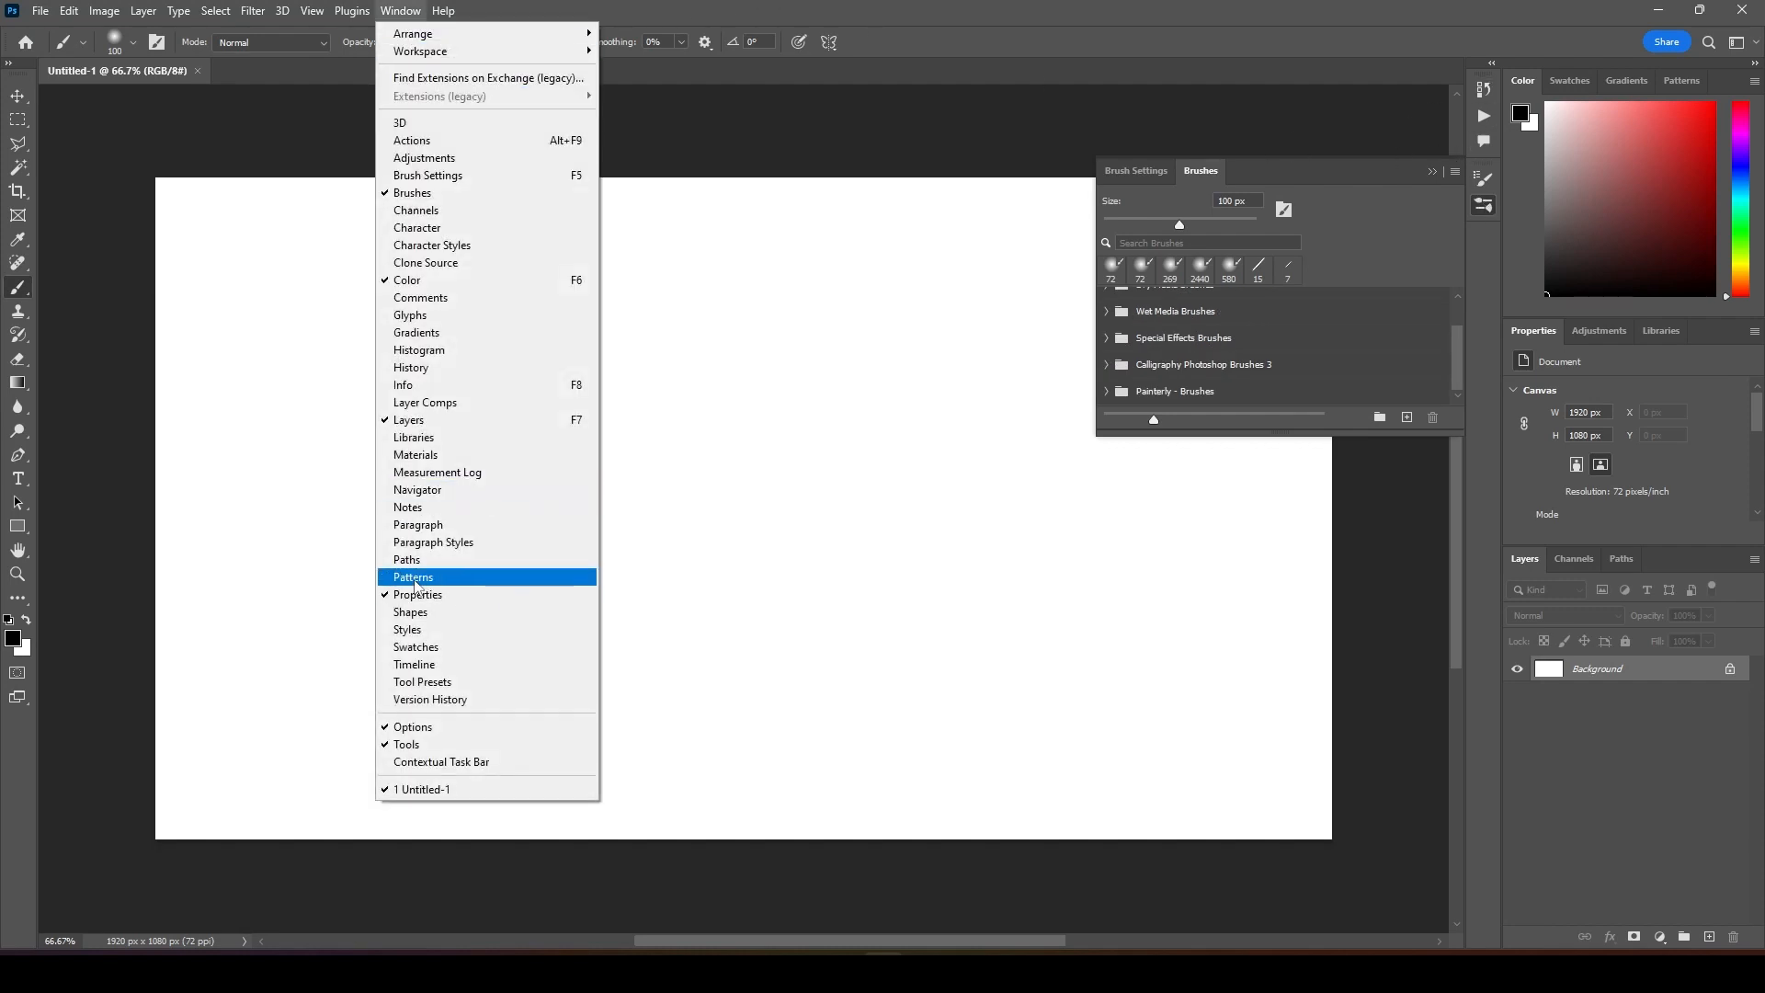
pyautogui.click(412, 575)
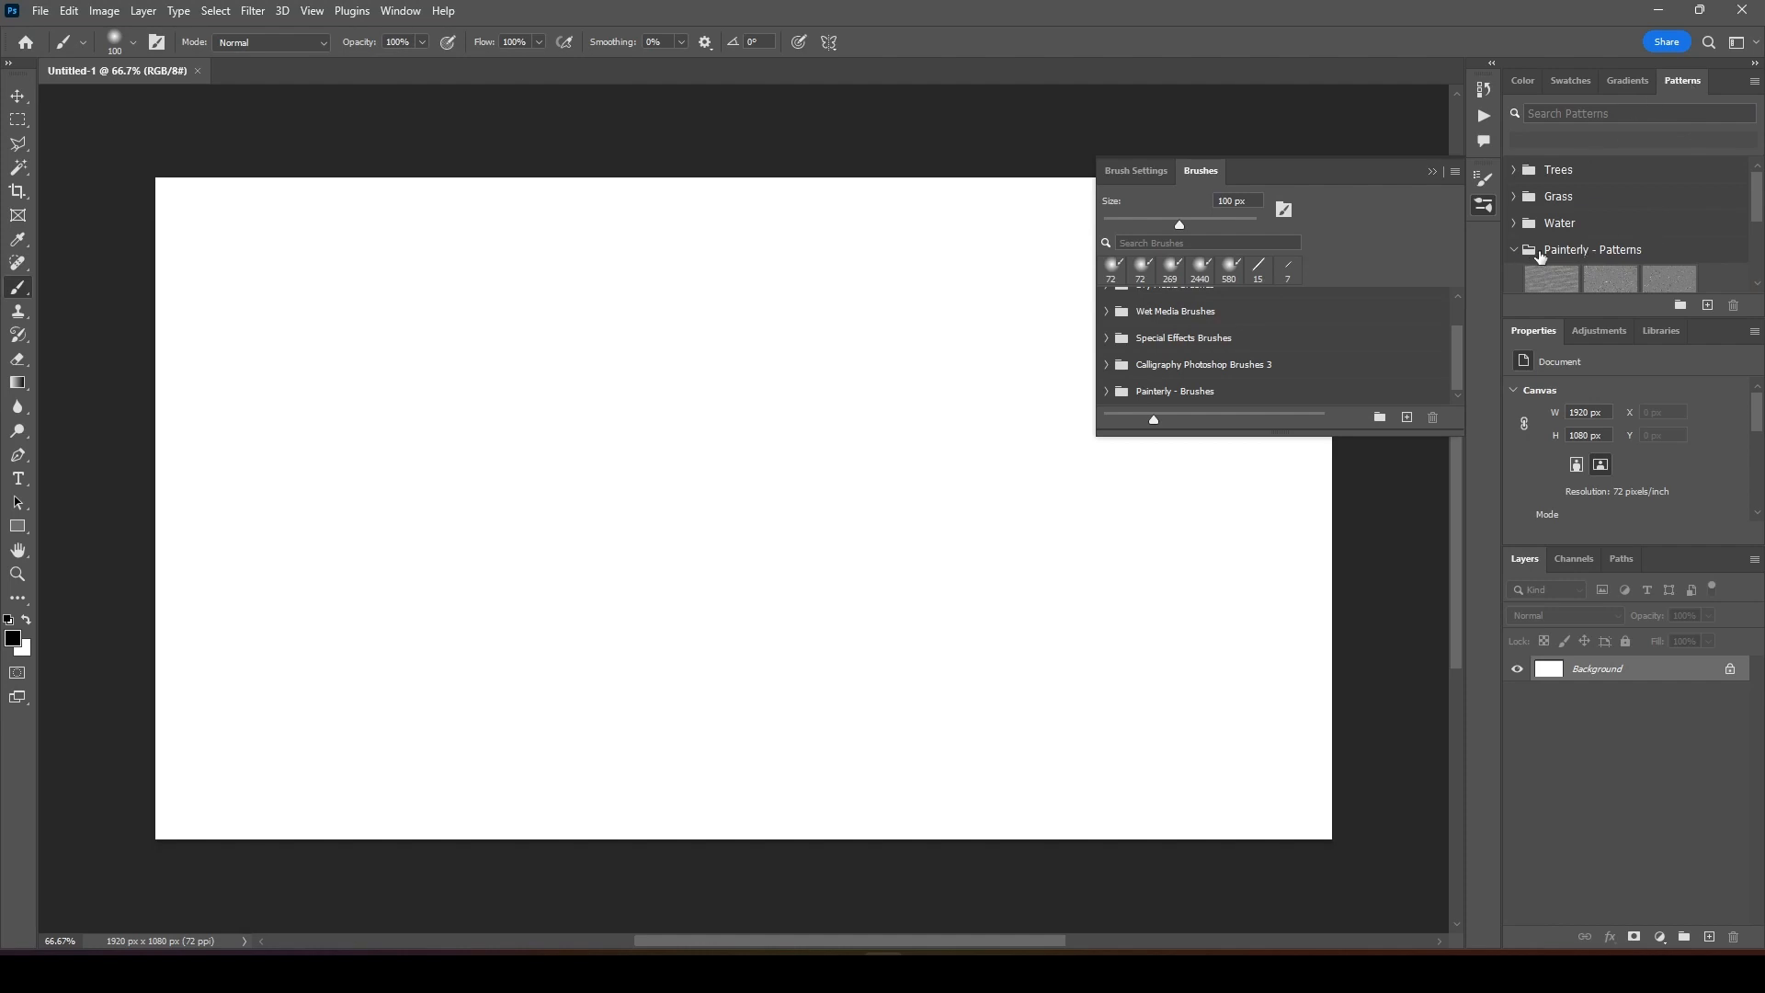
pyautogui.click(1752, 81)
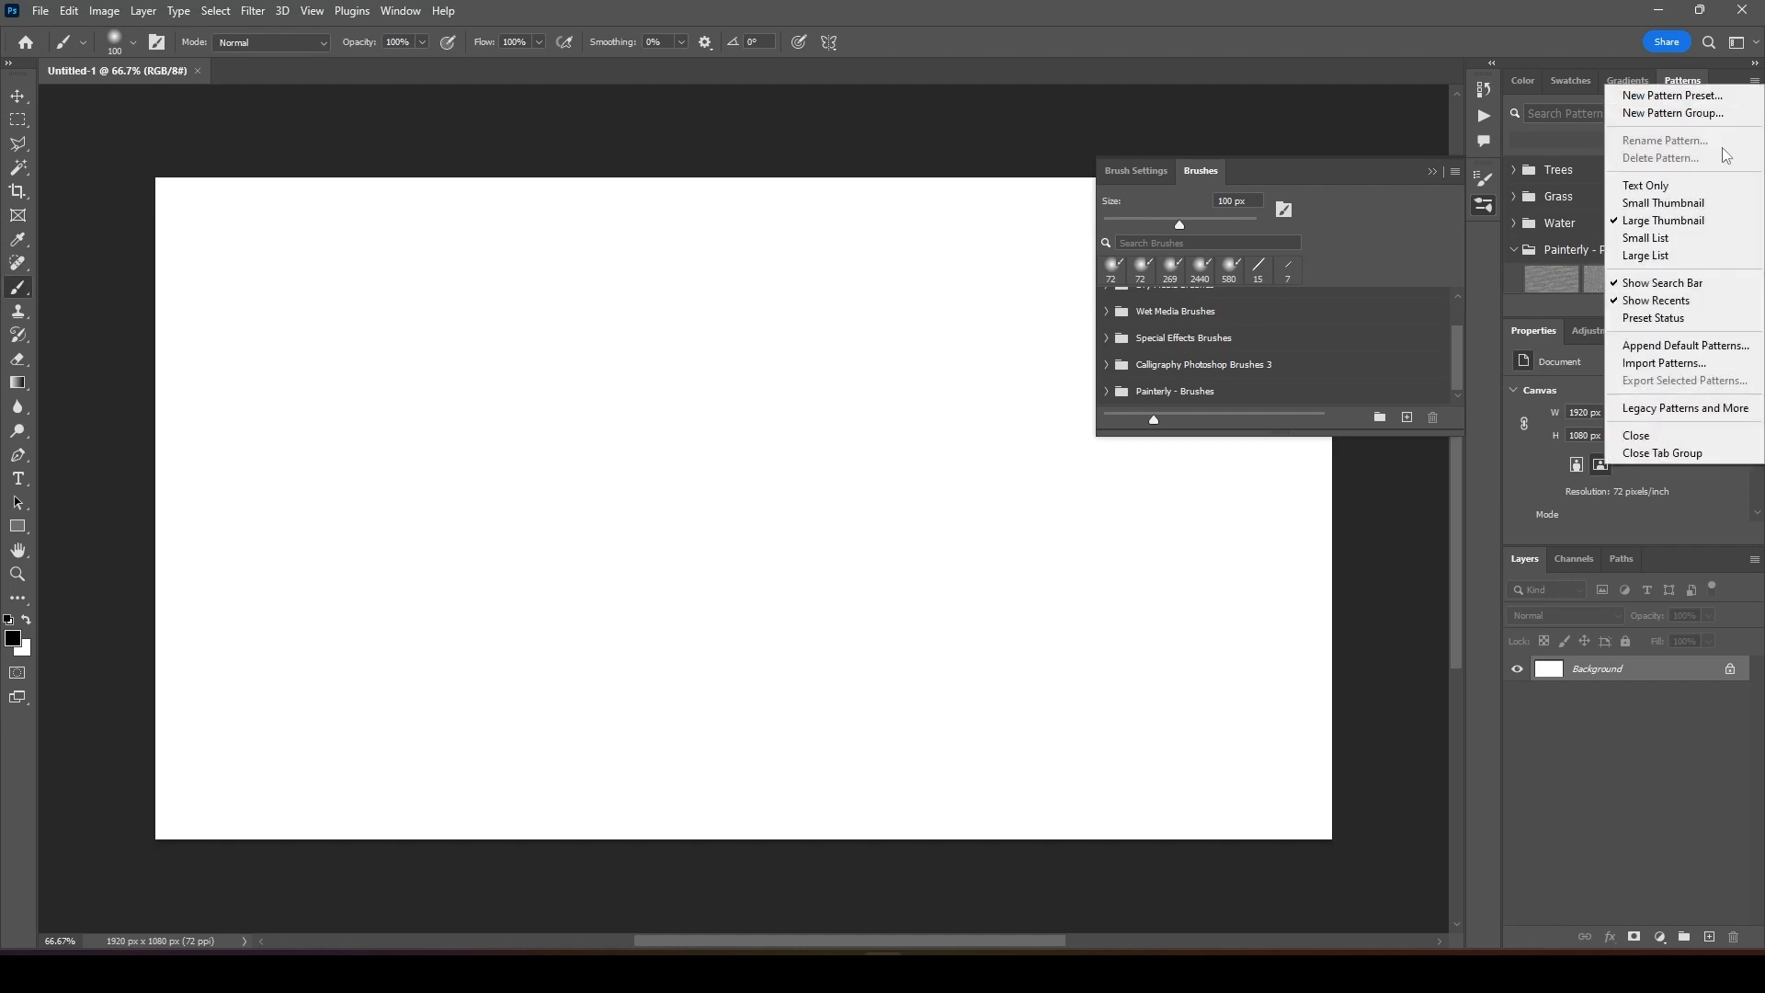
pyautogui.click(1662, 363)
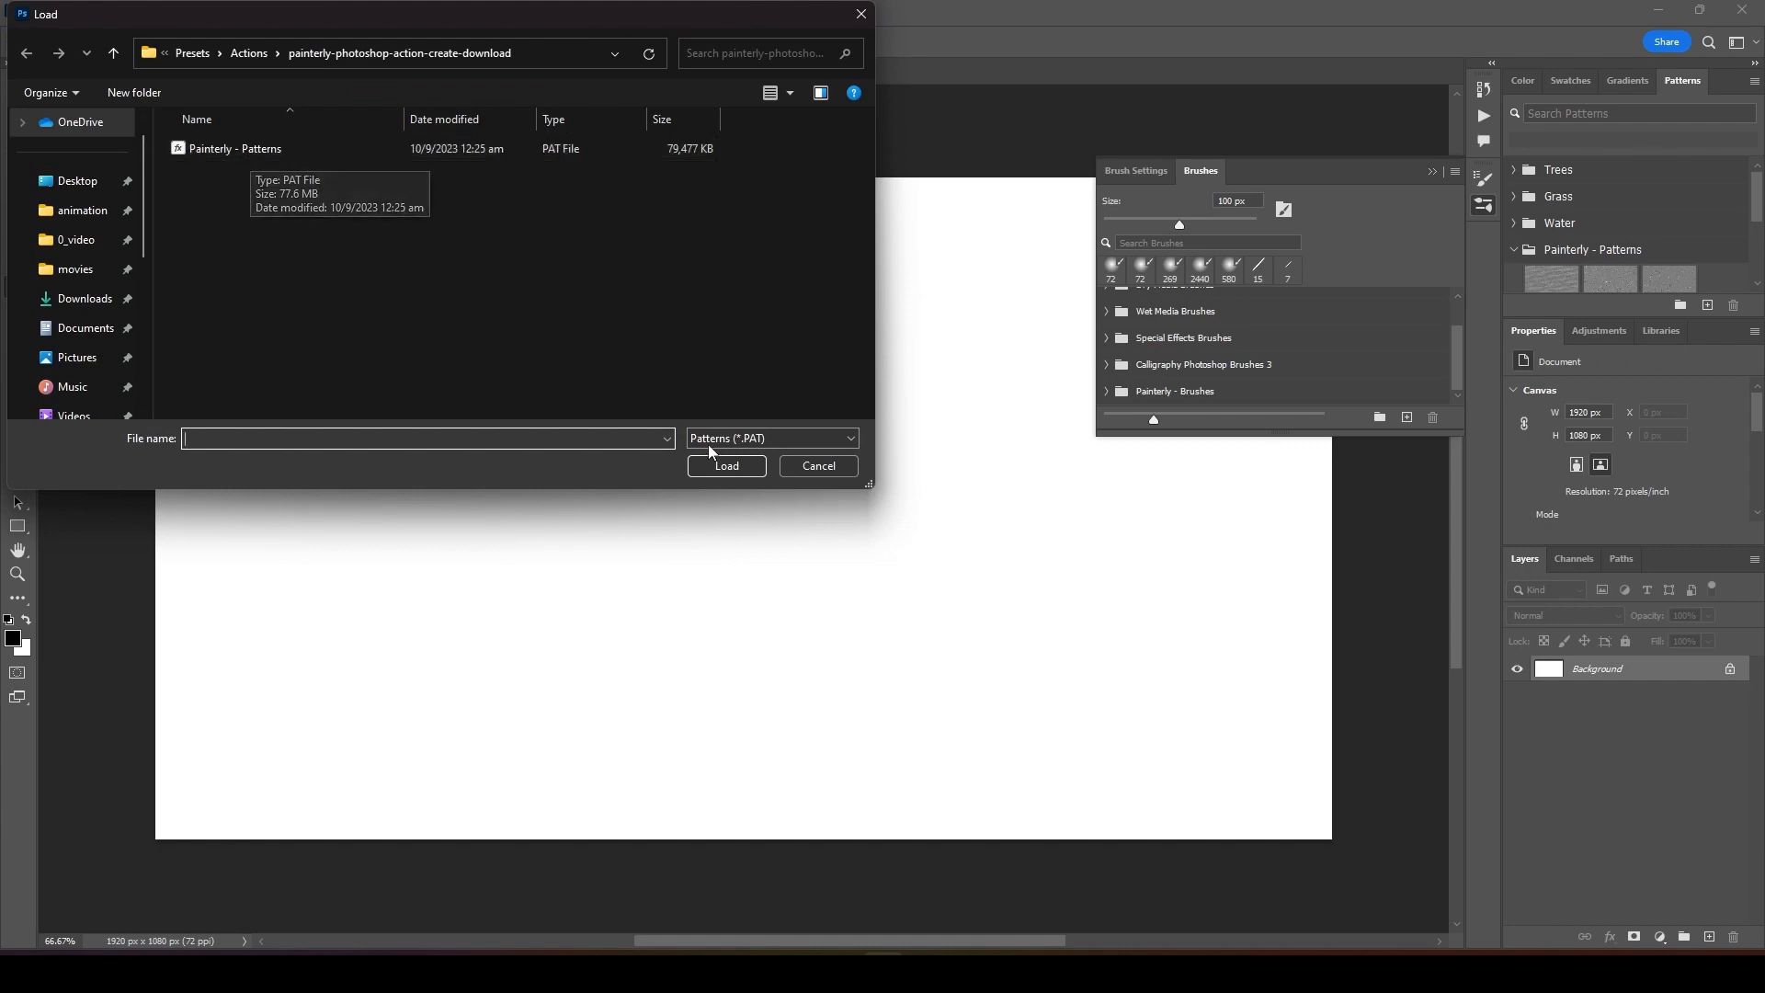
pyautogui.click(816, 465)
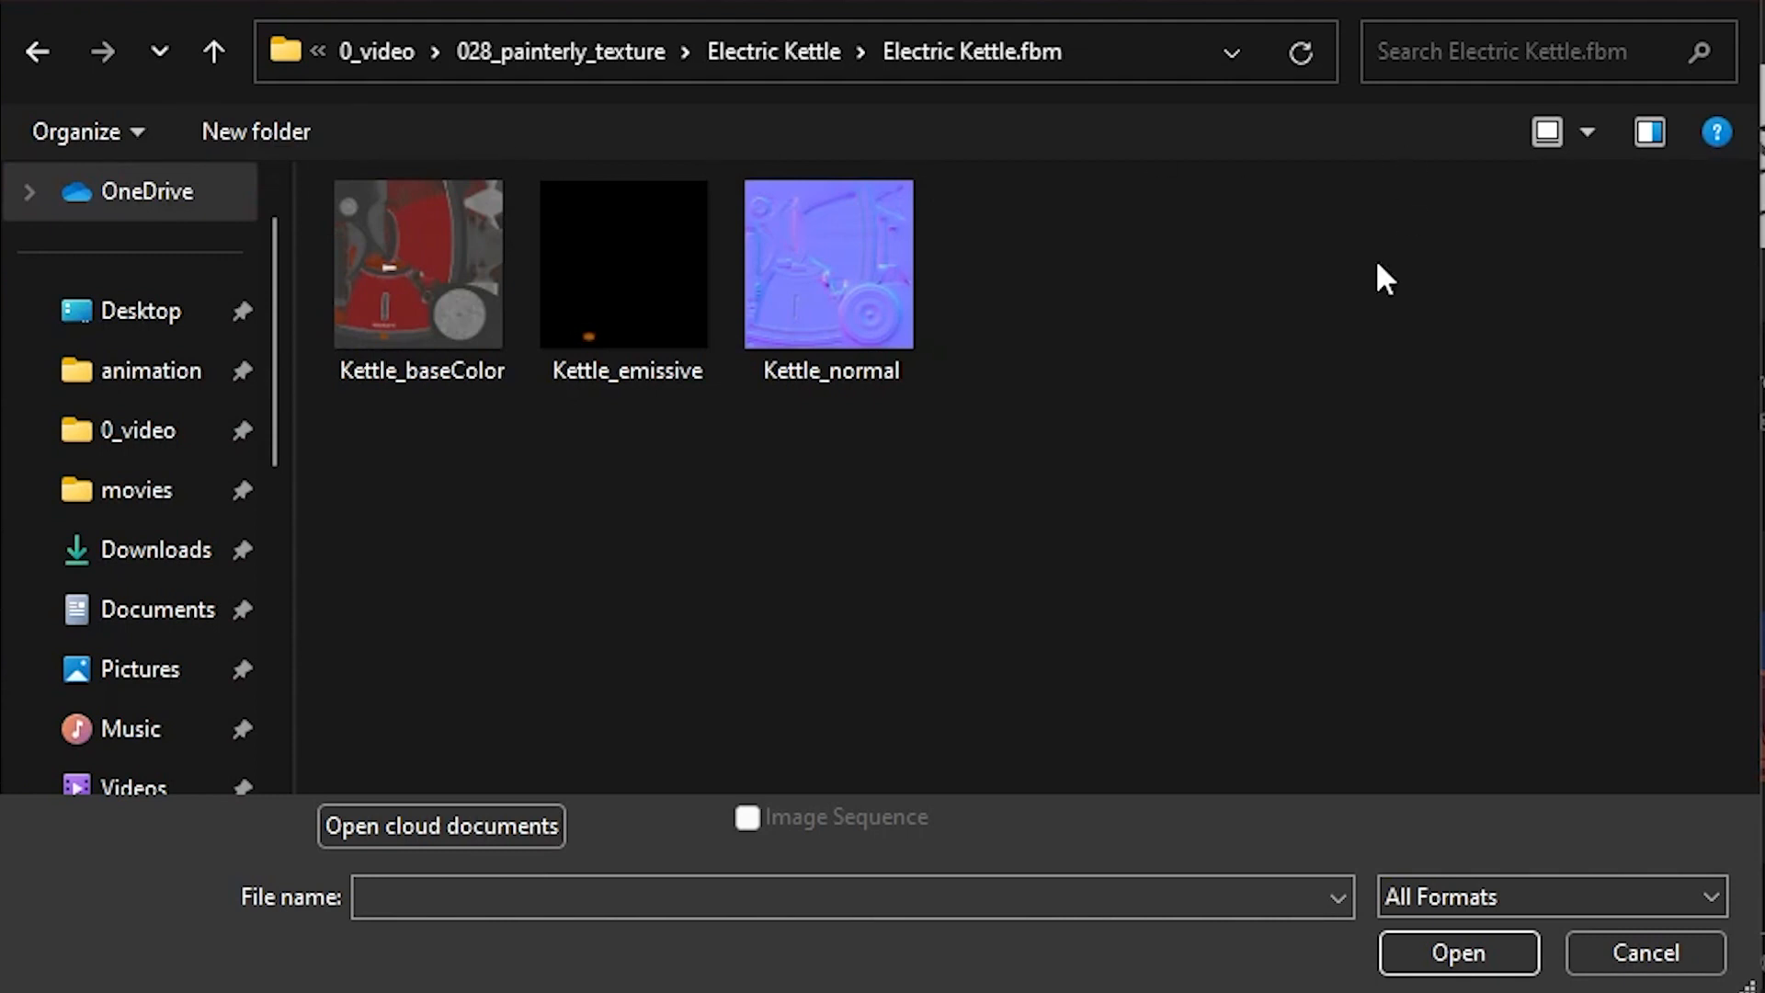
# Render Kettle_baseColor with the PAINTERLY action and continue past the completion message
pyautogui.click(419, 263)
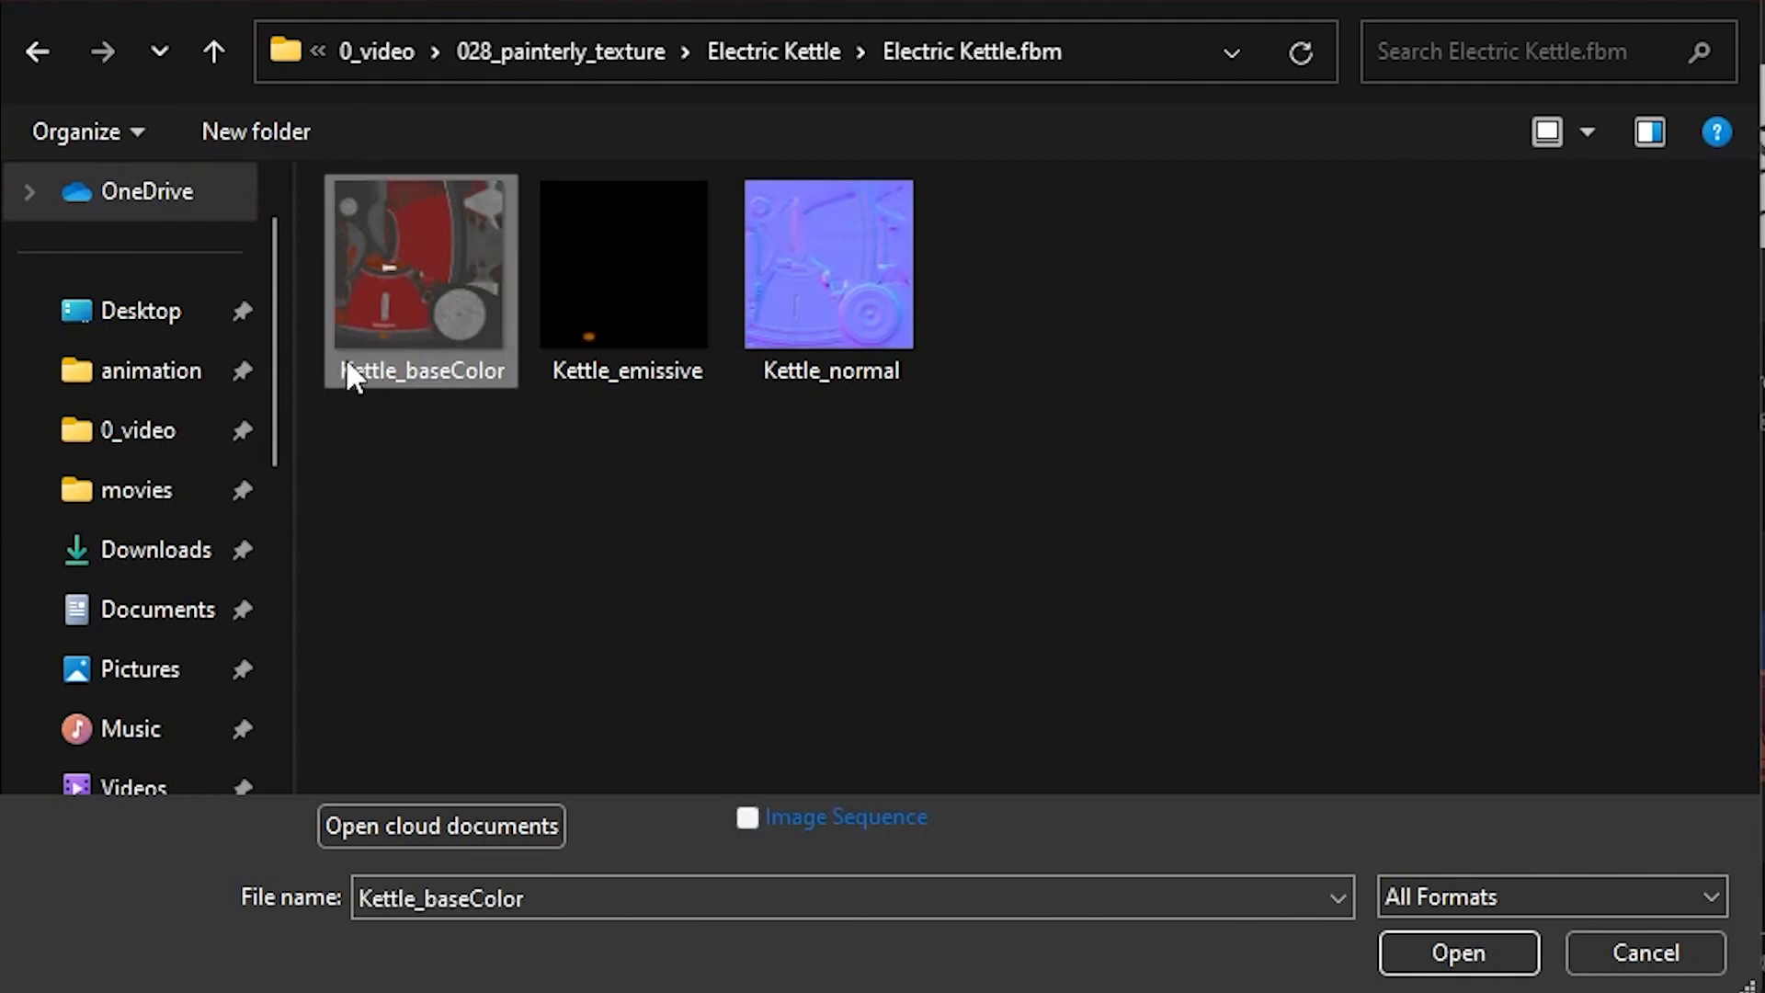
pyautogui.click(1456, 952)
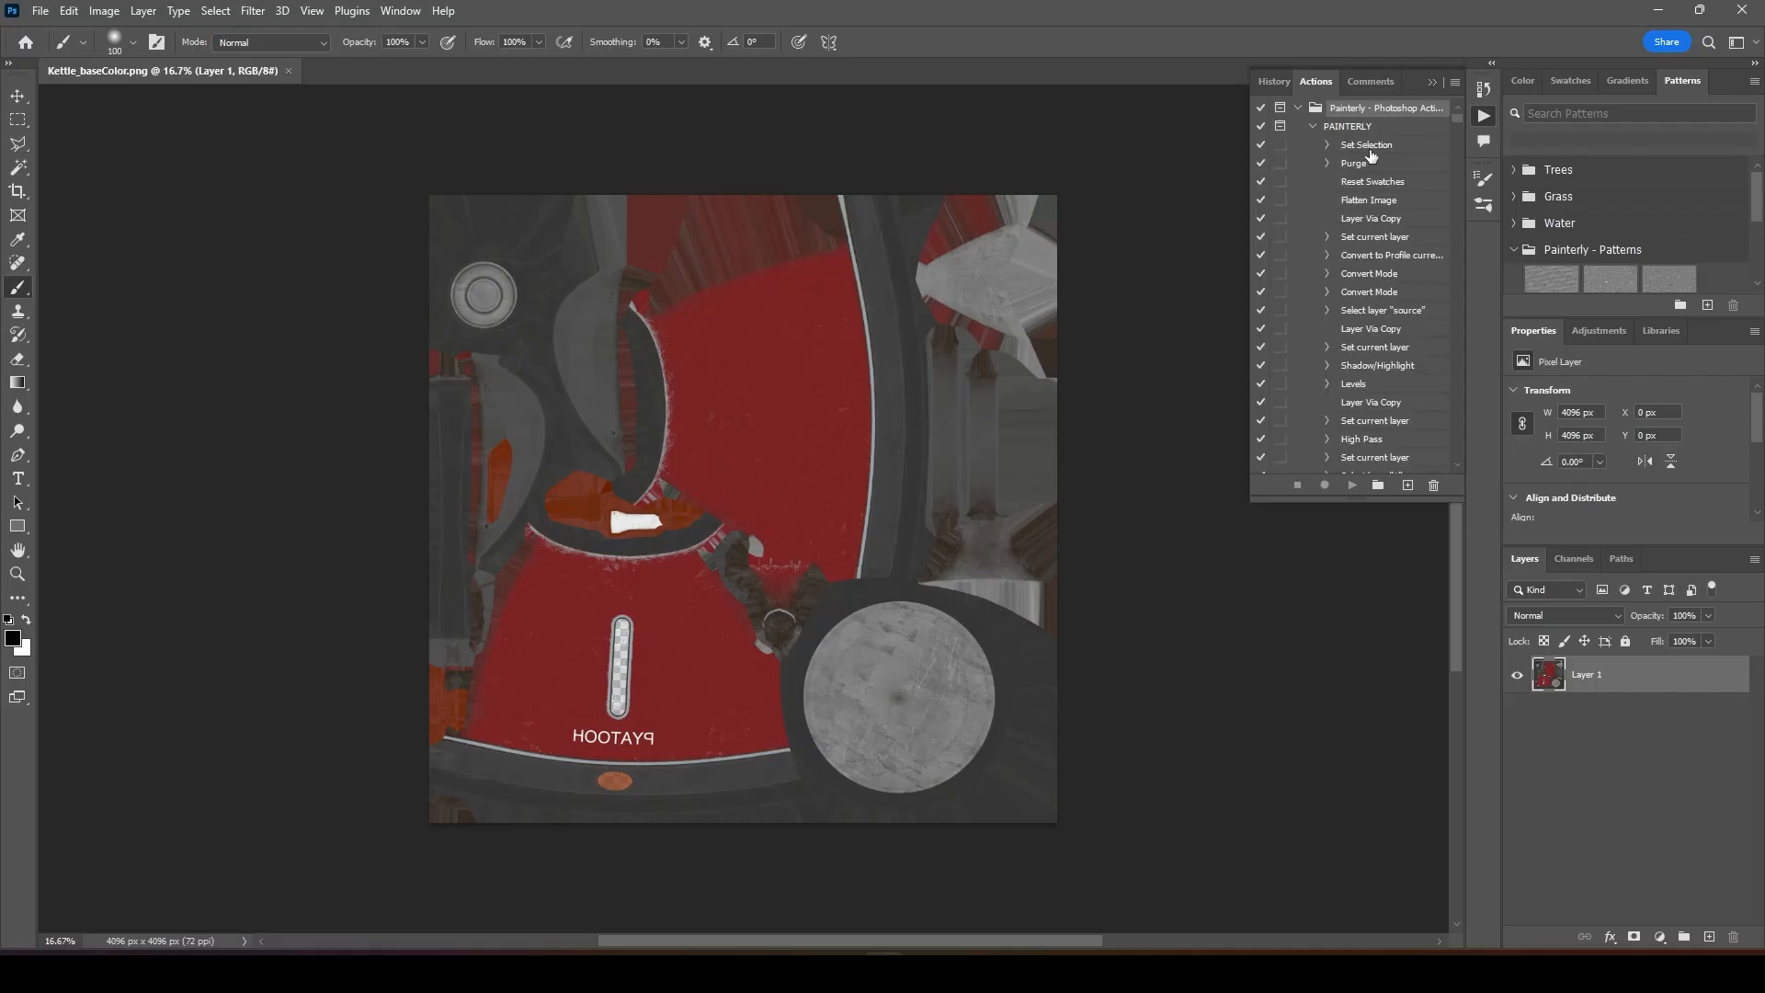
pyautogui.click(1365, 144)
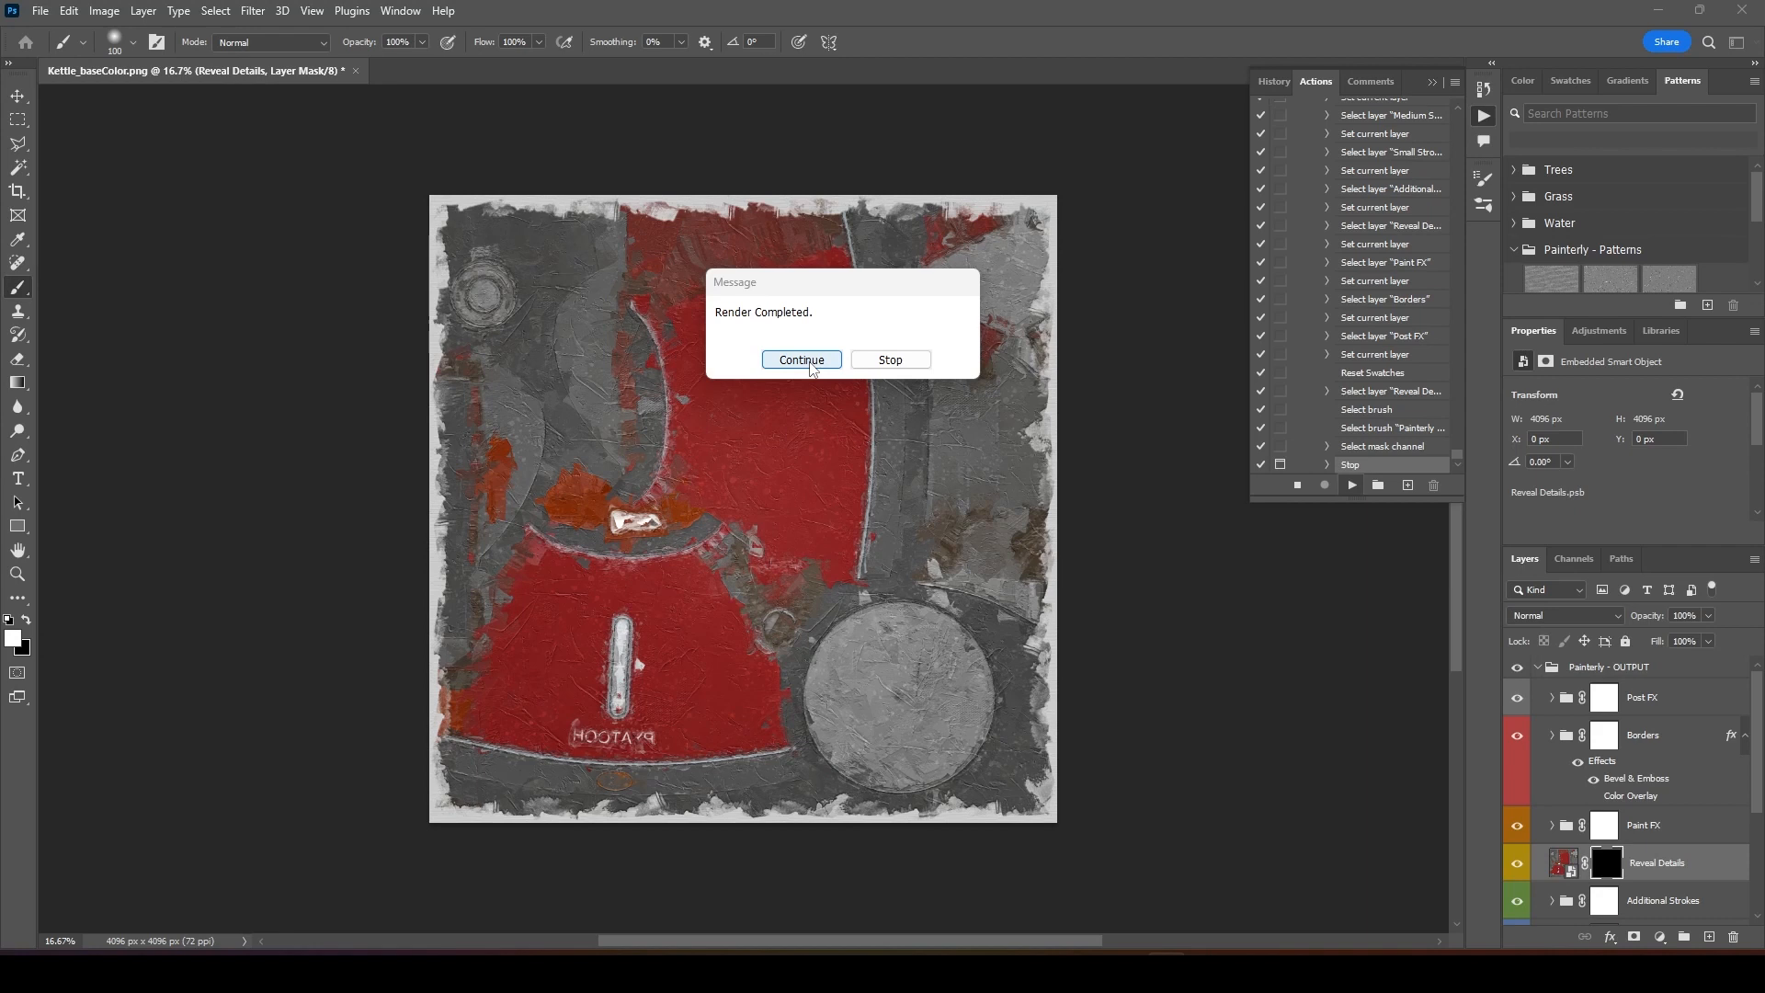
pyautogui.click(799, 359)
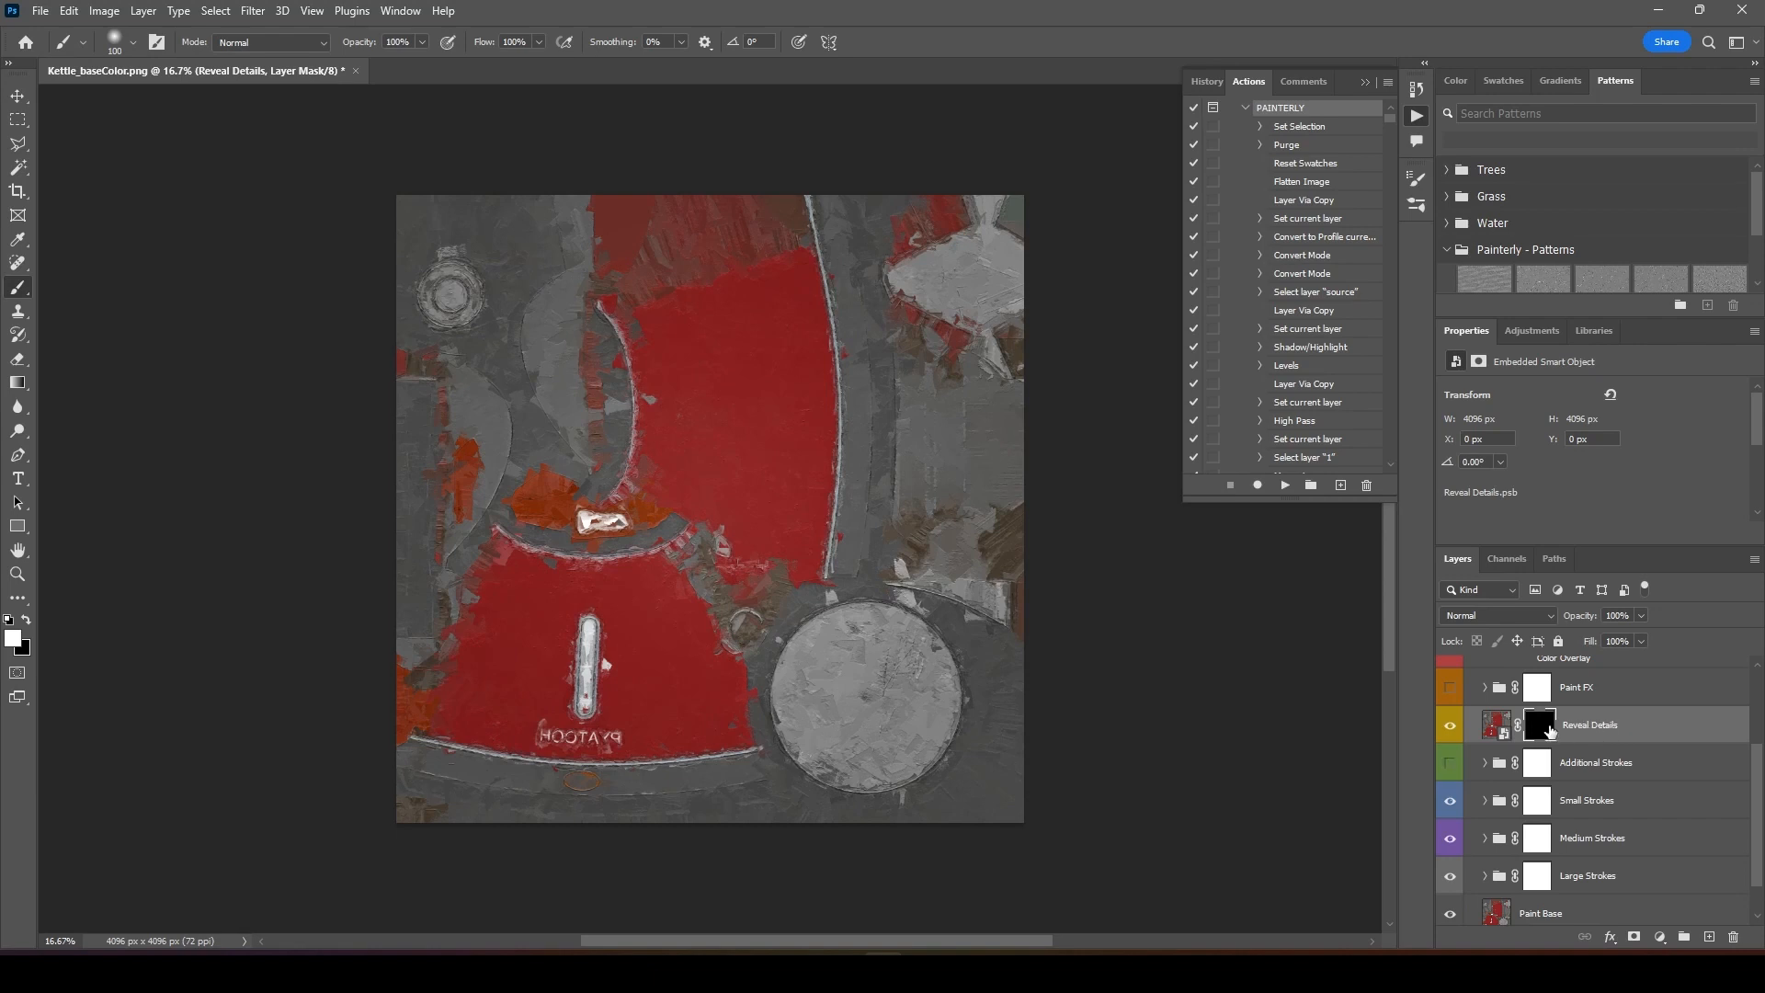
# Brush white on the Reveal Details mask over the HOOTAYP lettering, at 50% flow
pyautogui.click(1537, 725)
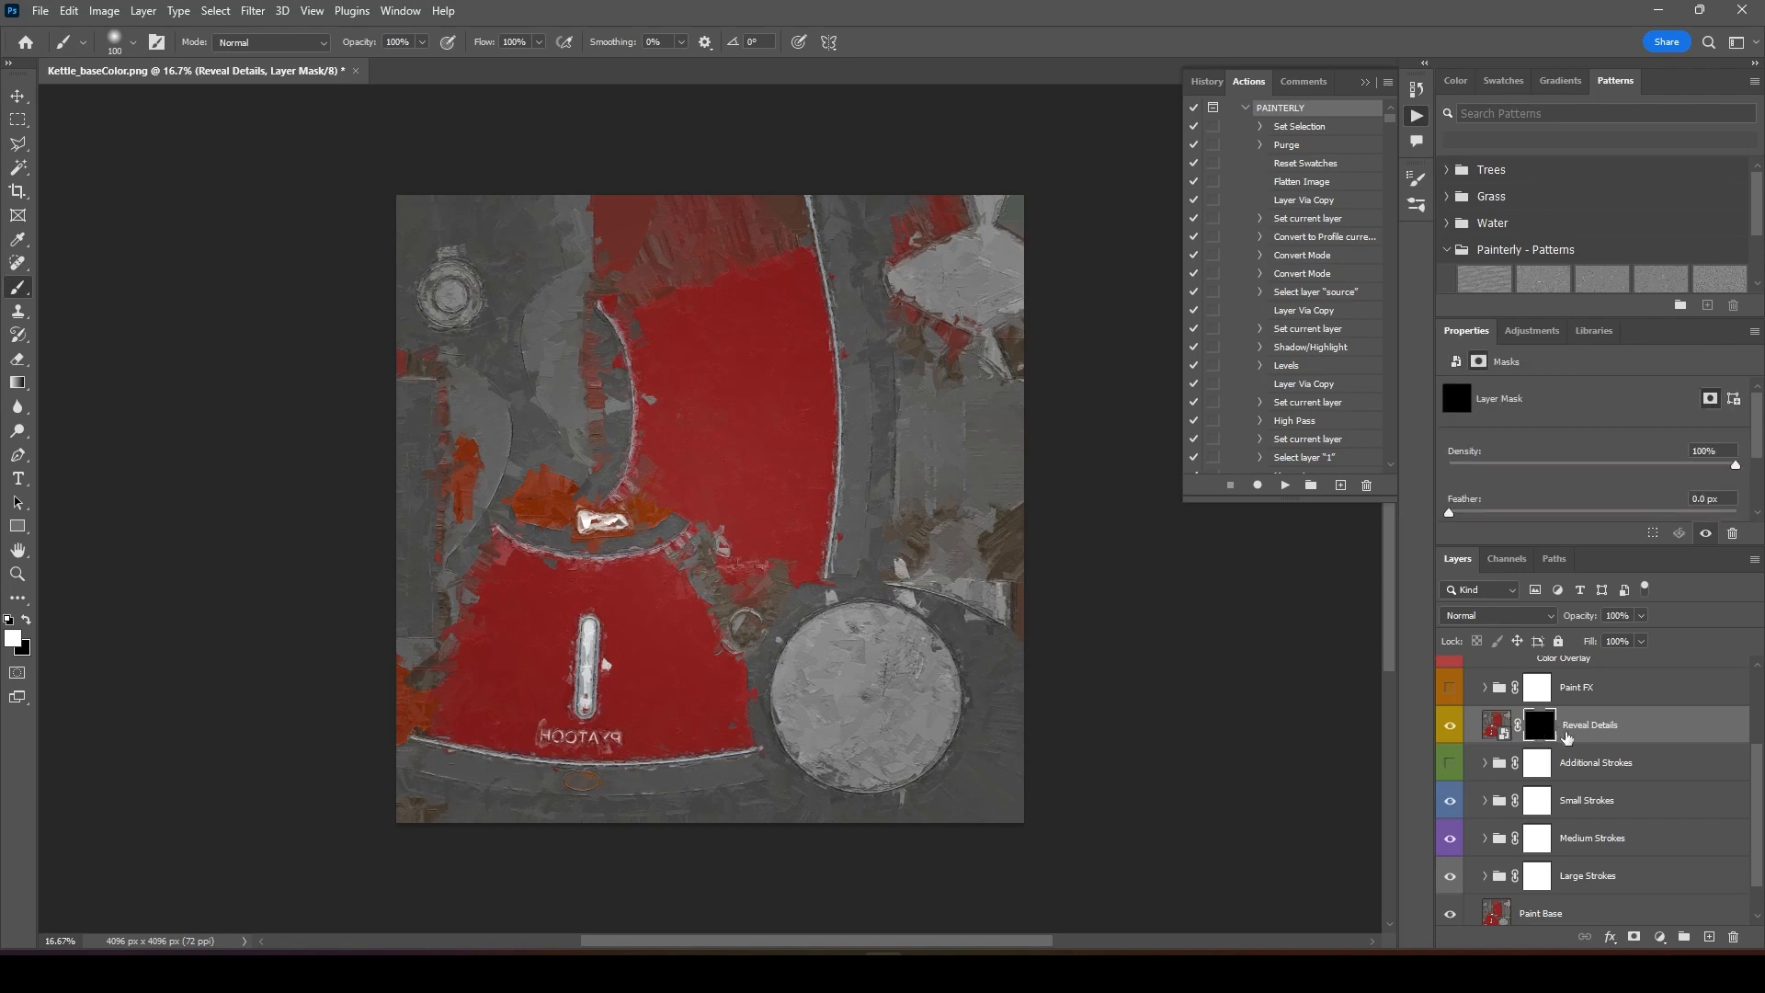
pyautogui.click(1452, 79)
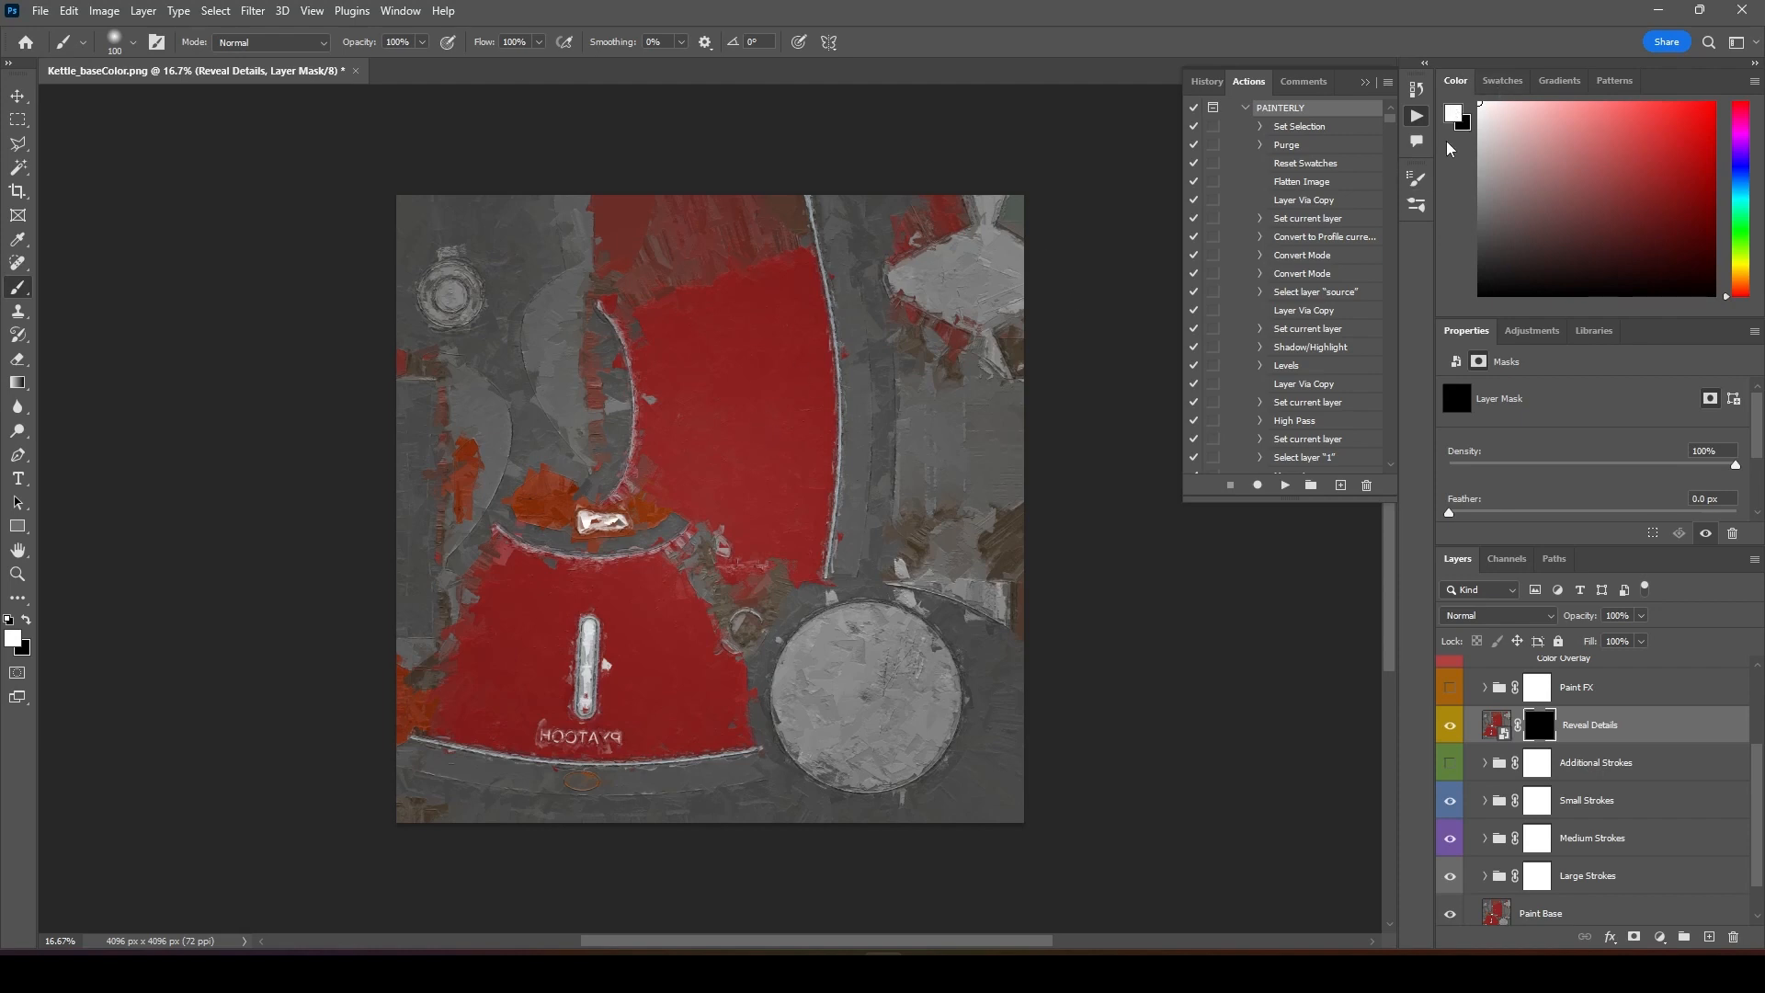
pyautogui.moveTo(660, 618)
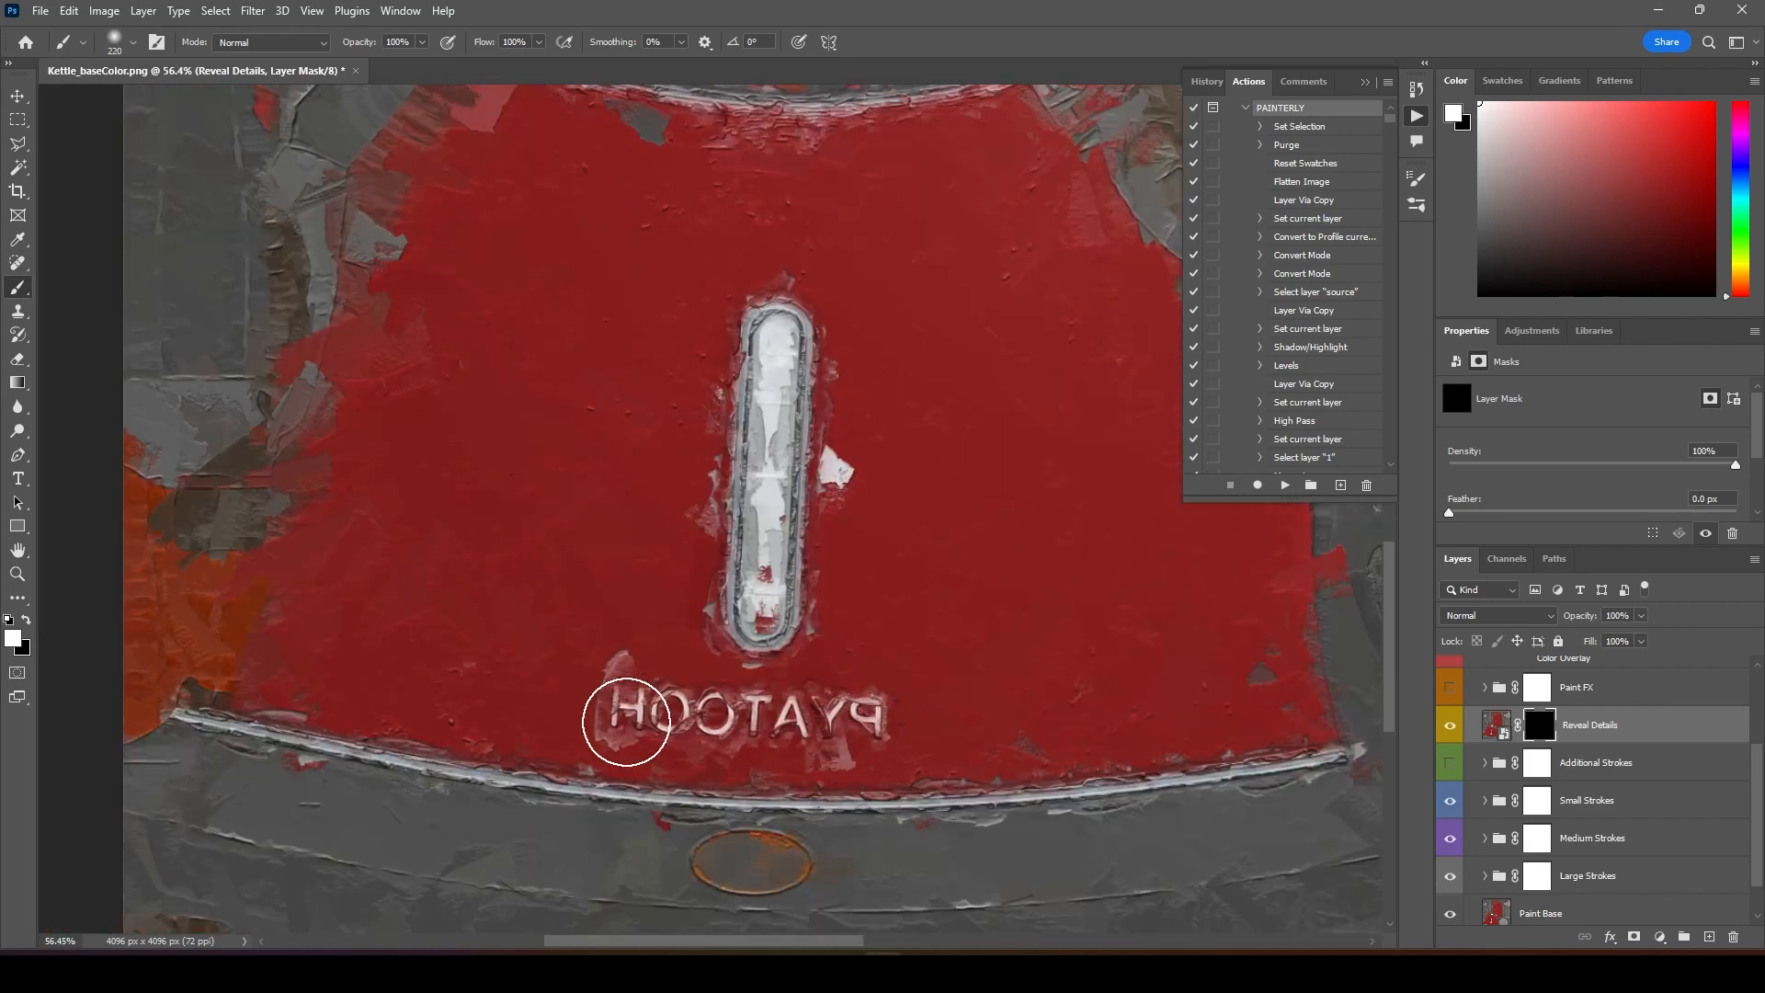
pyautogui.moveTo(627, 724); pyautogui.dragTo(800, 730)
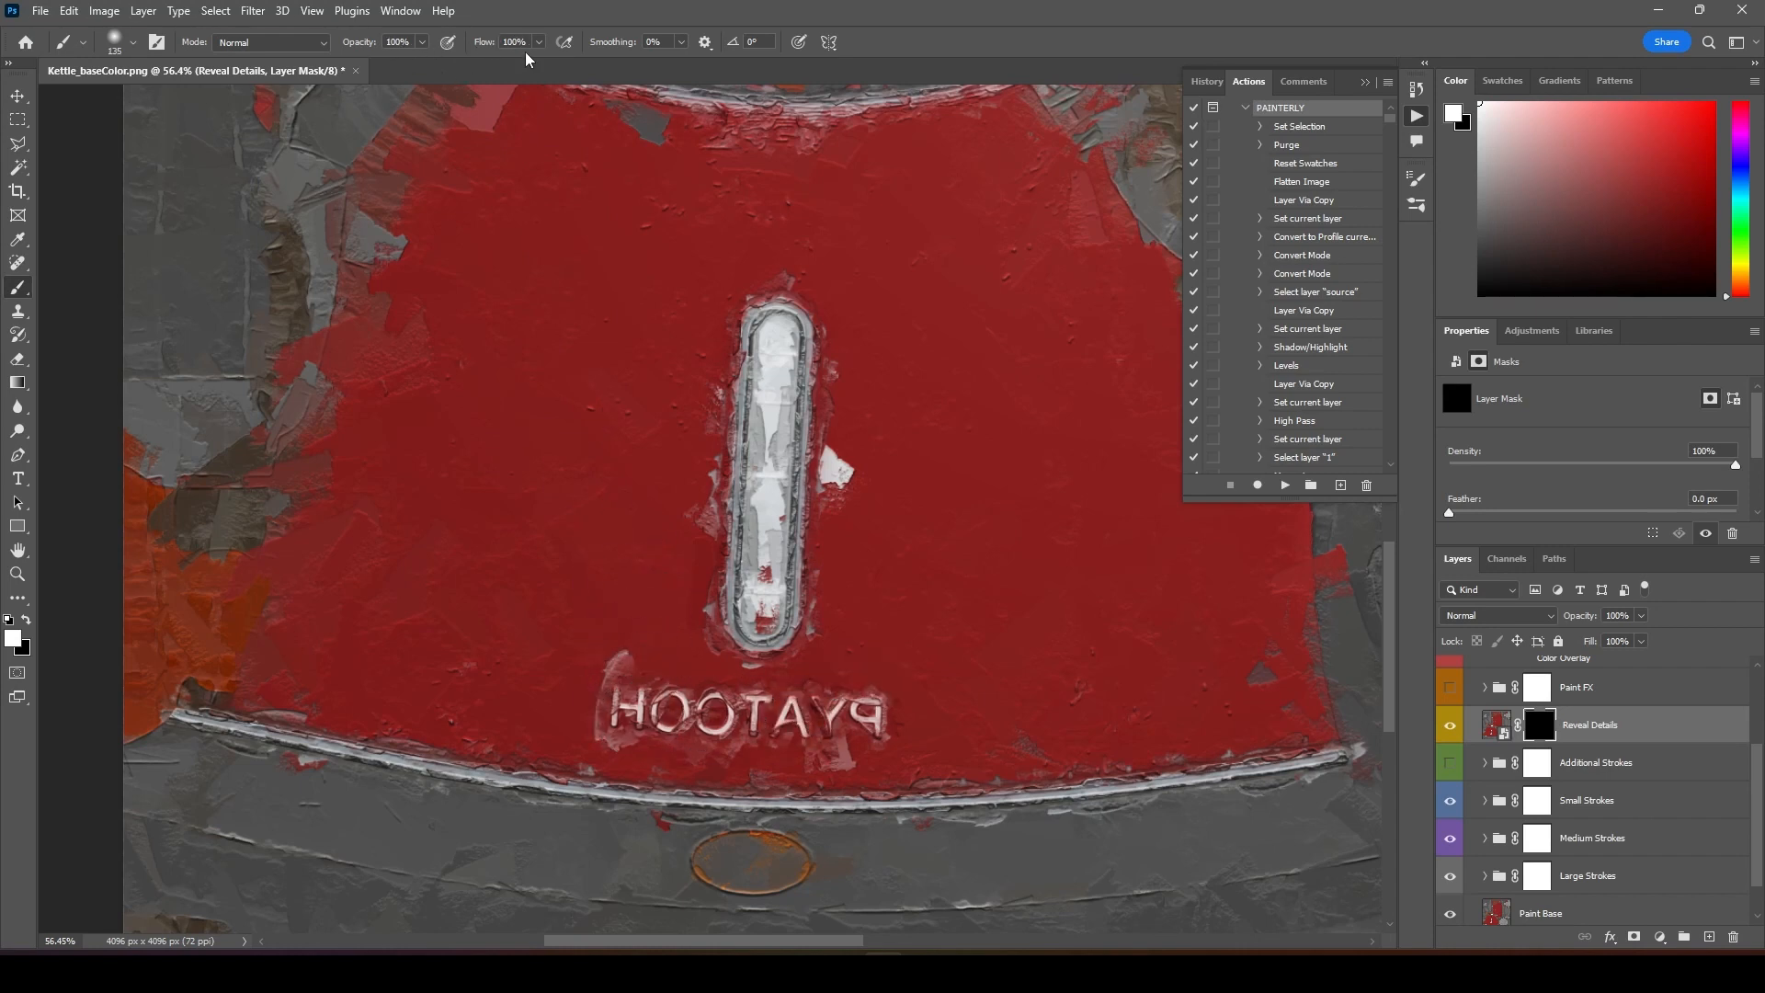
pyautogui.click(397, 42)
pyautogui.write('50')
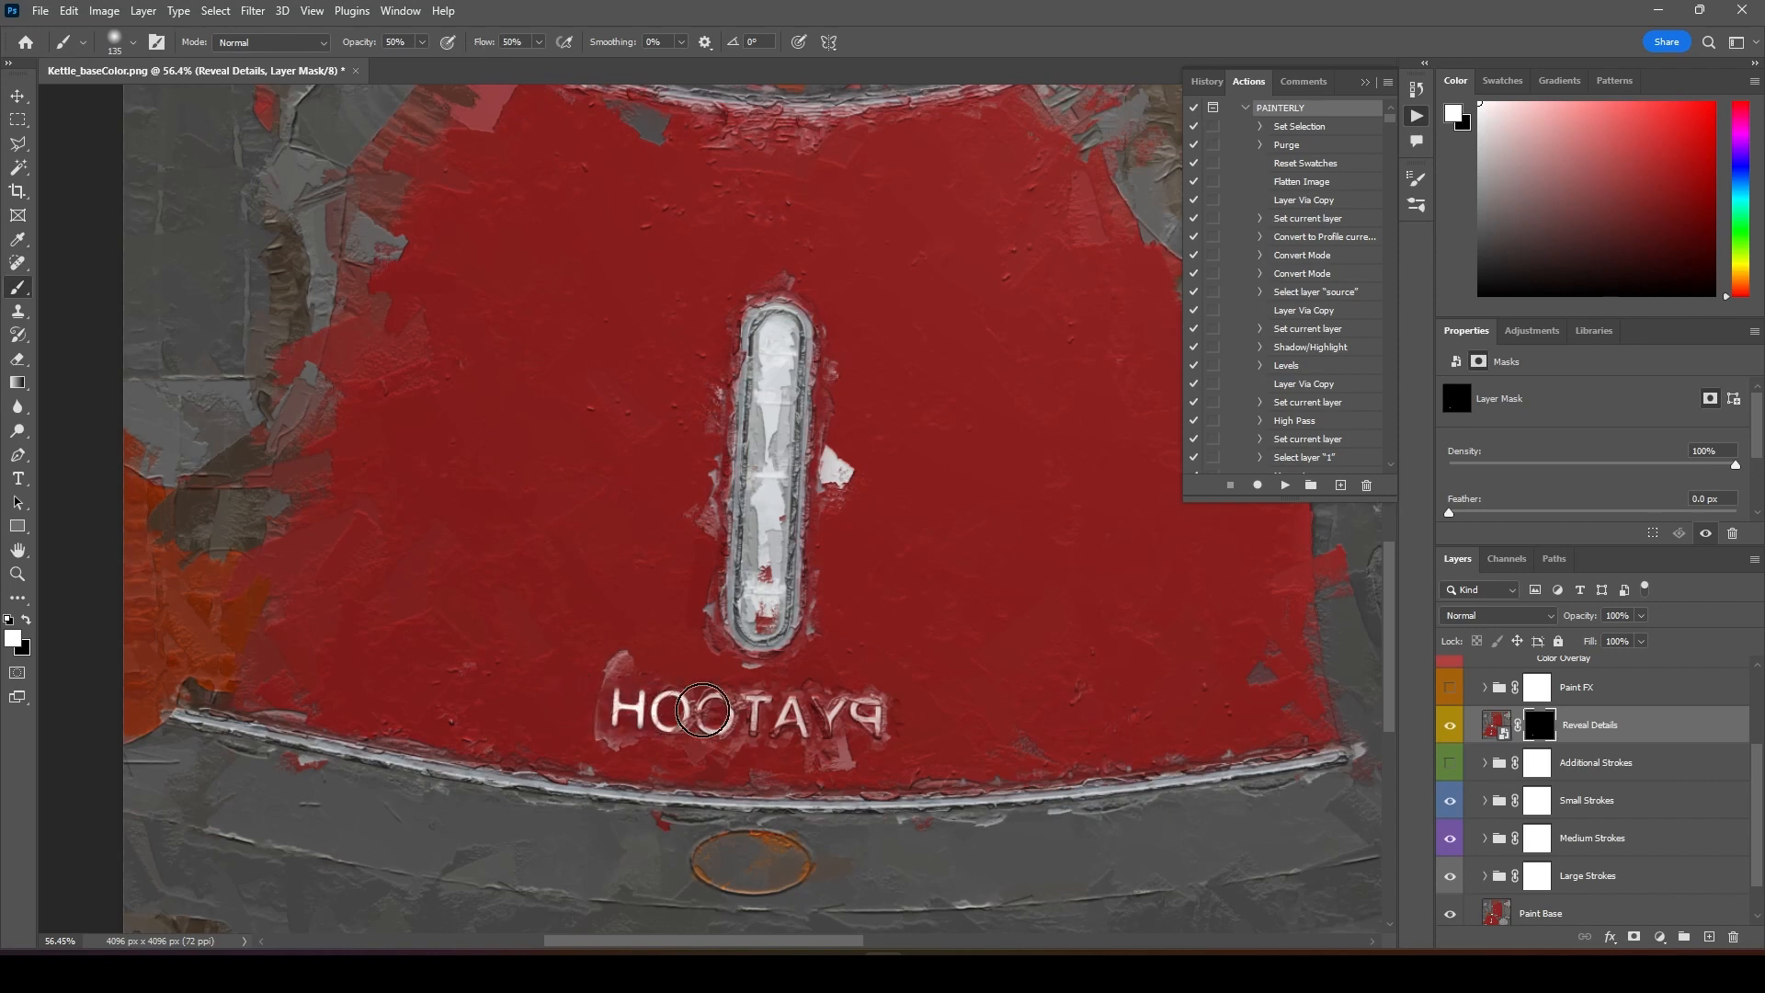
pyautogui.moveTo(701, 709); pyautogui.dragTo(871, 710)
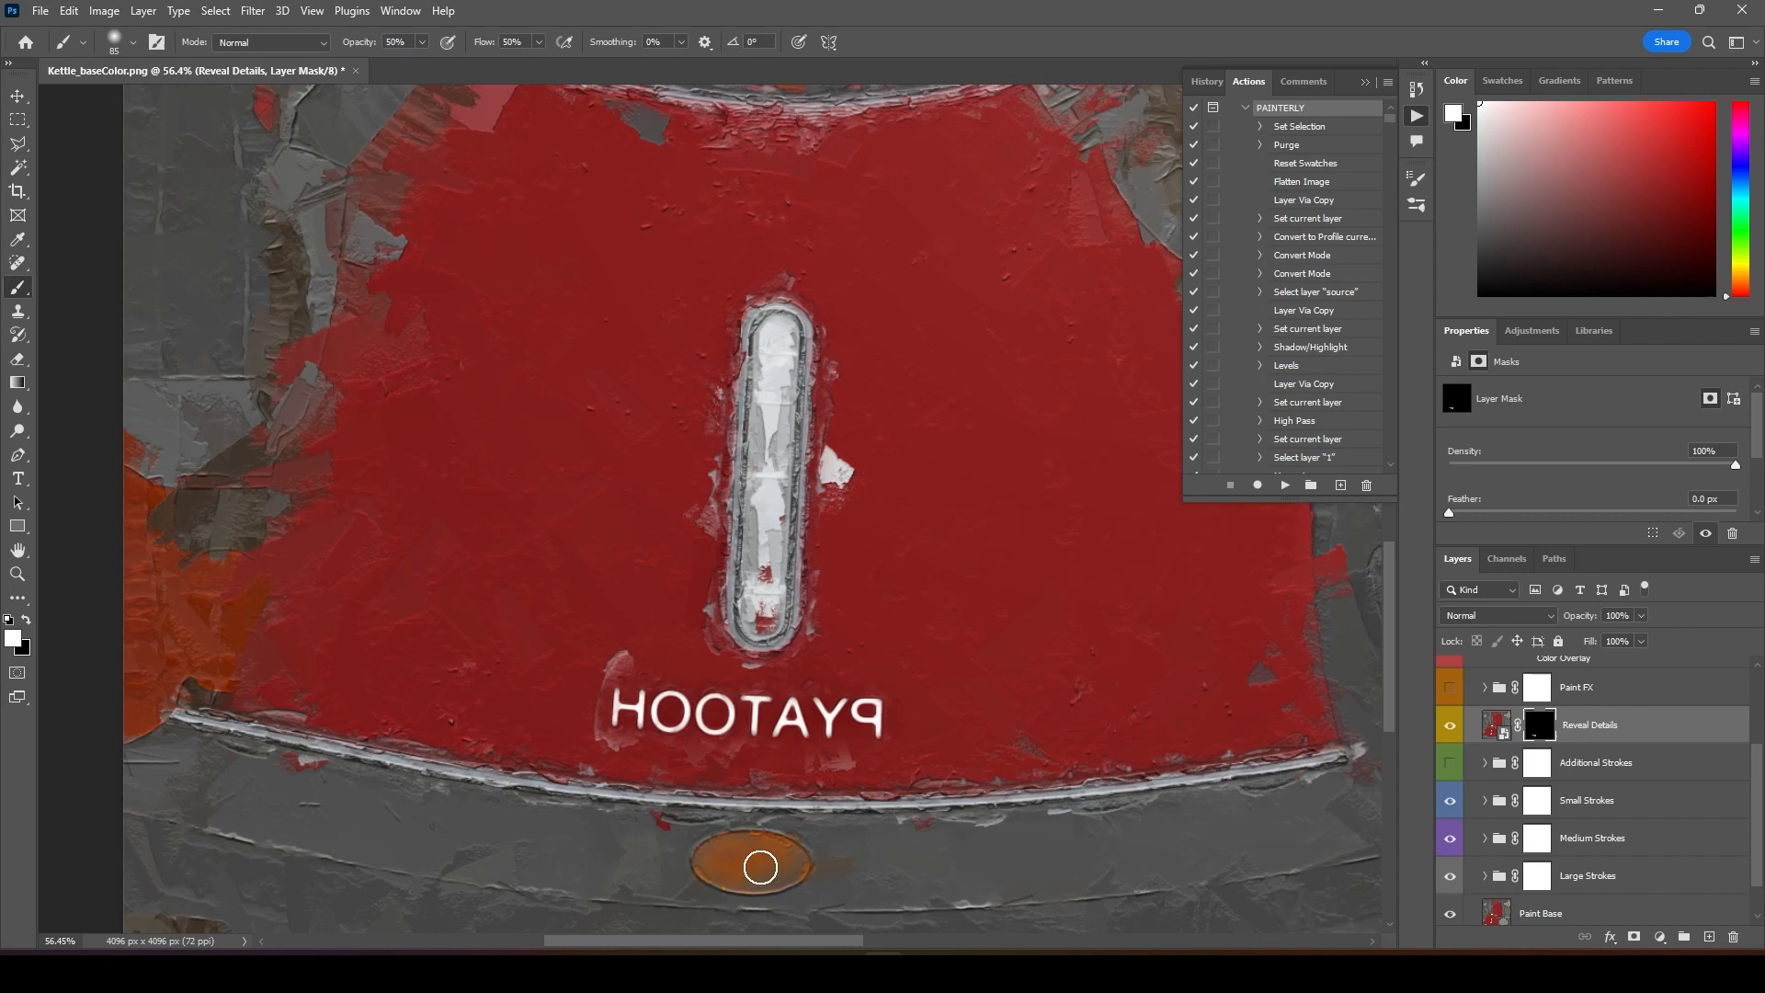
pyautogui.moveTo(785, 858)
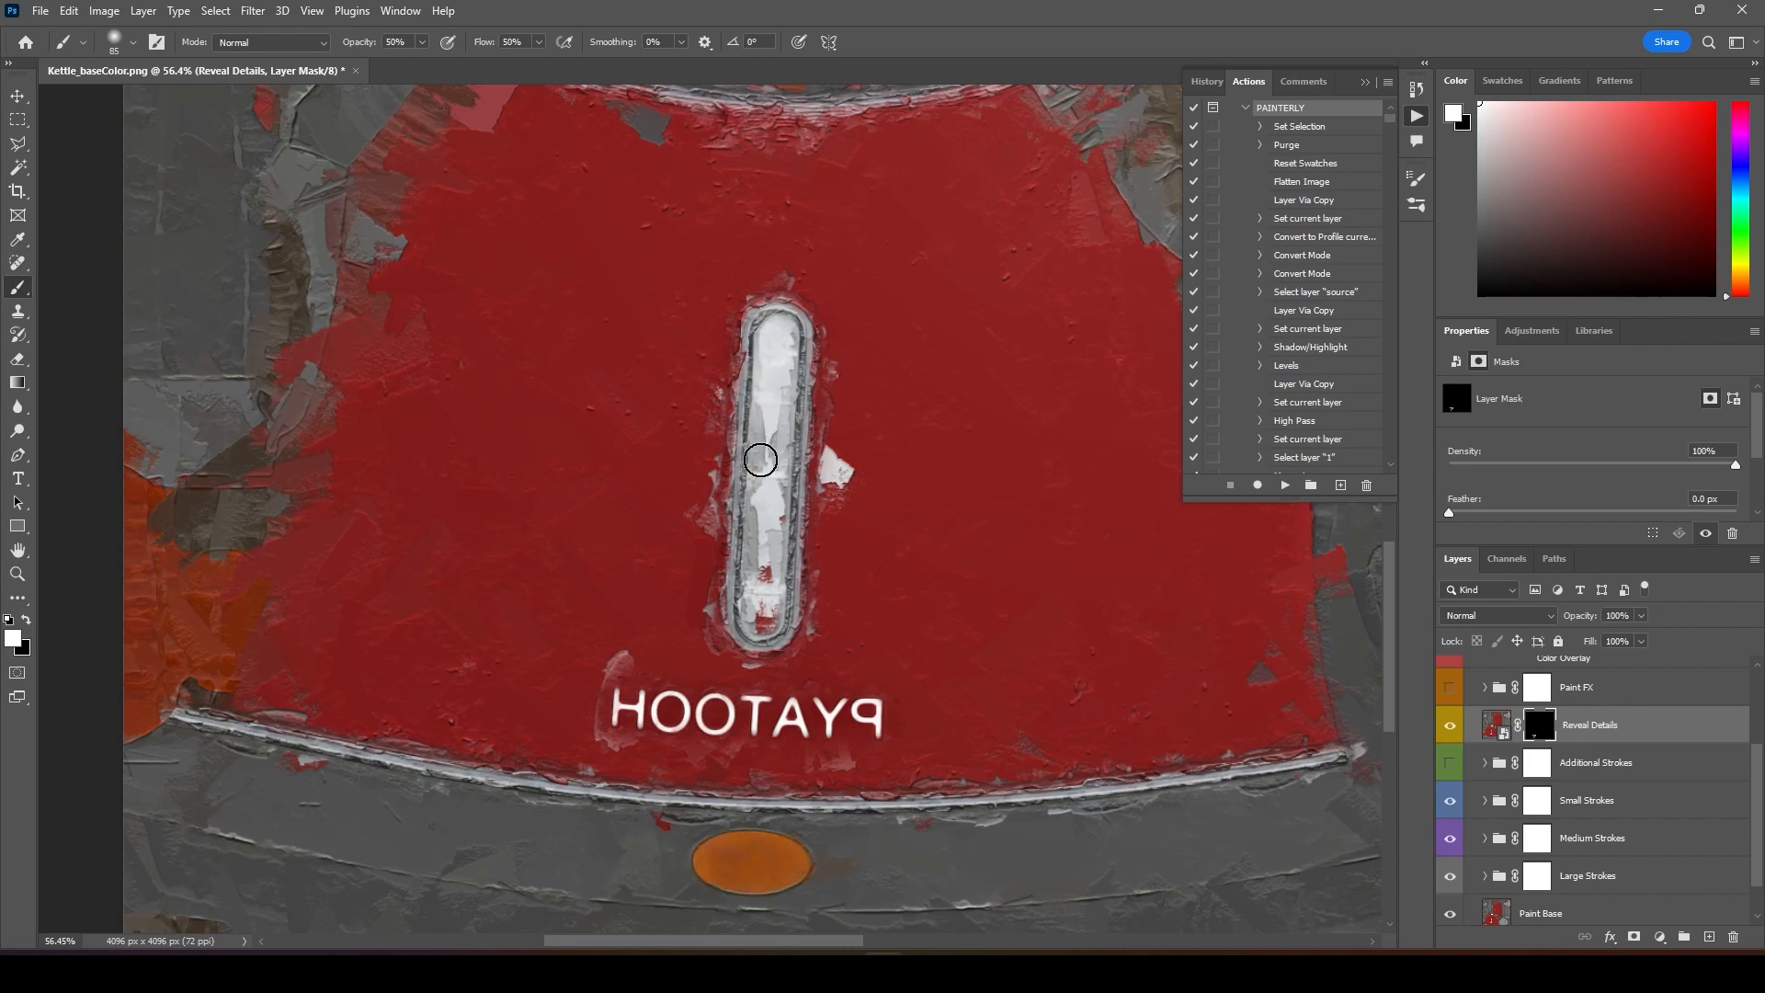
# Brush the Reveal Details mask over the kettle switch and its lower edge
pyautogui.moveTo(759, 458); pyautogui.dragTo(768, 568)
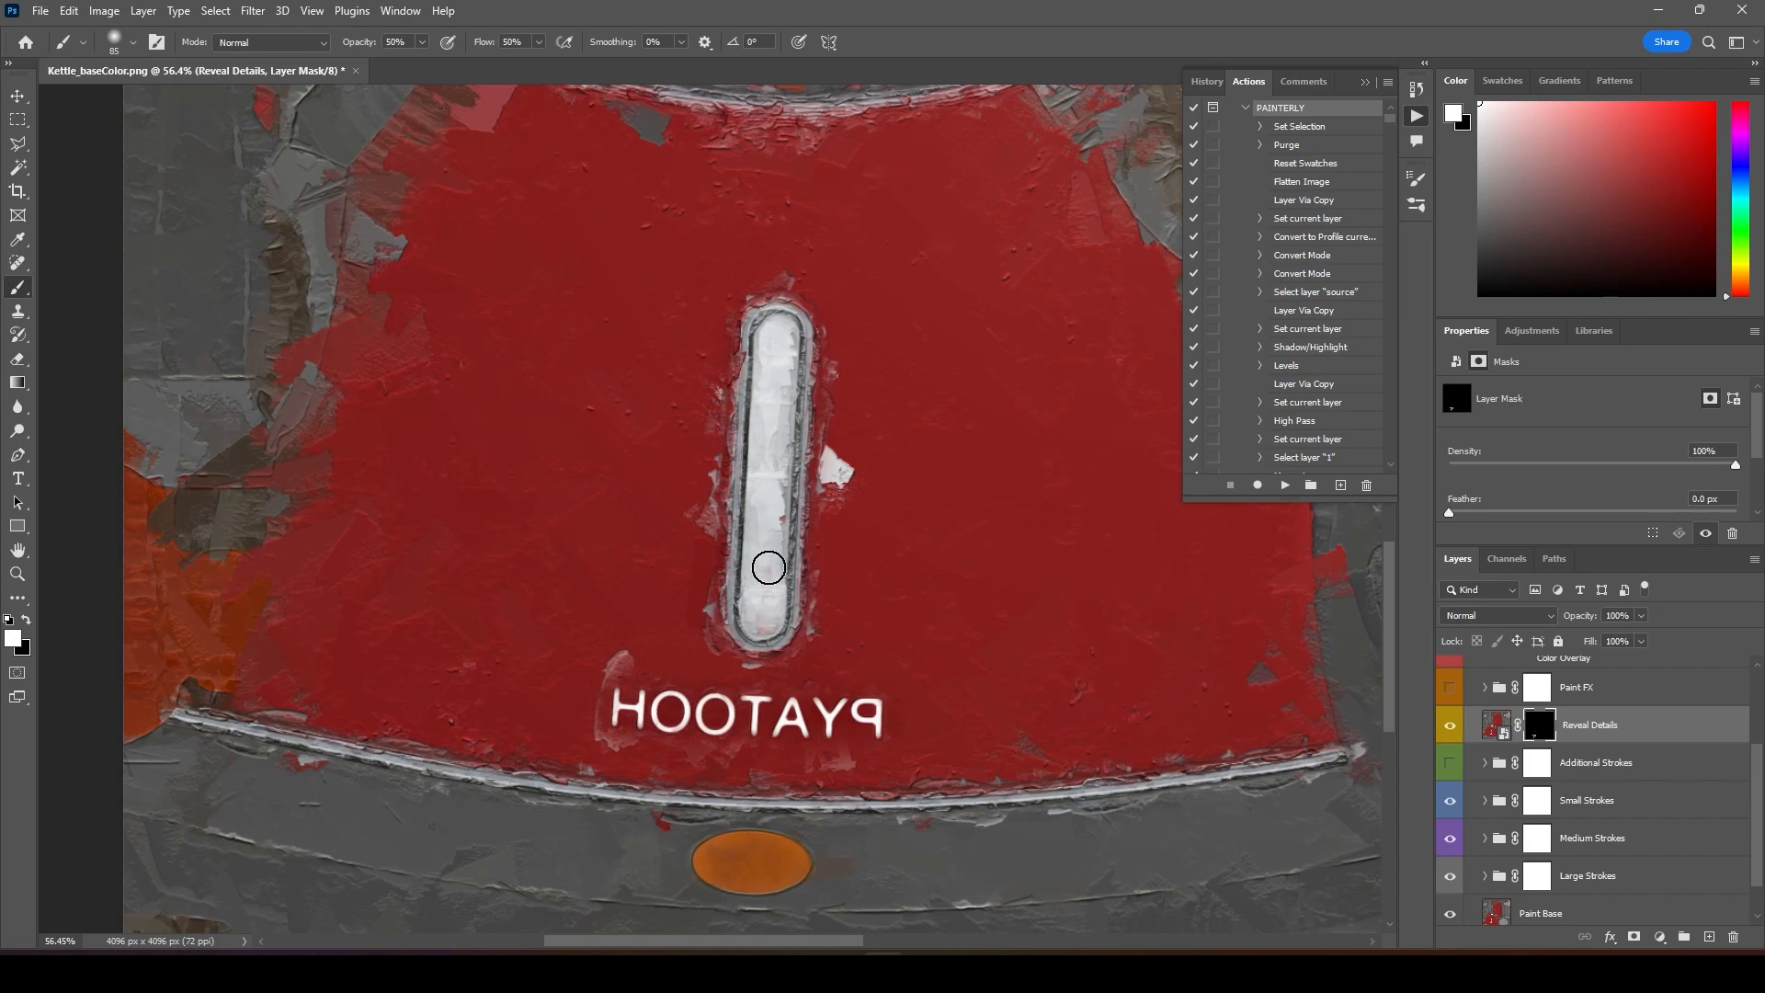
pyautogui.moveTo(769, 568); pyautogui.dragTo(765, 540)
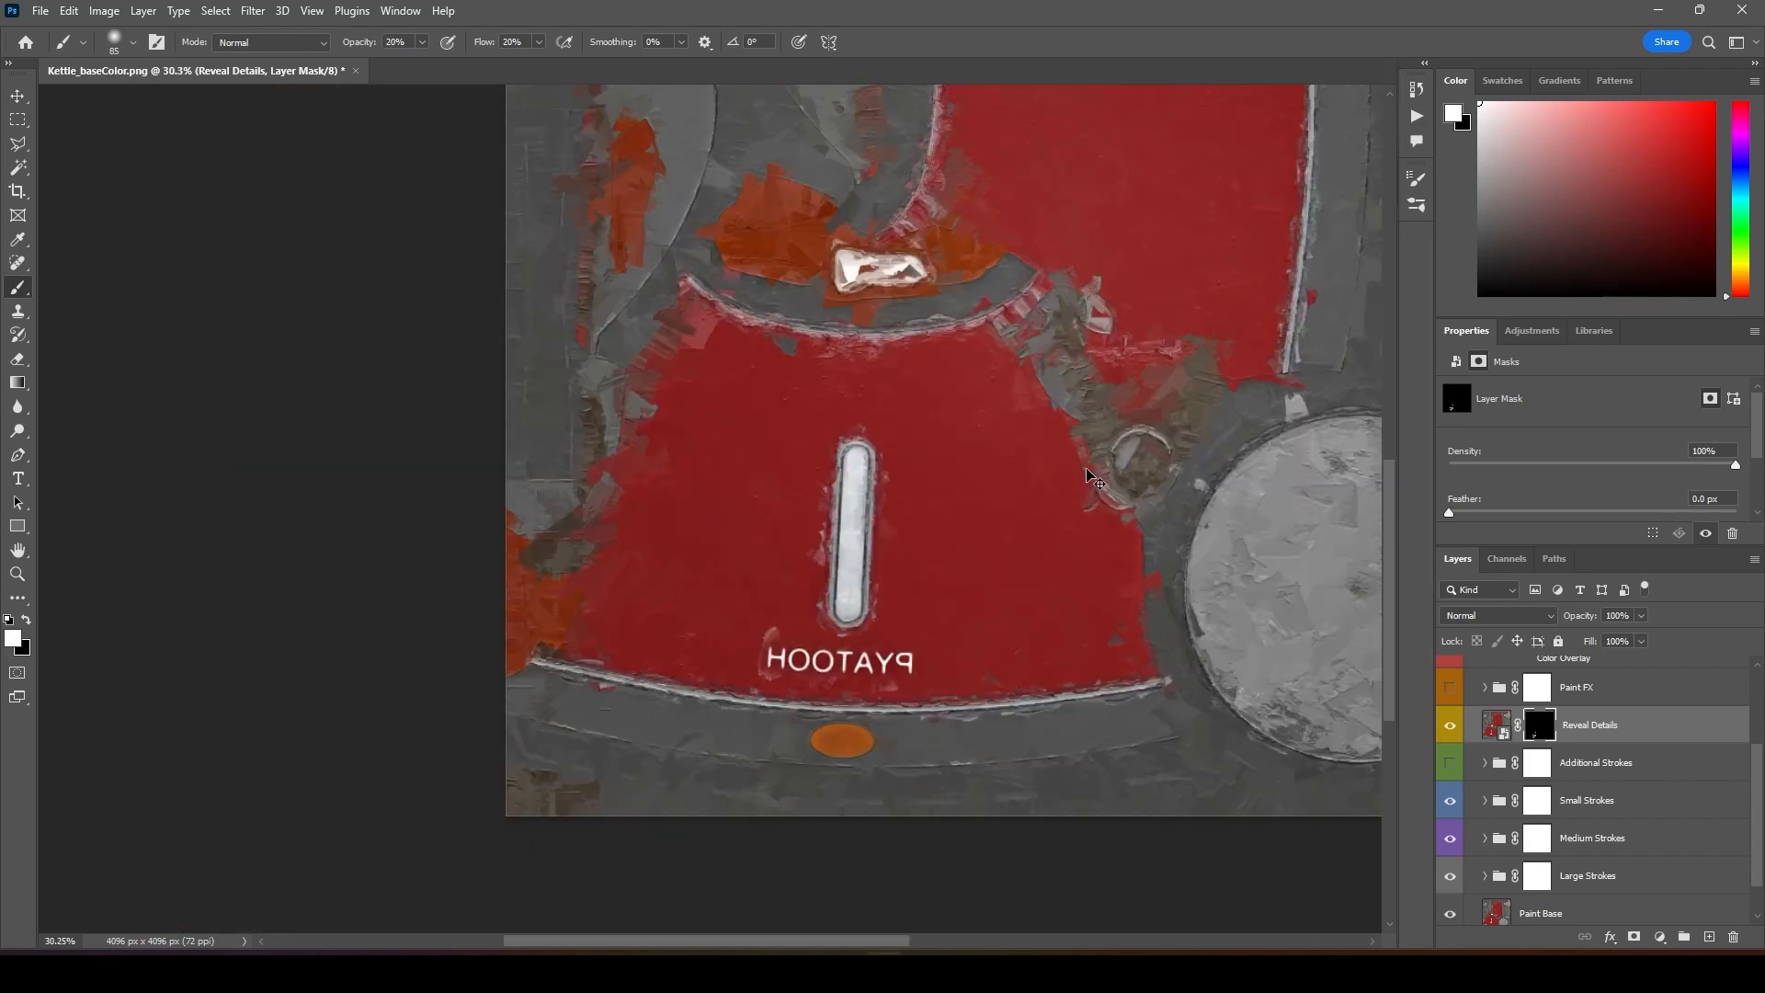
# Save a copy of the texture as Kettle_baseColor_paint.png
pyautogui.press('ctrl+shift+s')
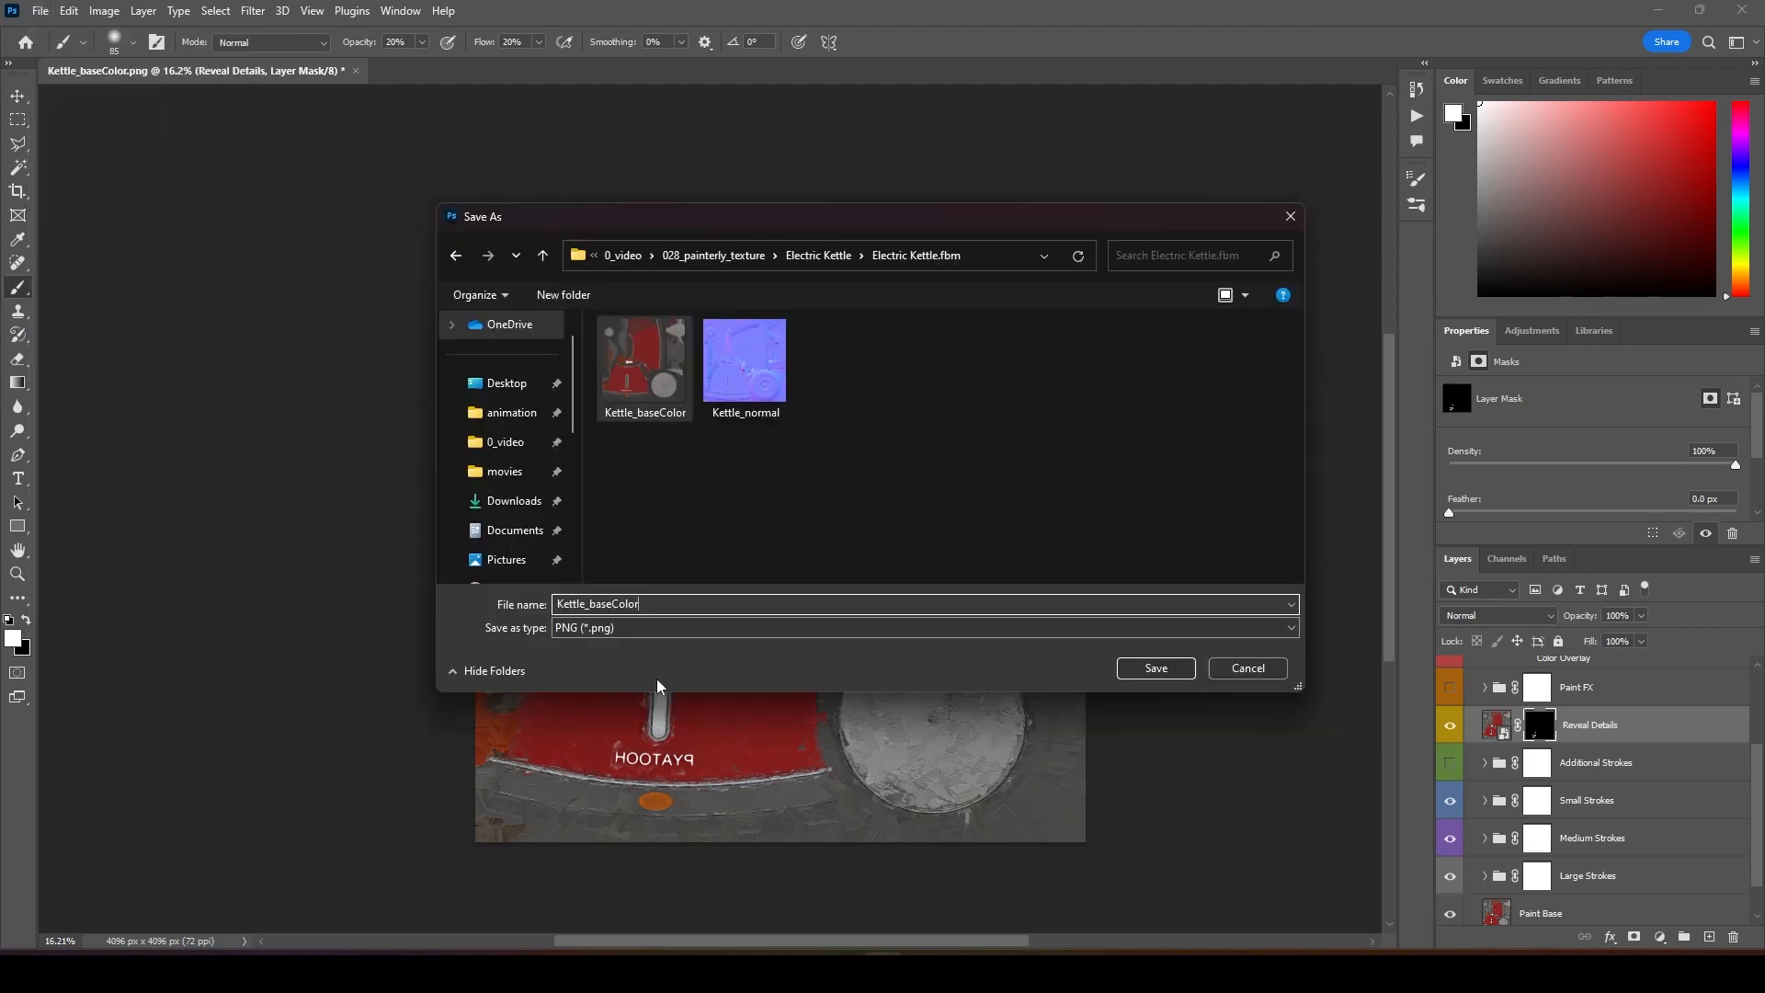
pyautogui.write('_paint')
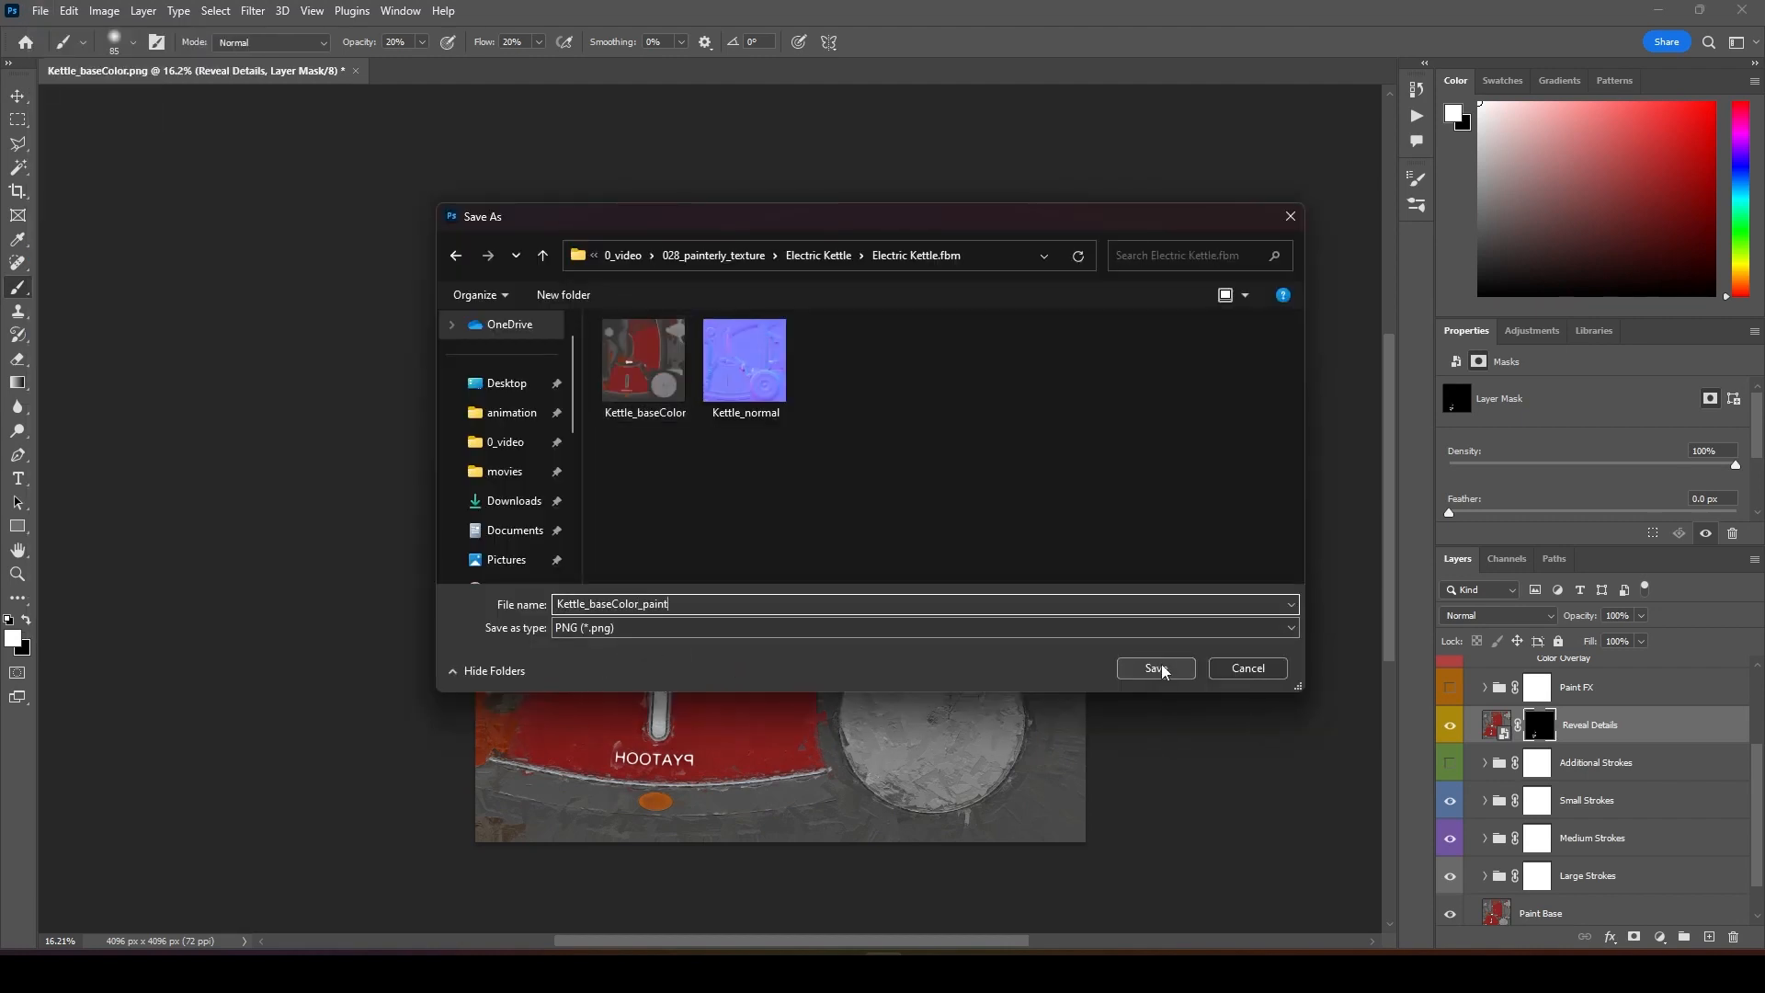
pyautogui.click(1155, 667)
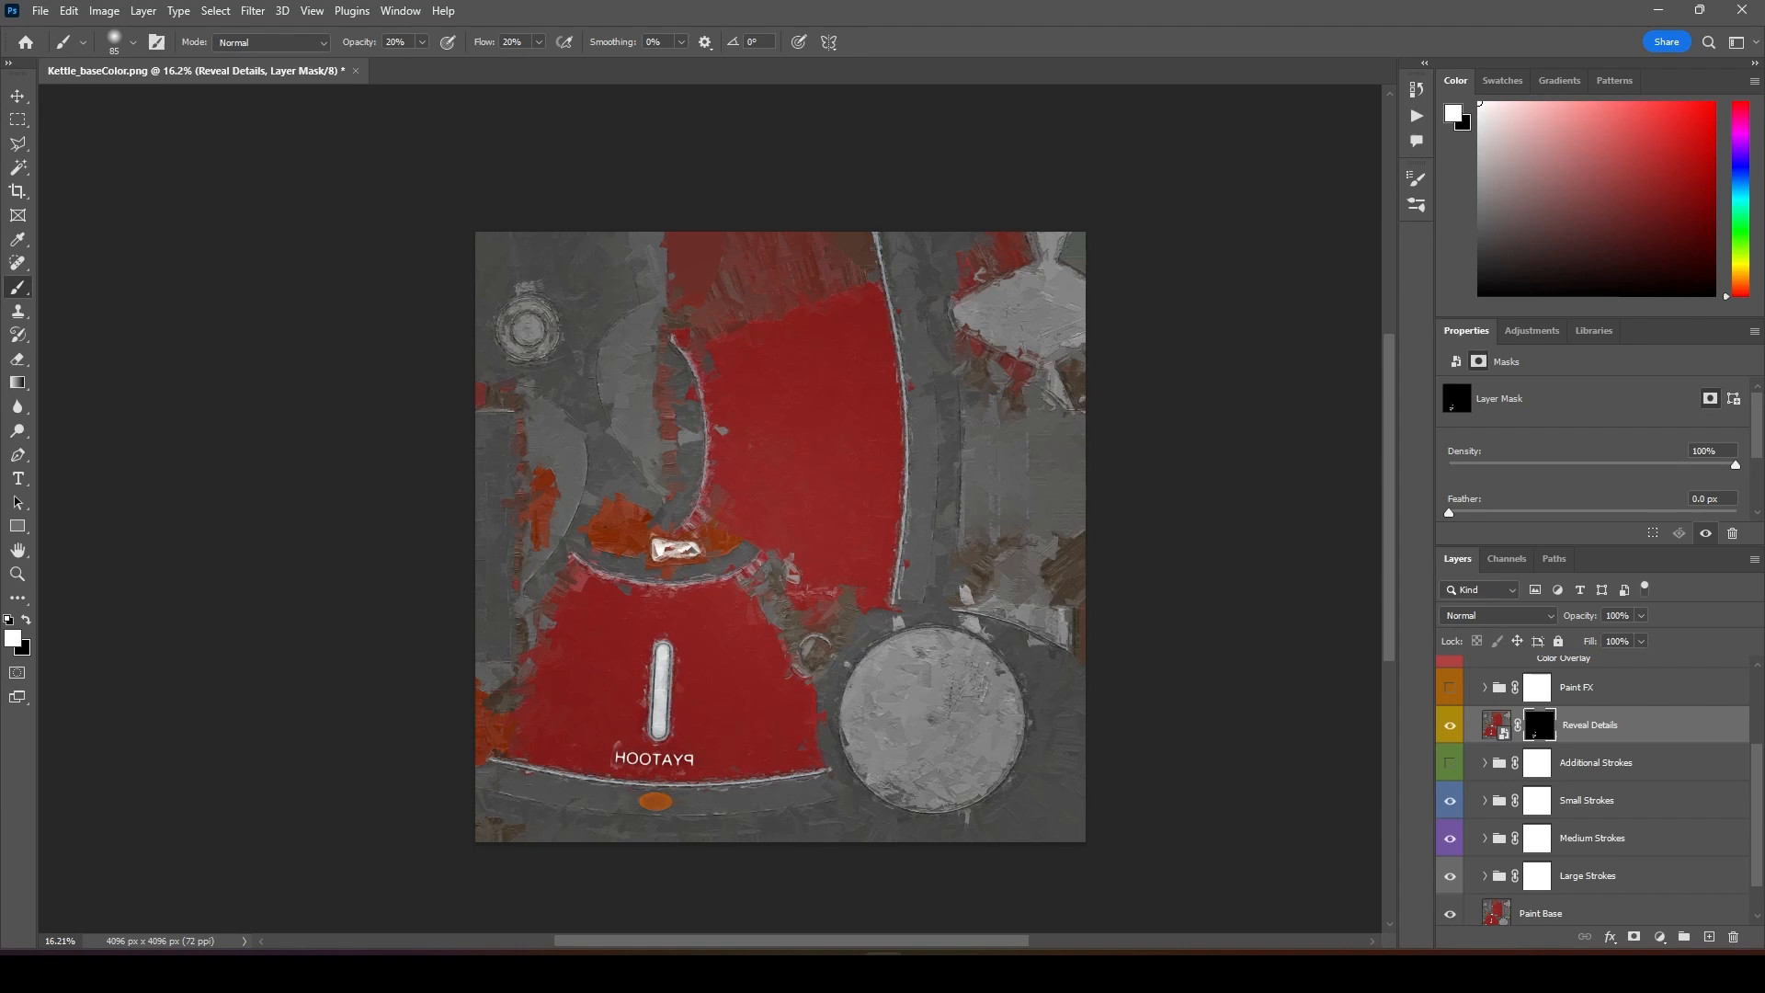
# Render Kettle_normal with the PAINTERLY action and continue past the completion message
pyautogui.click(462, 69)
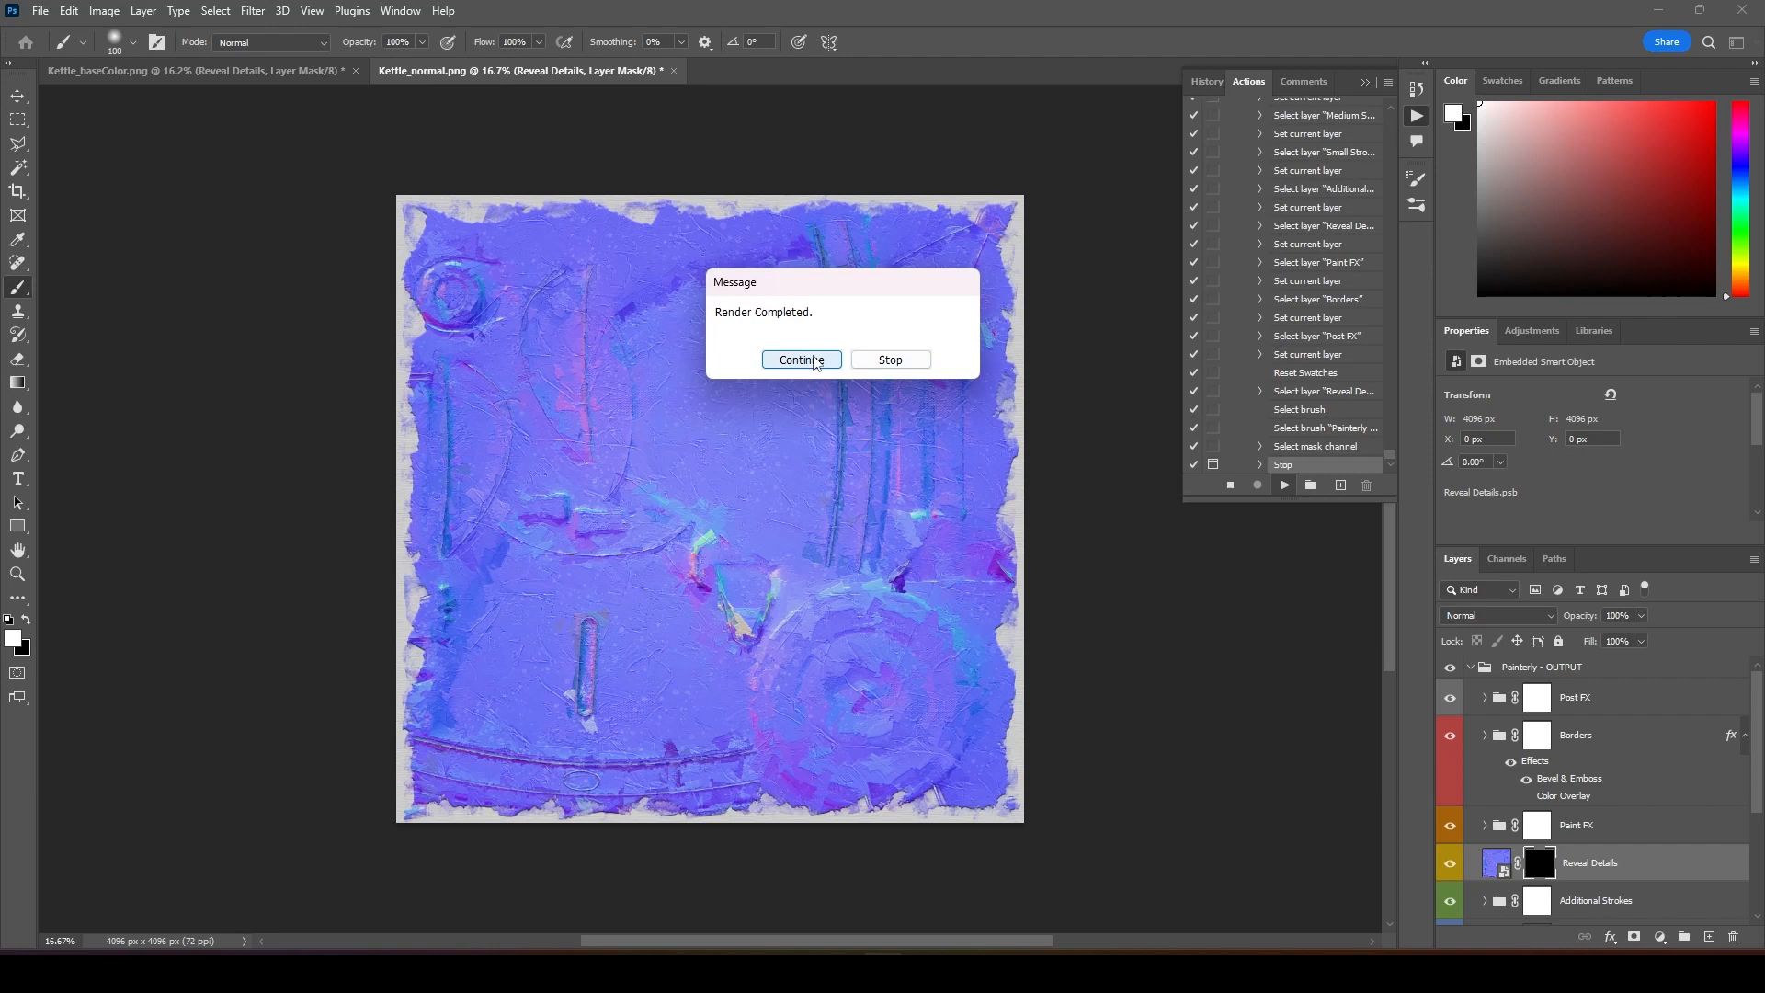
pyautogui.click(800, 359)
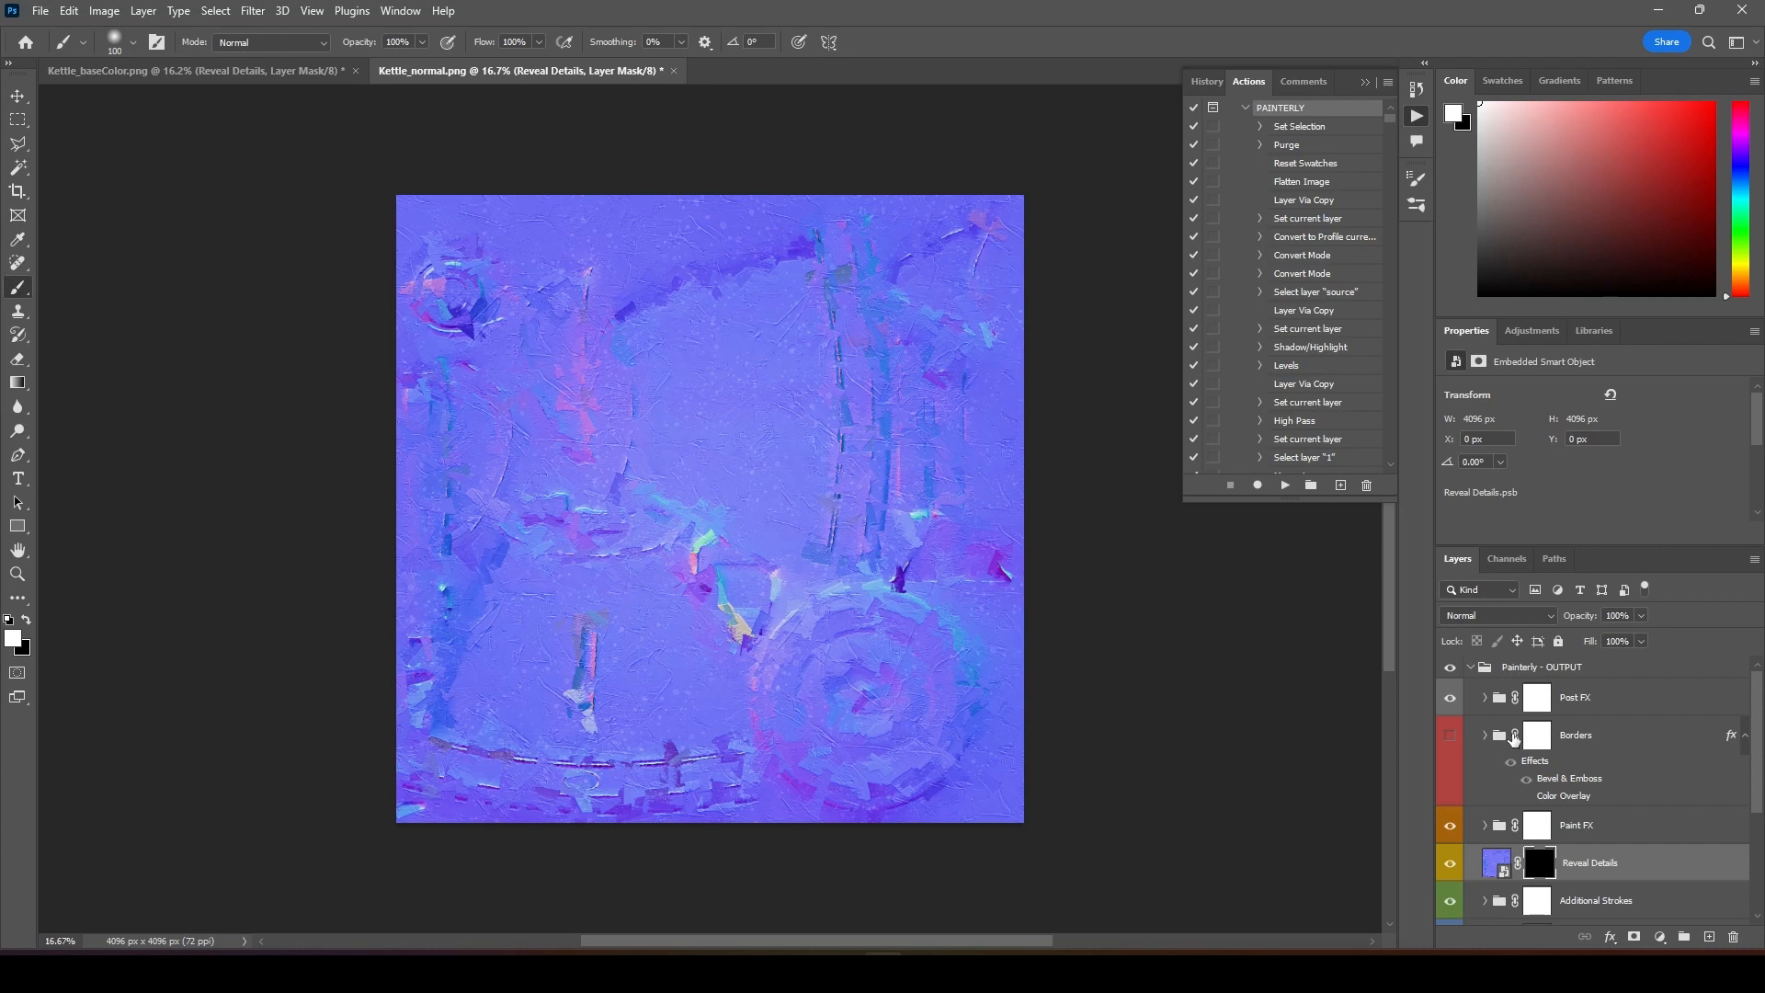
pyautogui.click(38, 11)
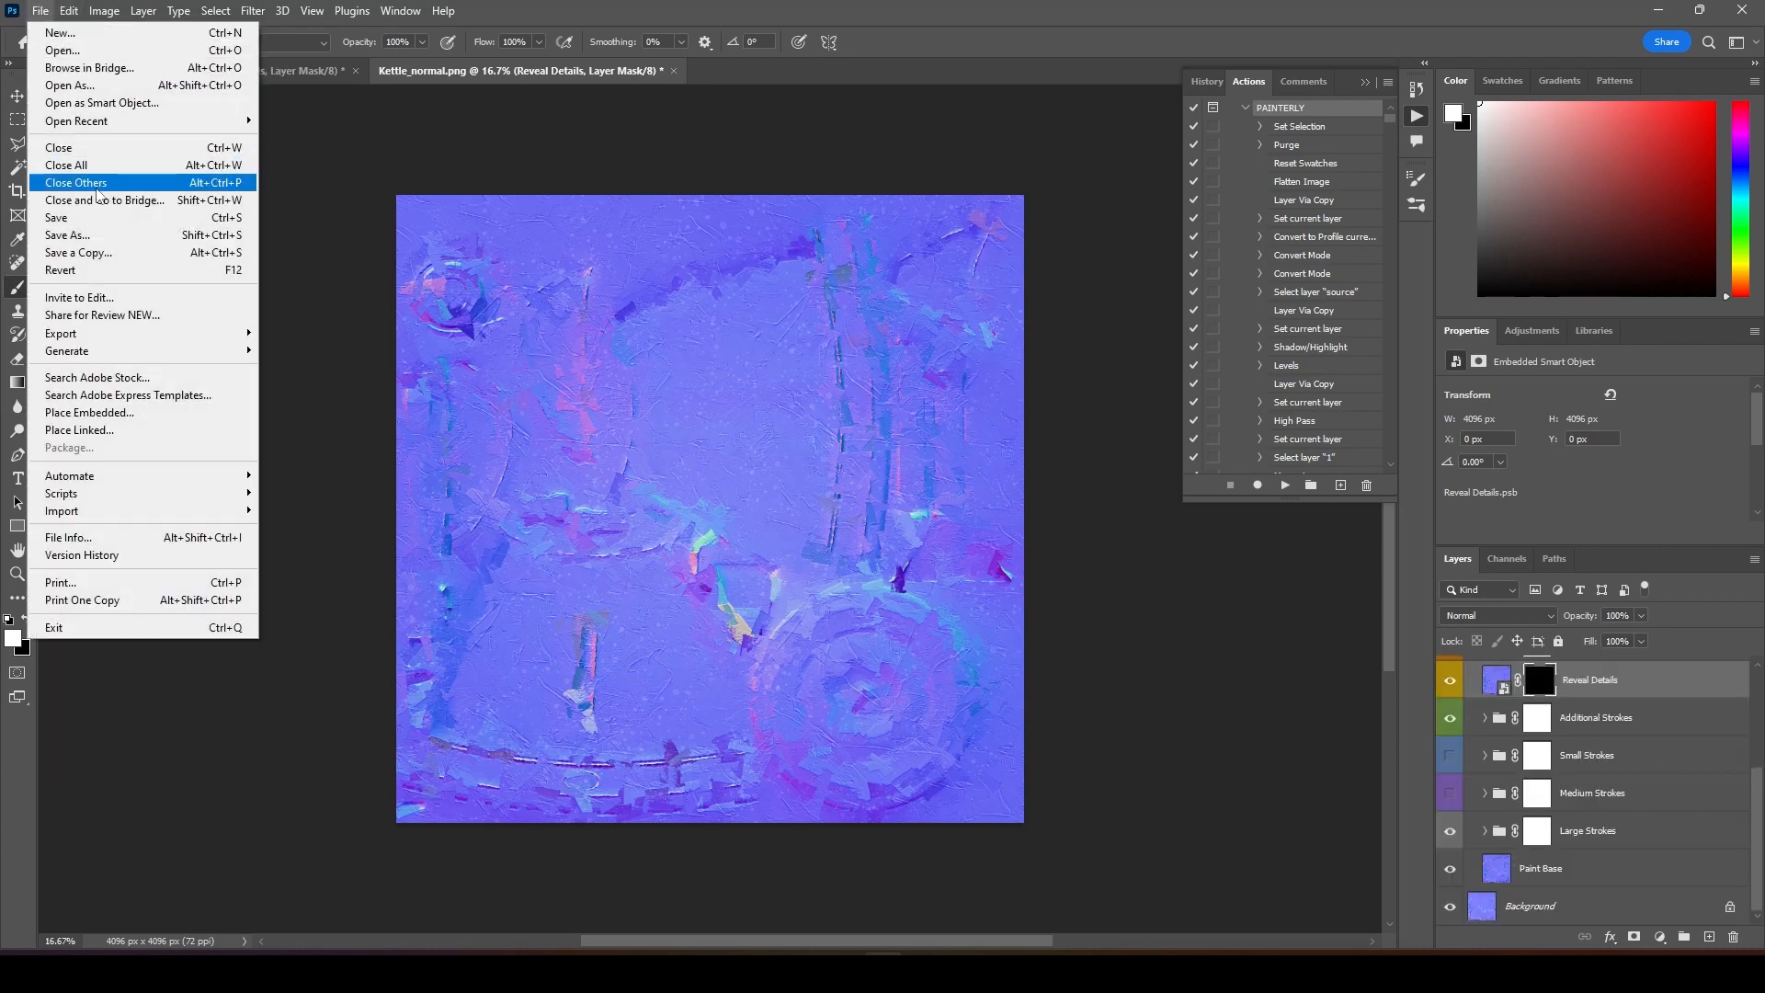
# Import the _paint textures, wire the painted base colour into Base Color and apply the material
pyautogui.click(66, 235)
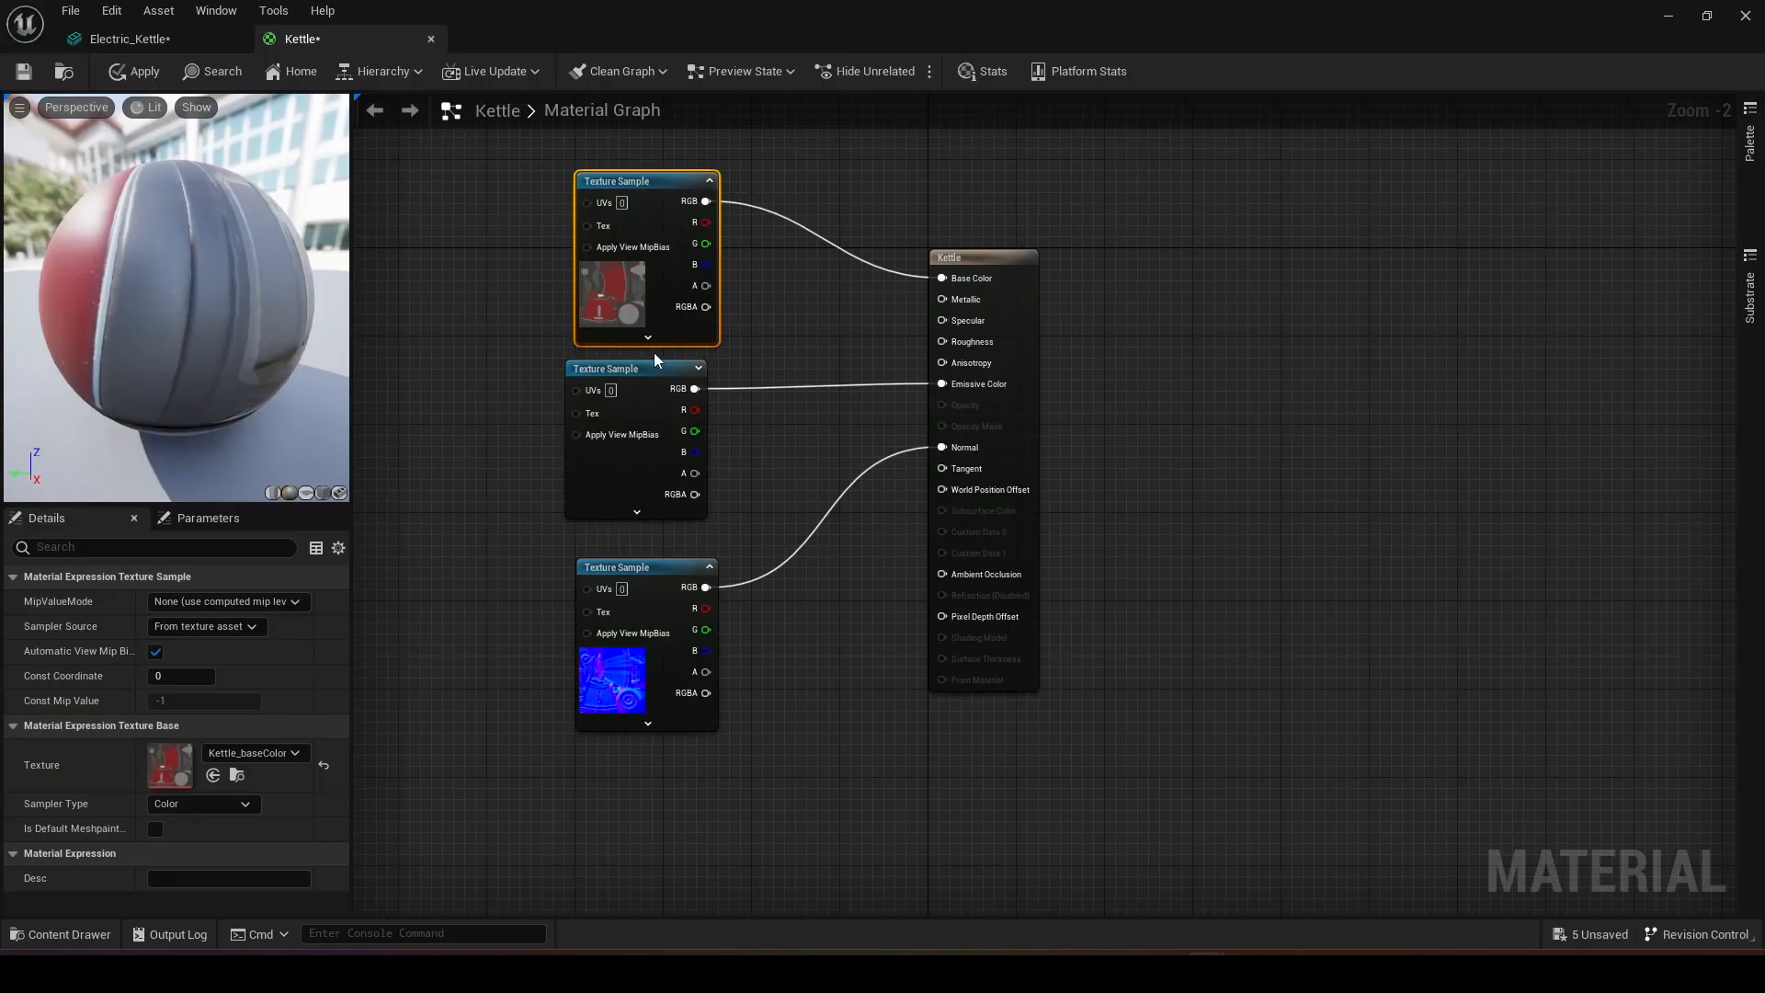
pyautogui.moveTo(1239, 725)
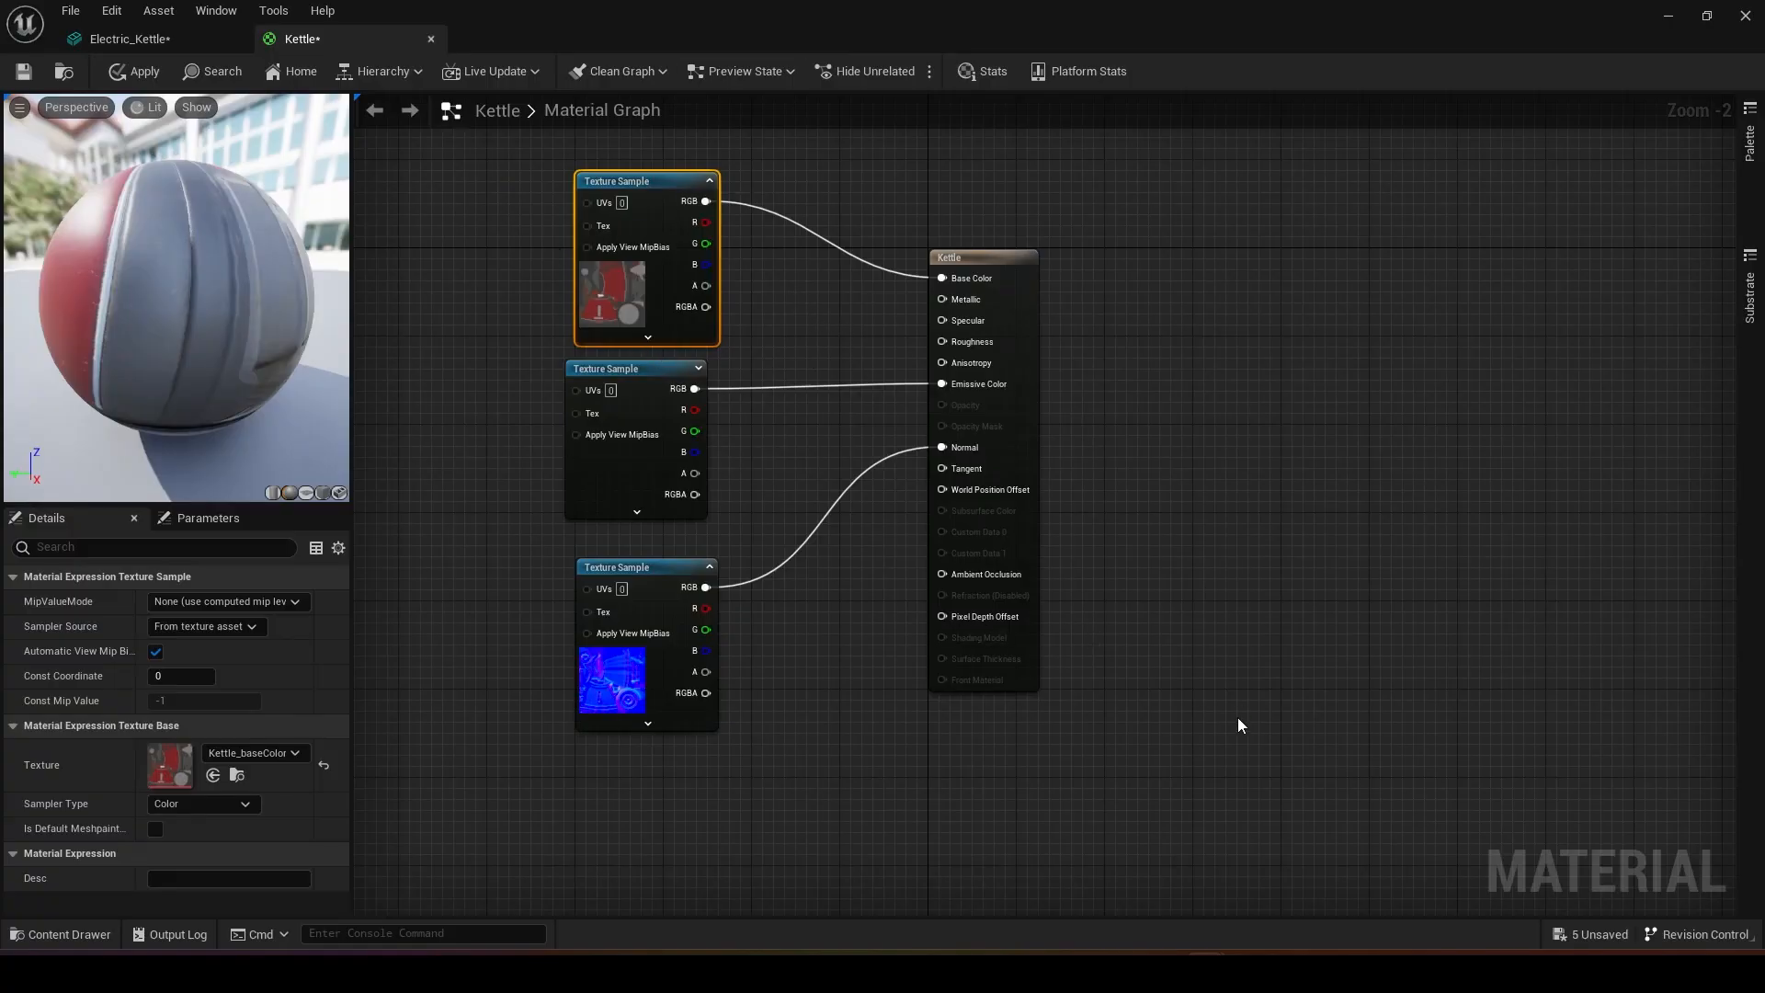
pyautogui.moveTo(827, 761)
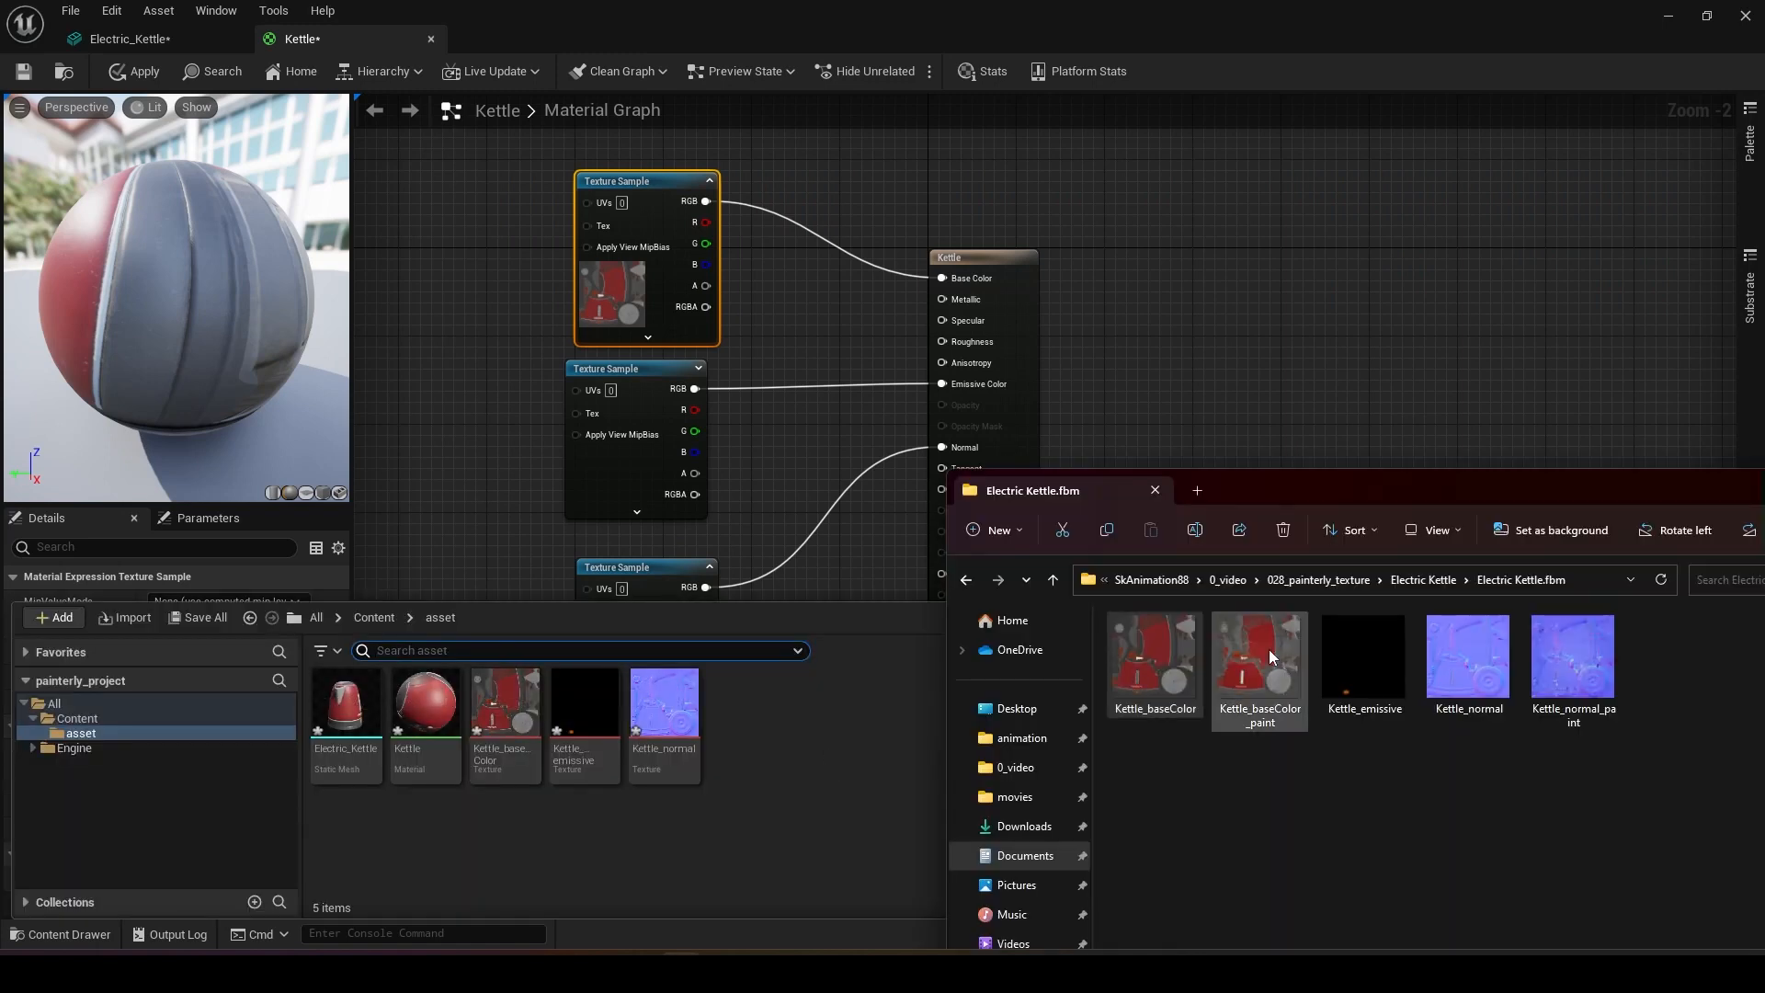
pyautogui.click(1572, 659)
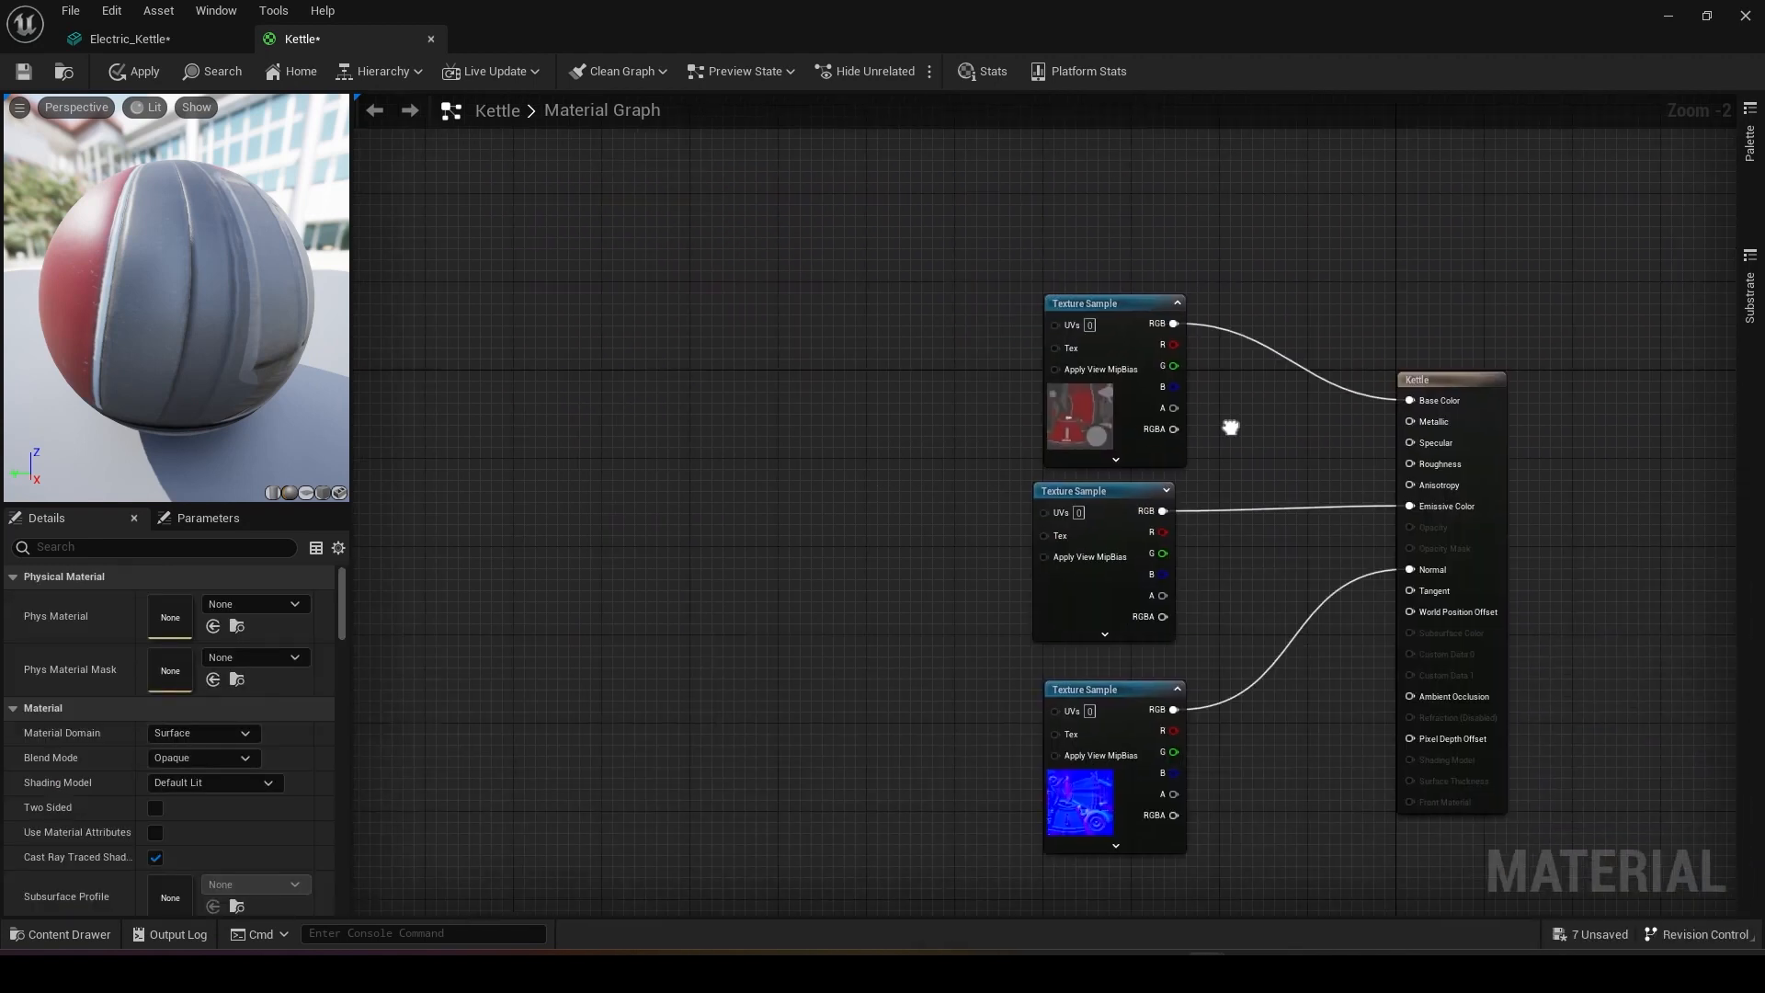
pyautogui.click(59, 934)
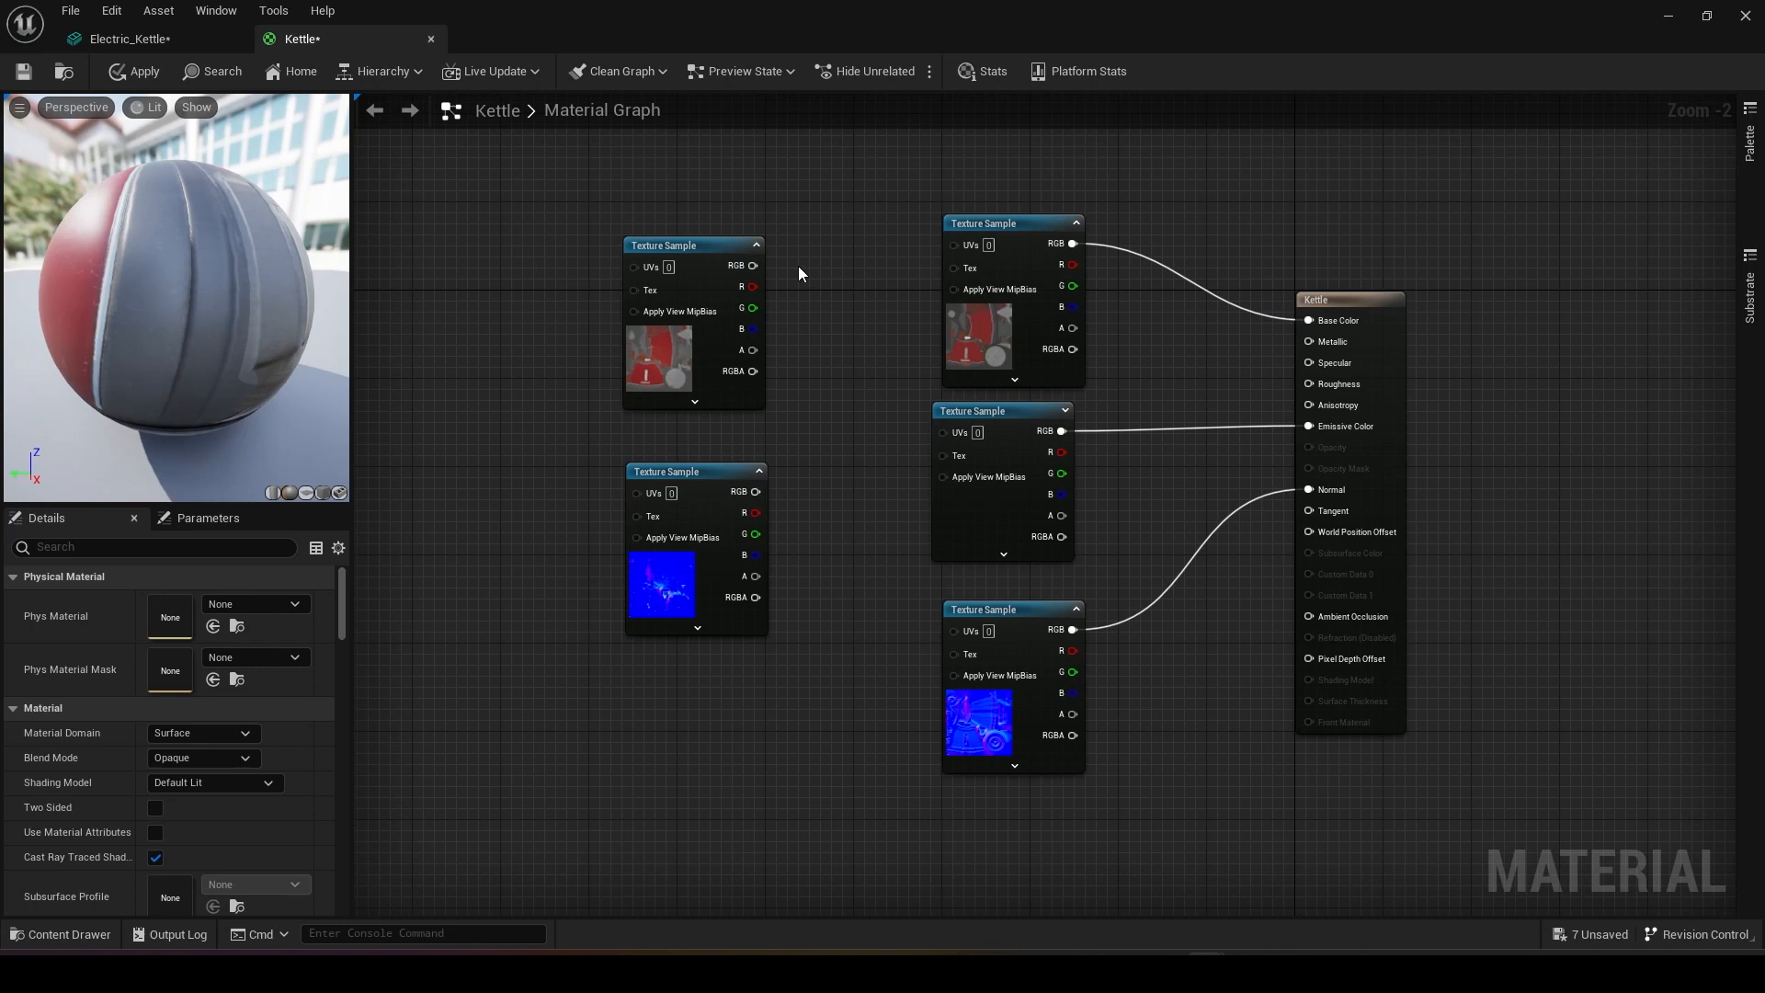
pyautogui.moveTo(754, 267); pyautogui.dragTo(1305, 320)
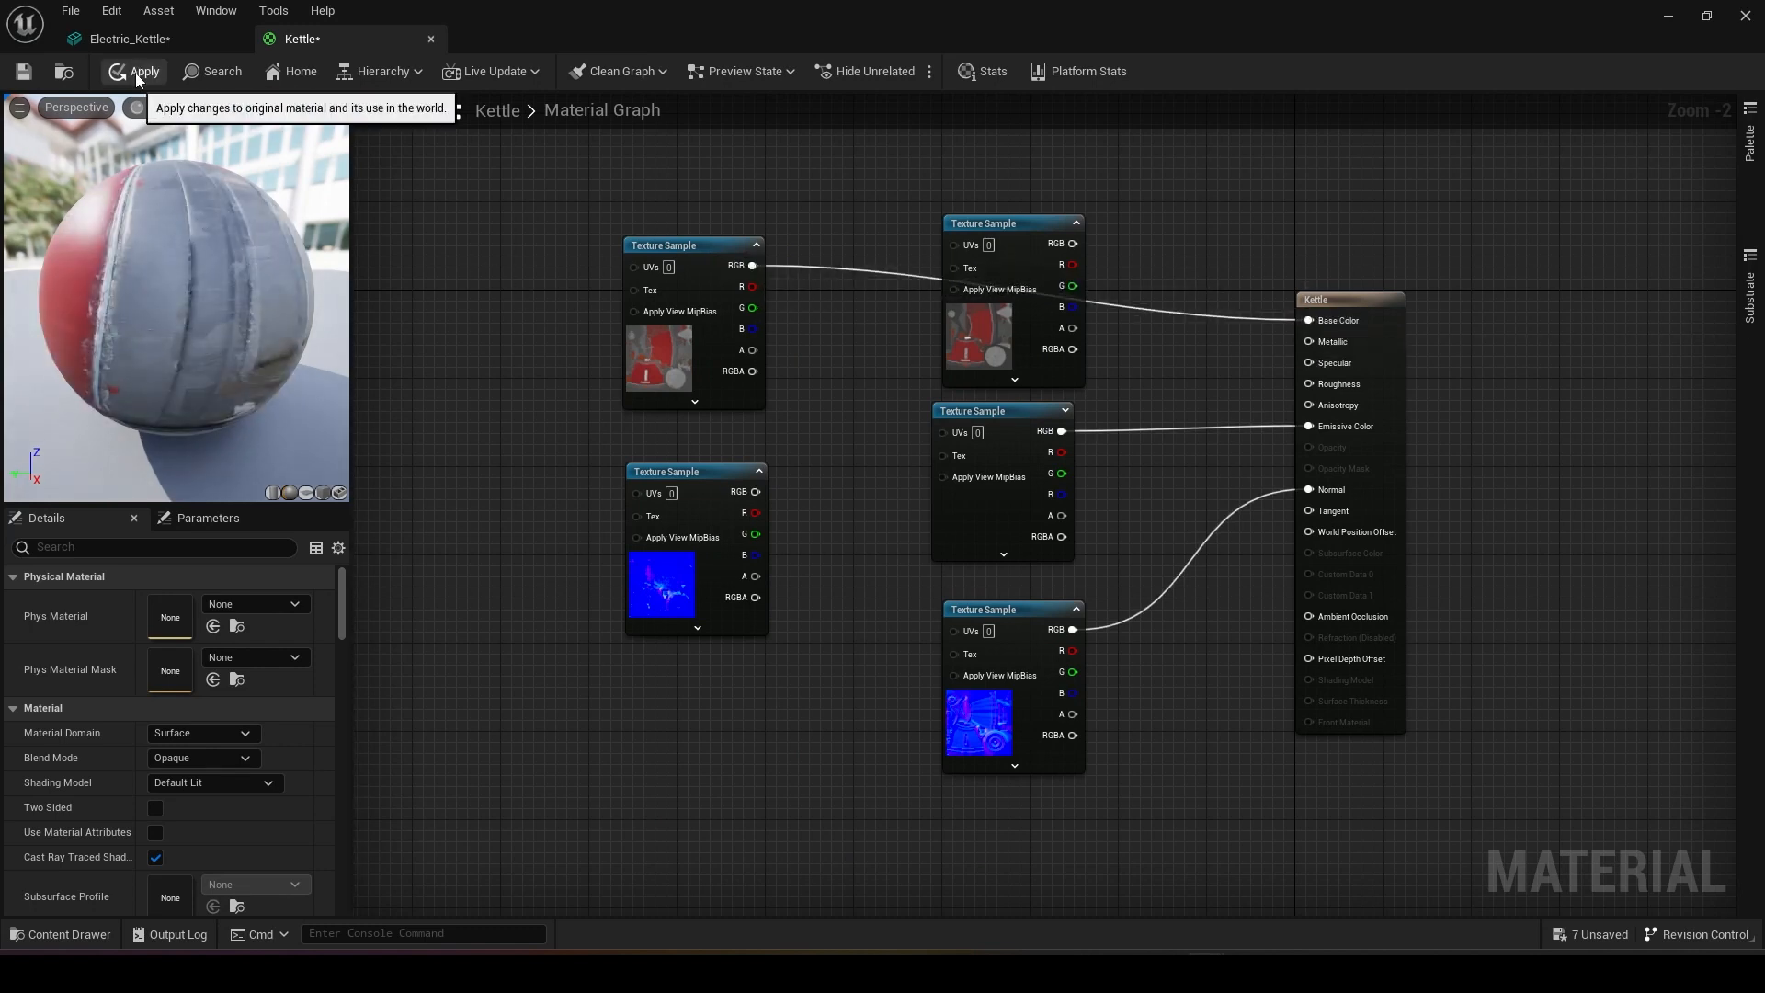
pyautogui.click(127, 39)
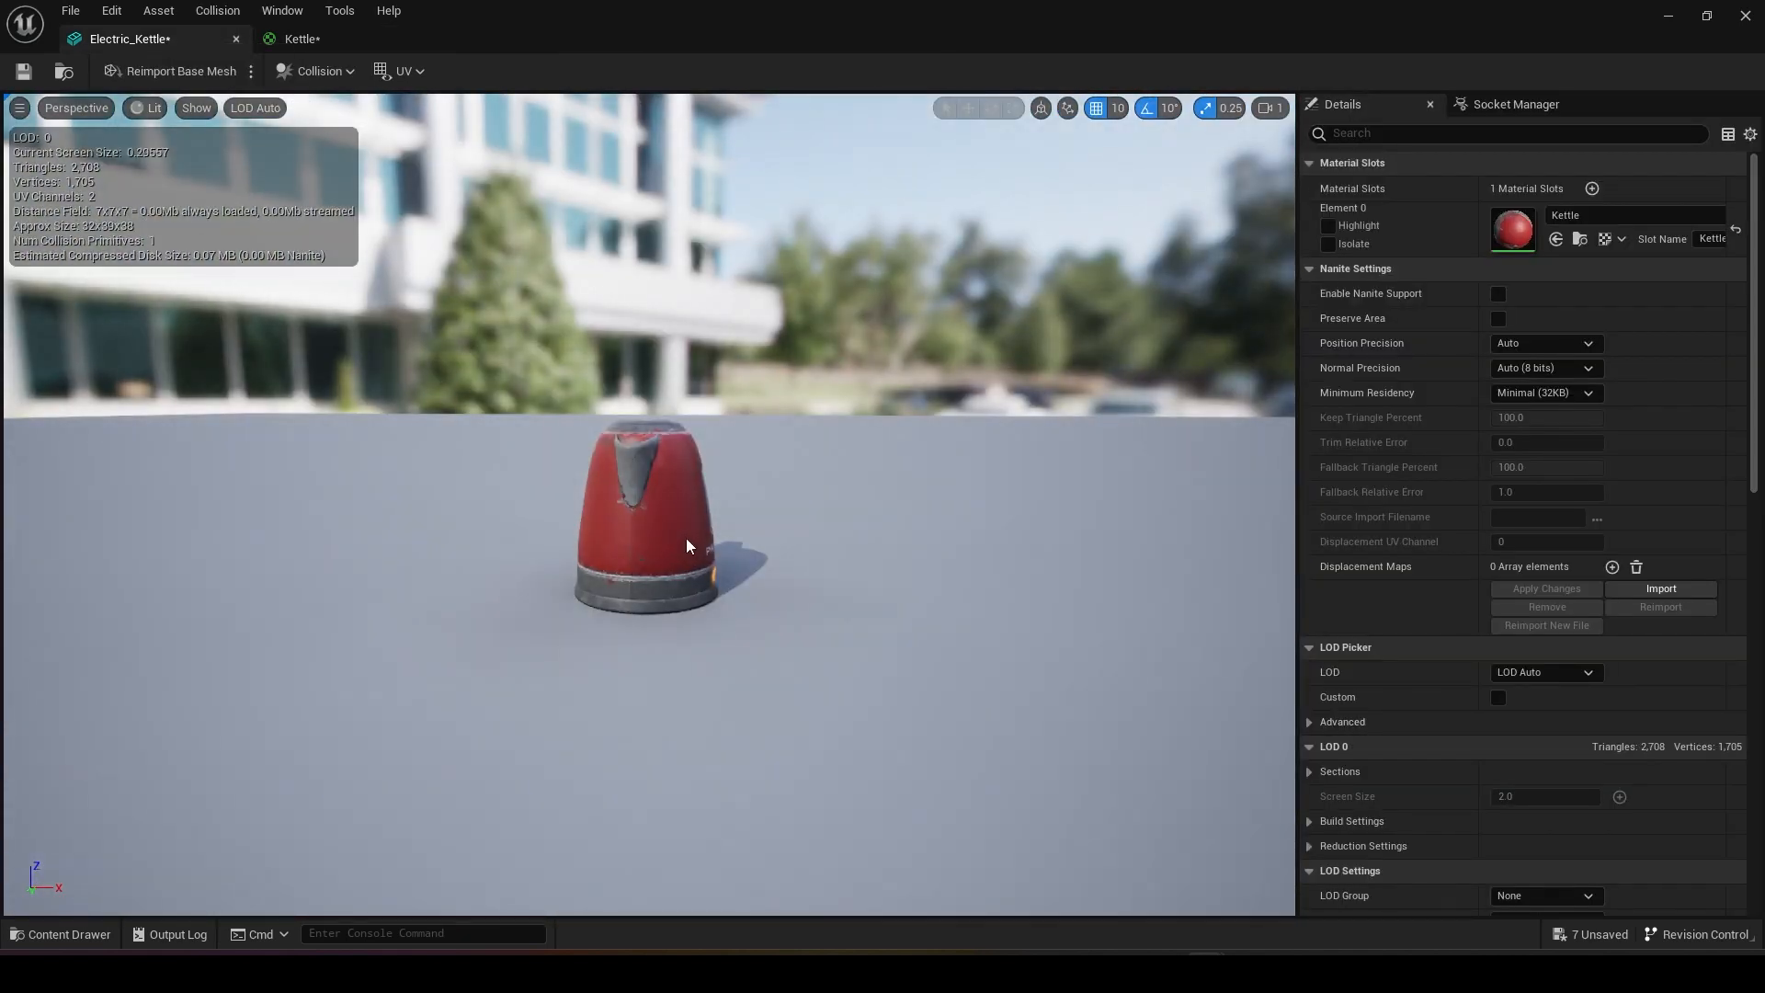
# Select the placed Electric_Kettle, frame it, and adjust the DirectionalLight rotation to light it
pyautogui.scroll(-3)
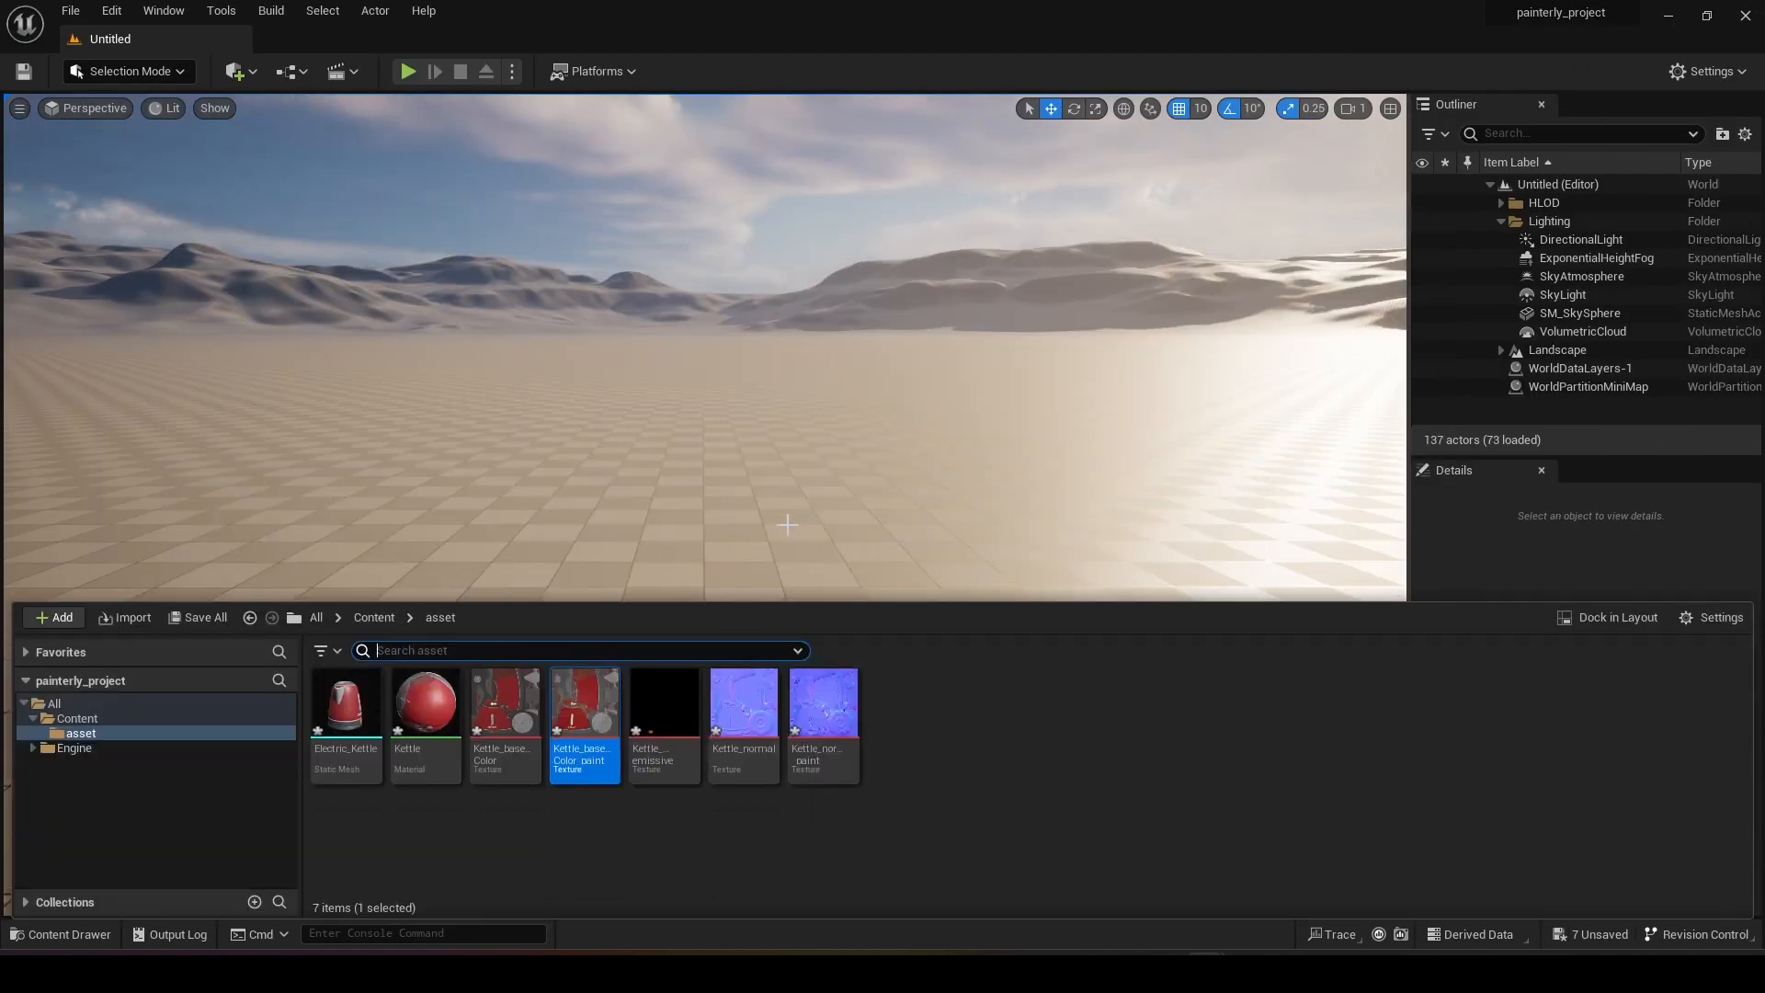
pyautogui.moveTo(343, 704)
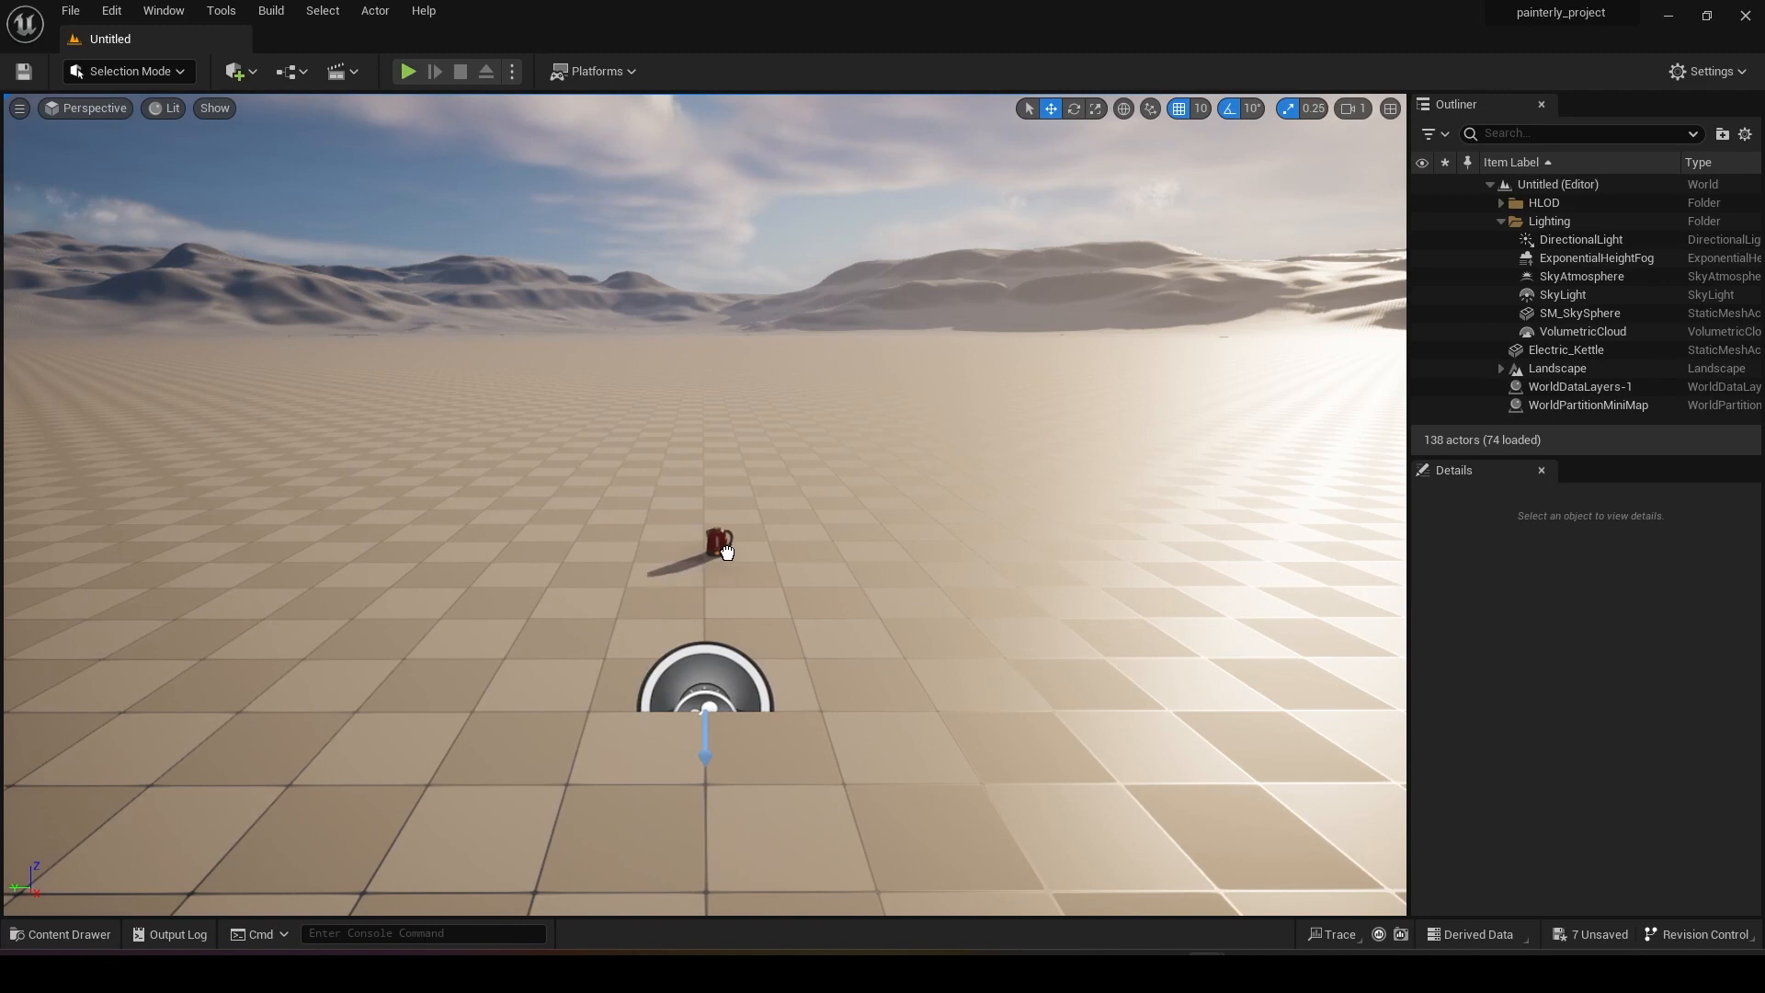
pyautogui.click(713, 540)
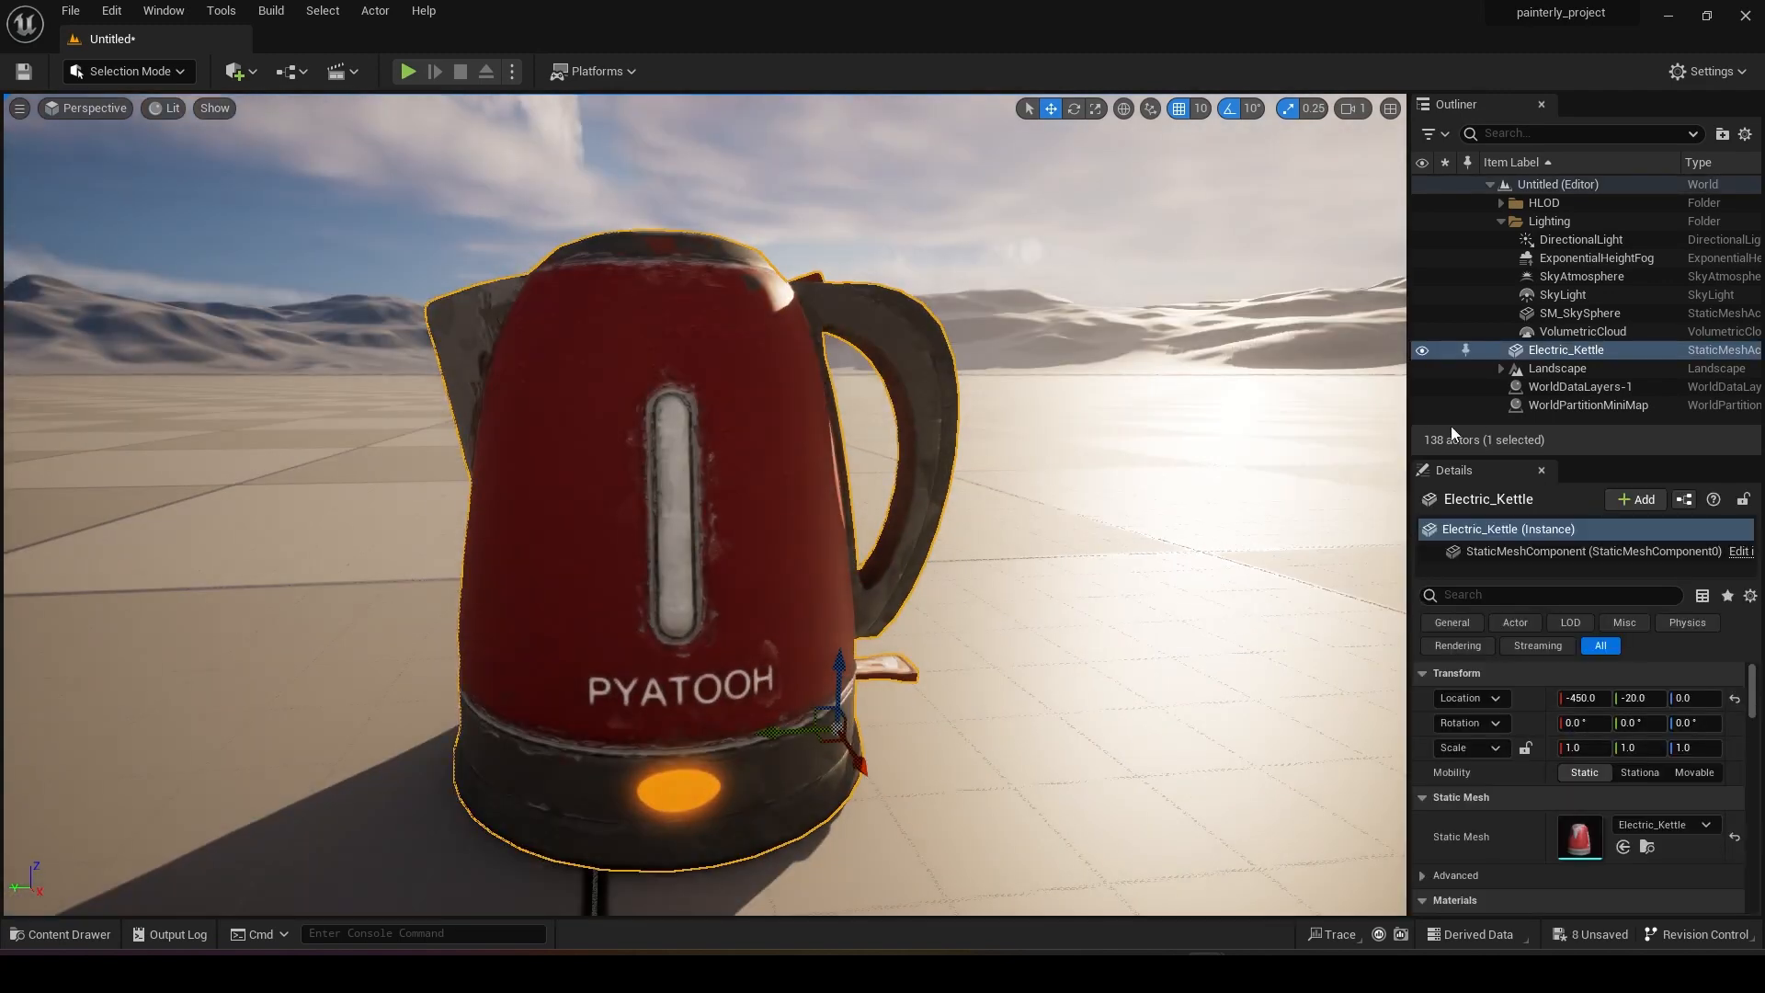
pyautogui.click(1581, 239)
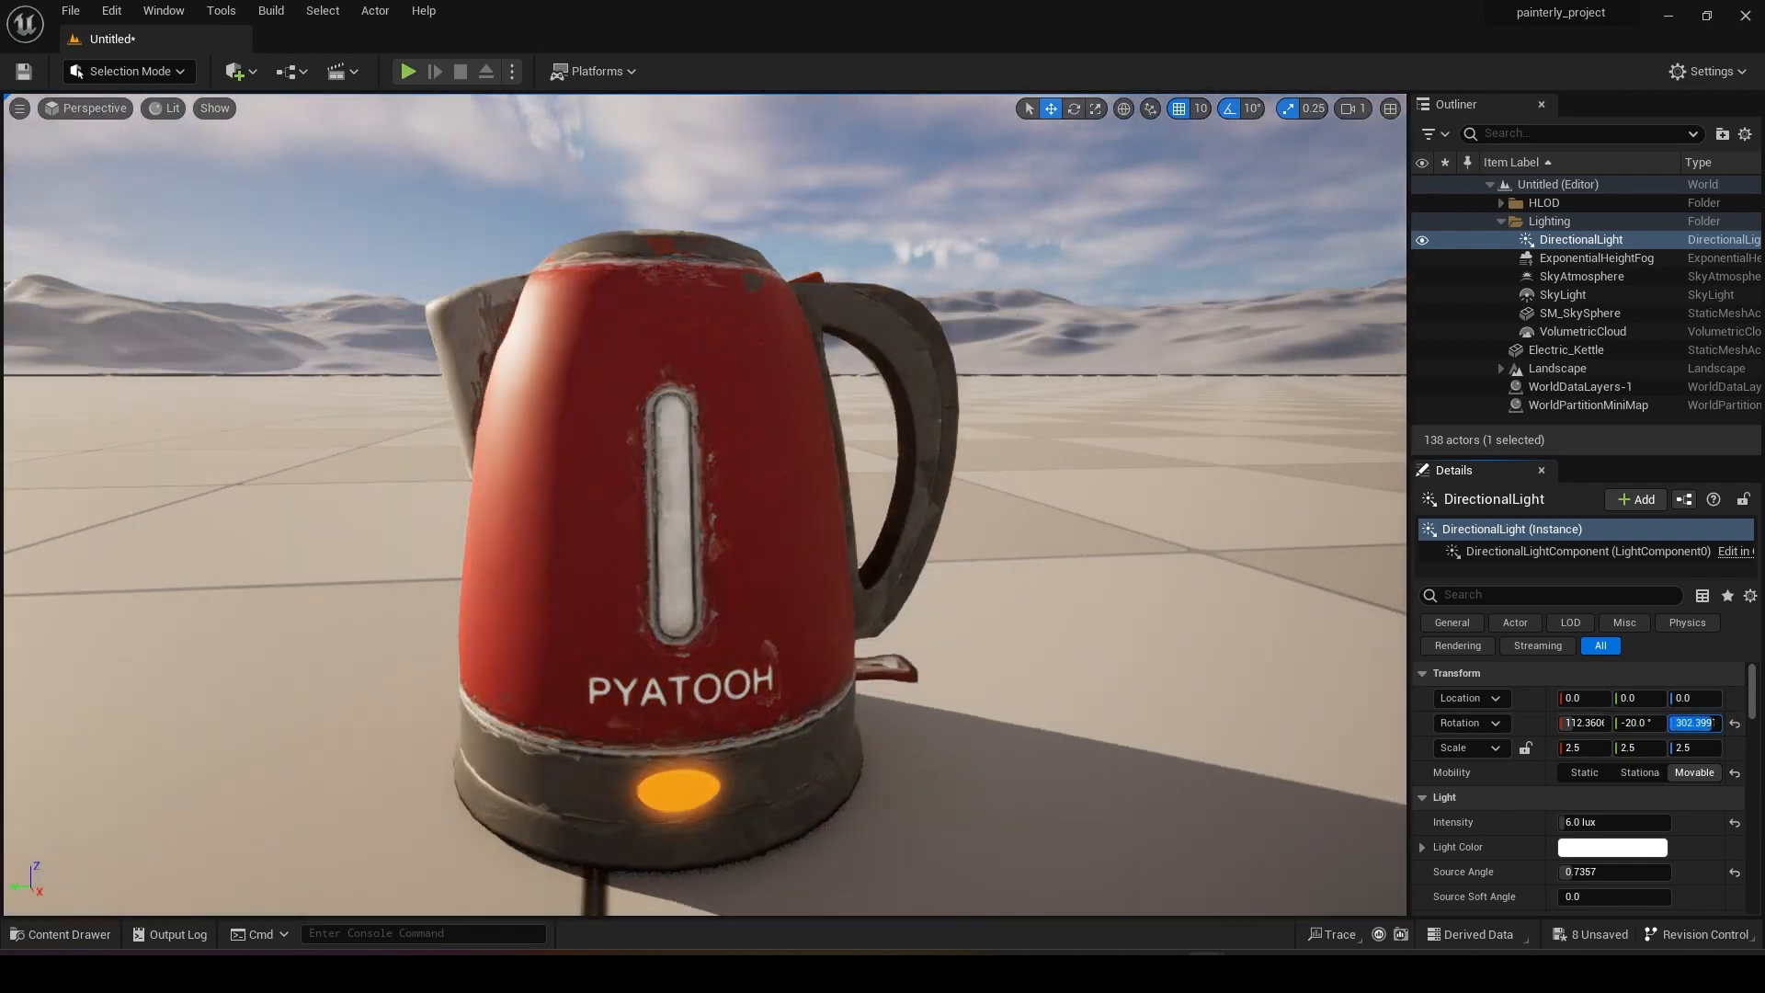
pyautogui.moveTo(1694, 723); pyautogui.dragTo(1677, 723)
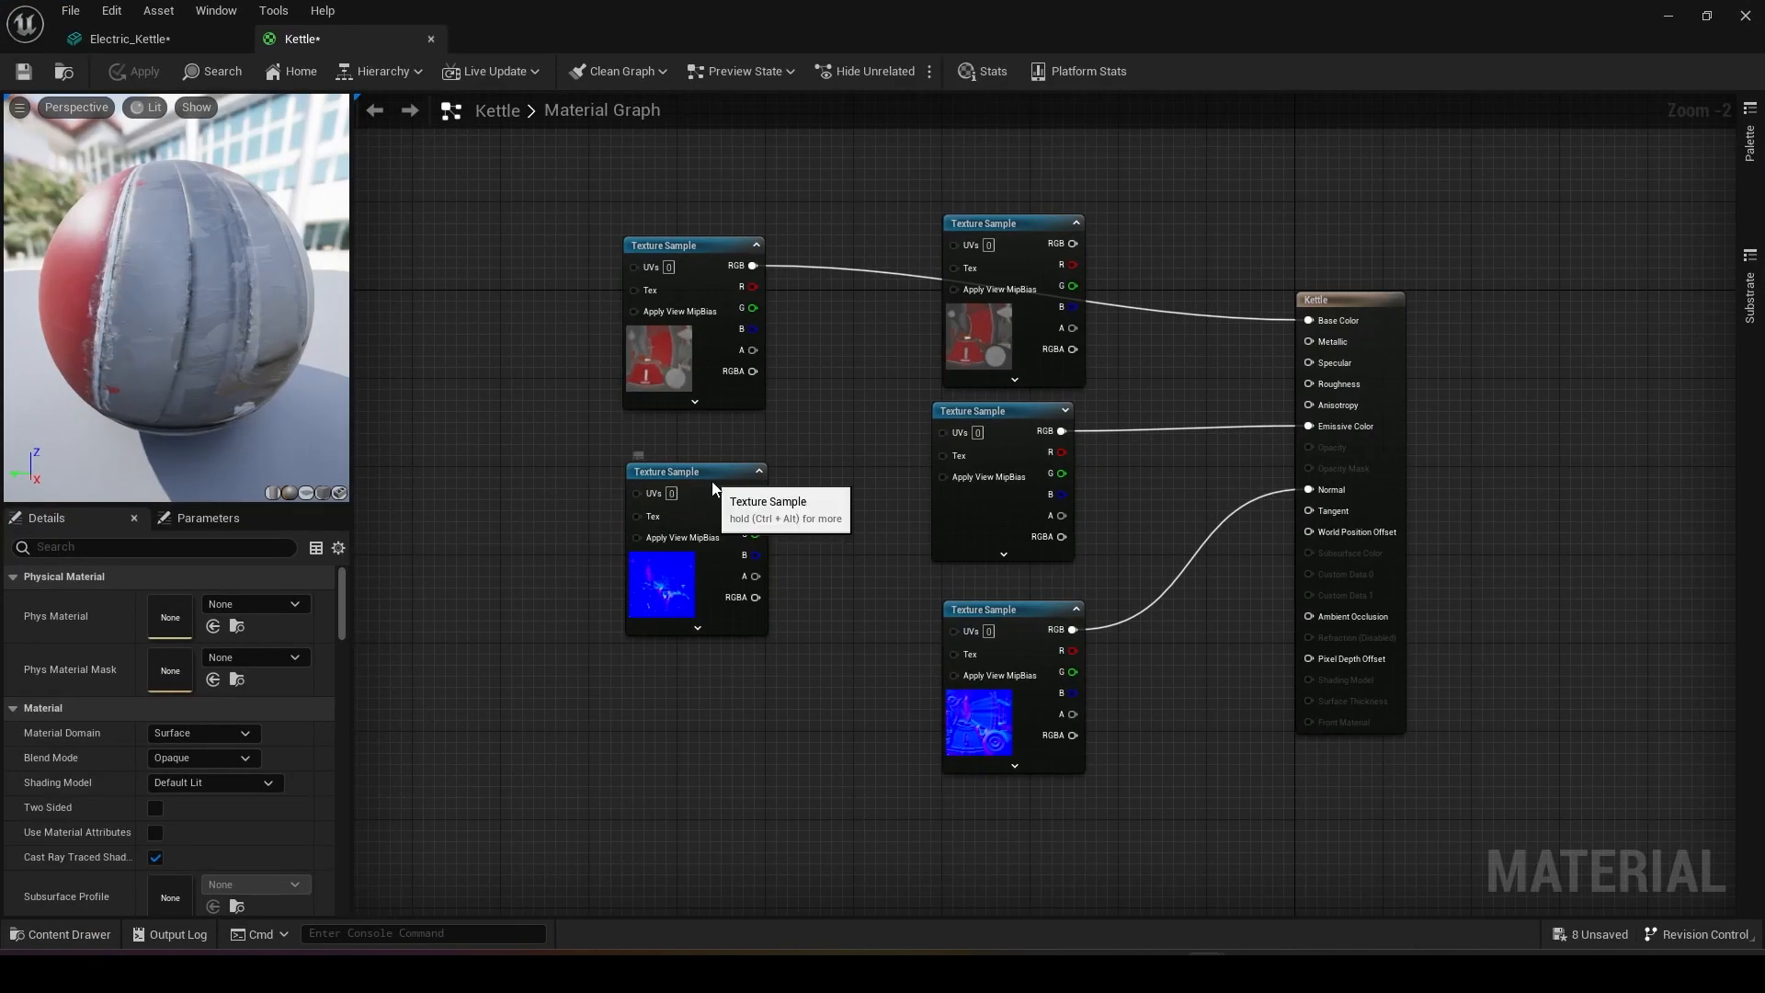
# Wire the Kettle_normal_paint texture's RGB output into the material's Normal input
pyautogui.click(693, 471)
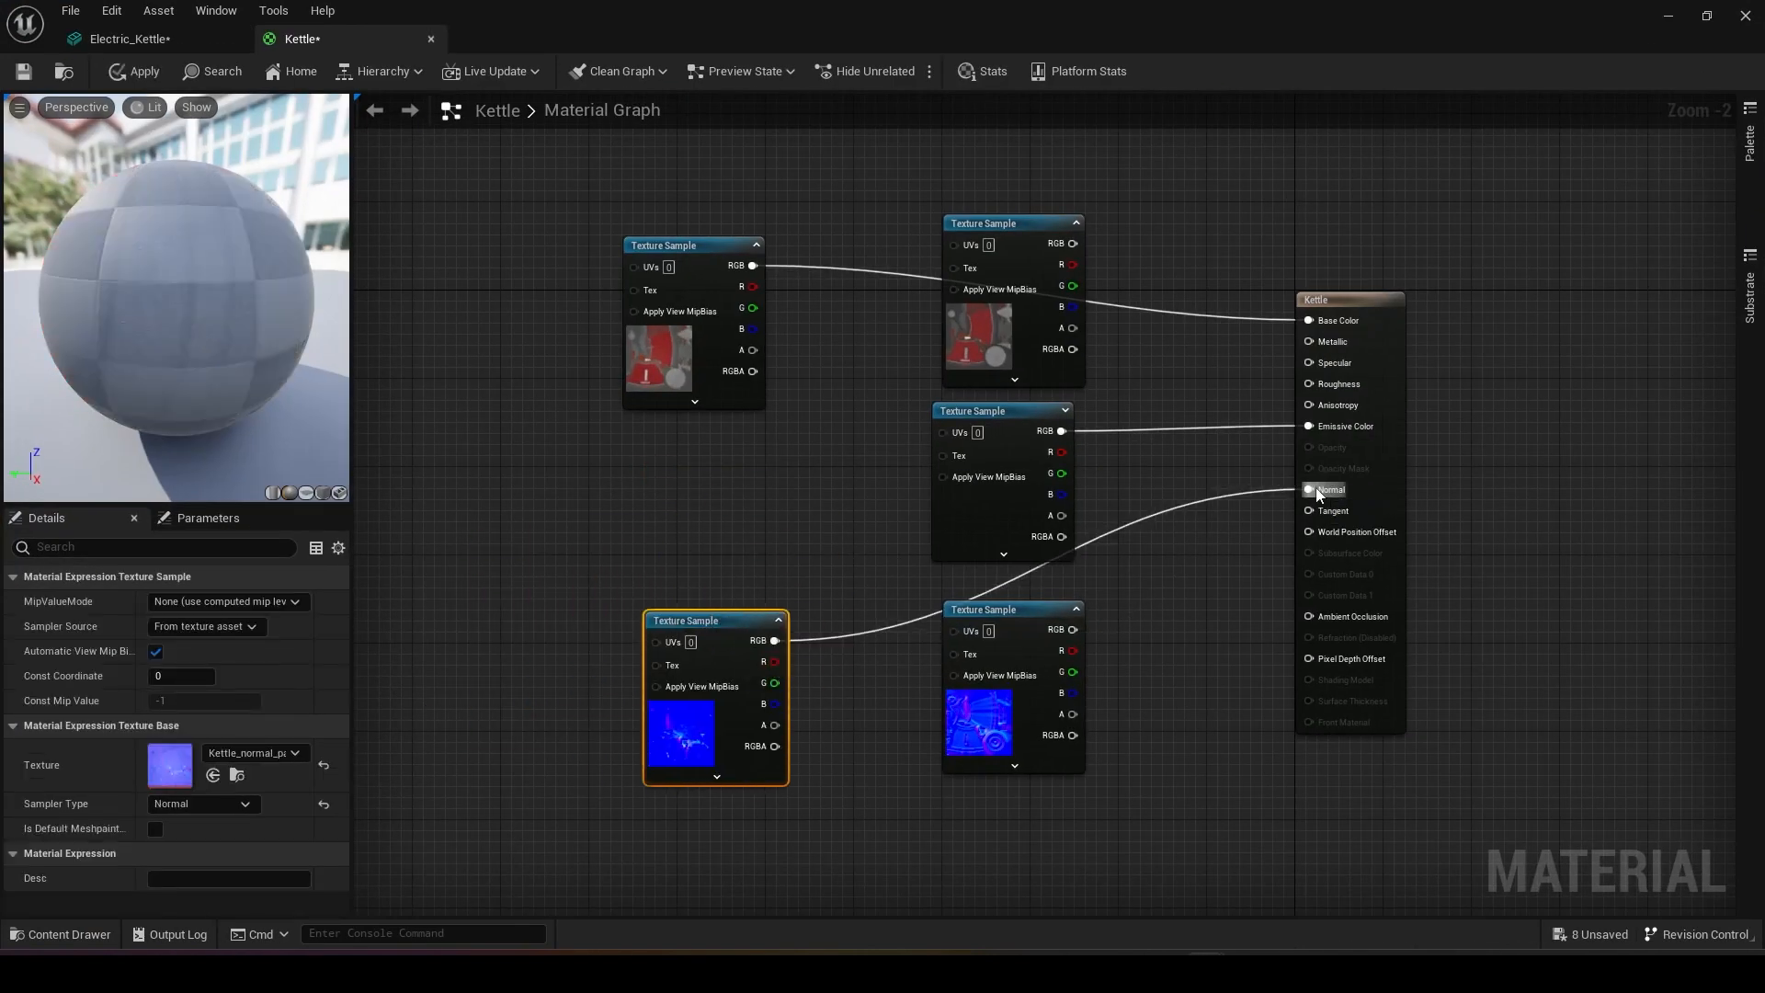
pyautogui.click(24, 71)
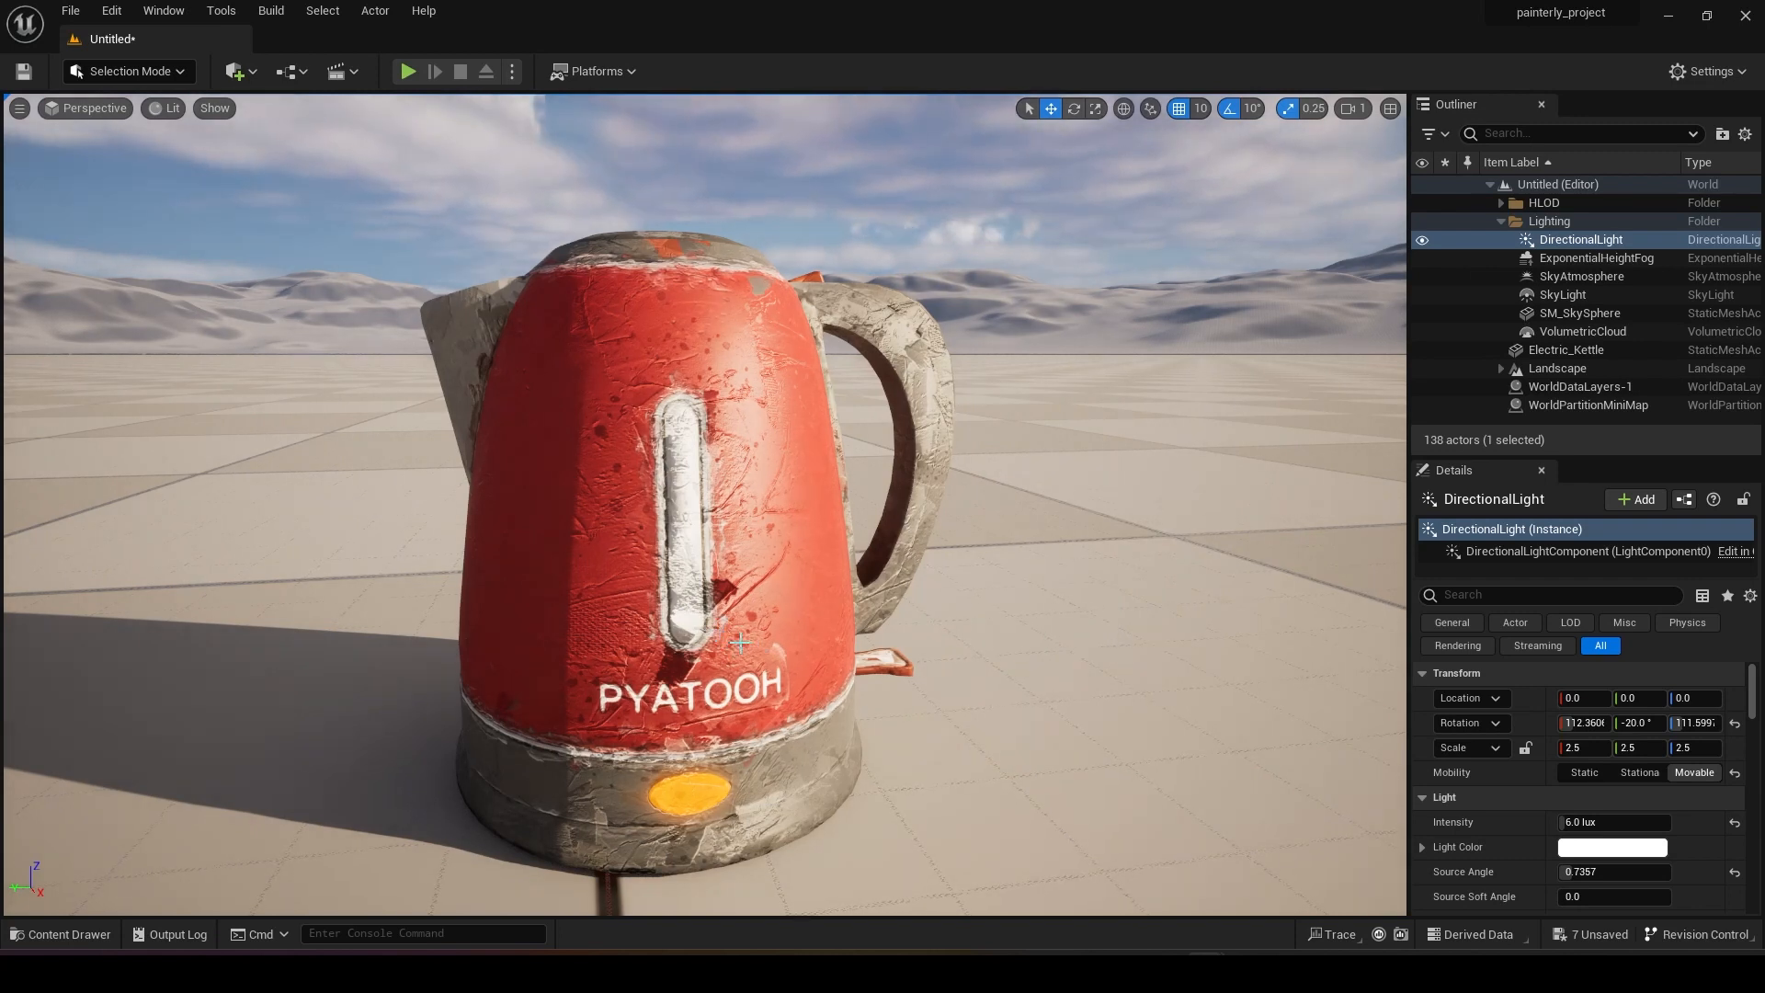
pyautogui.moveTo(748, 662)
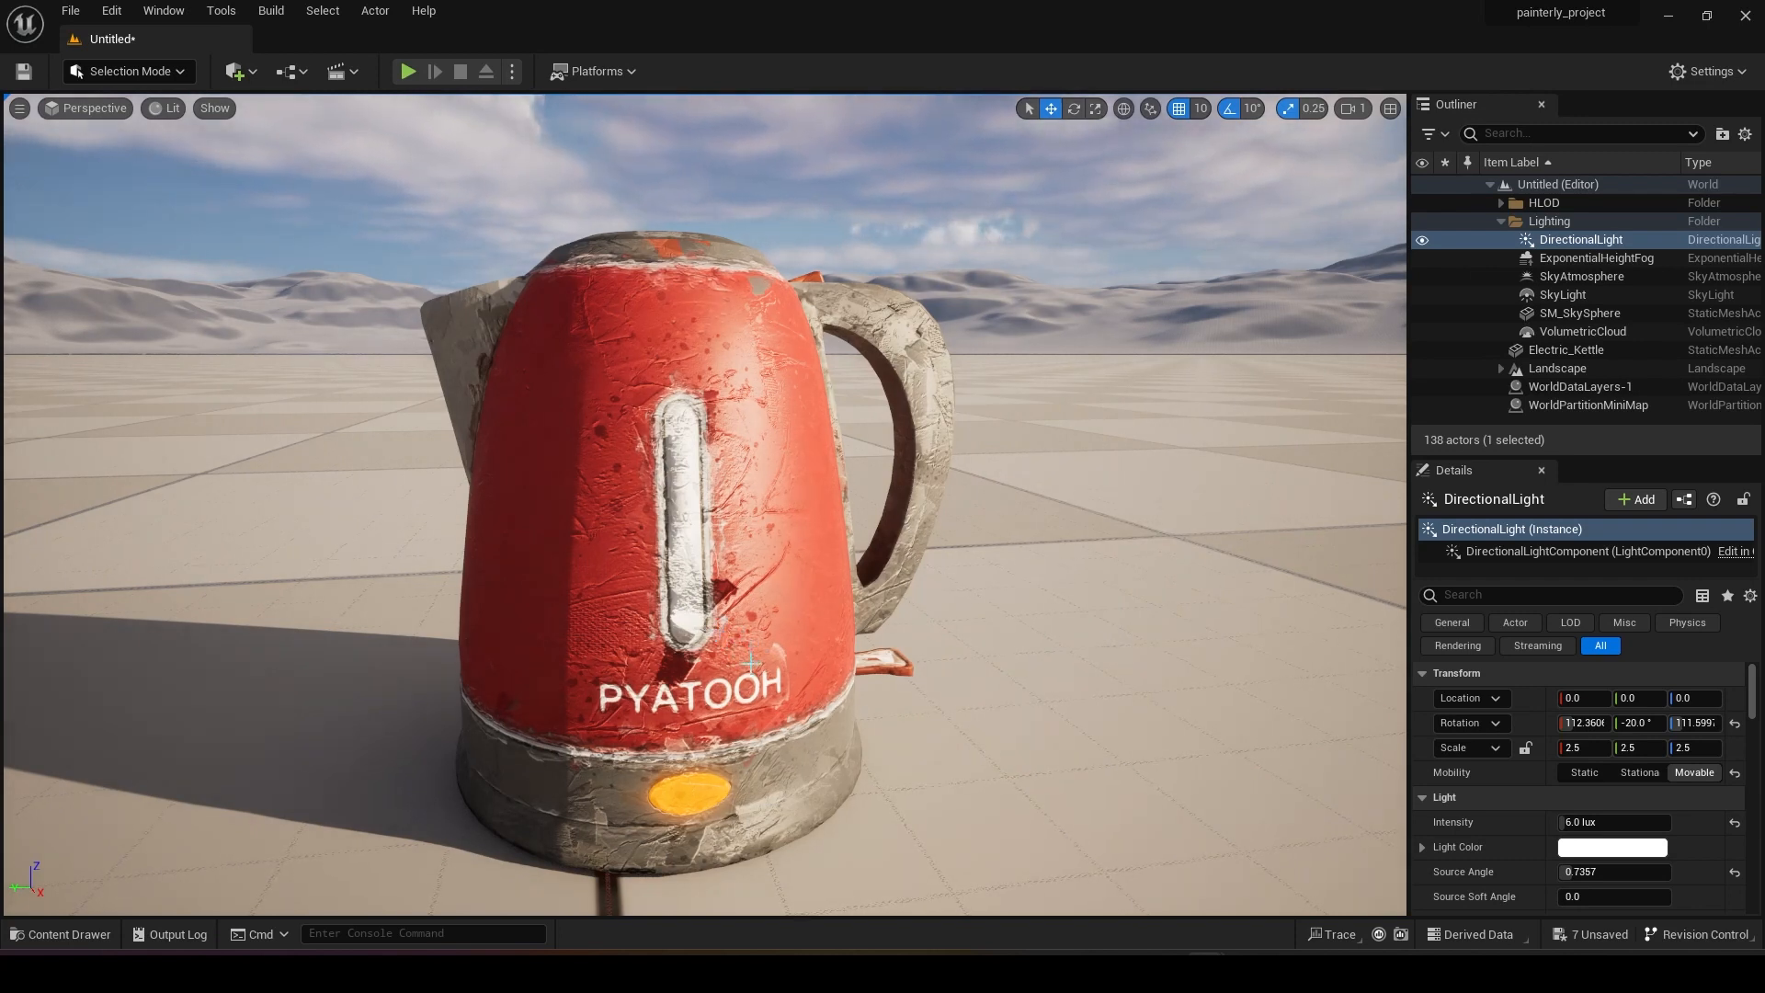